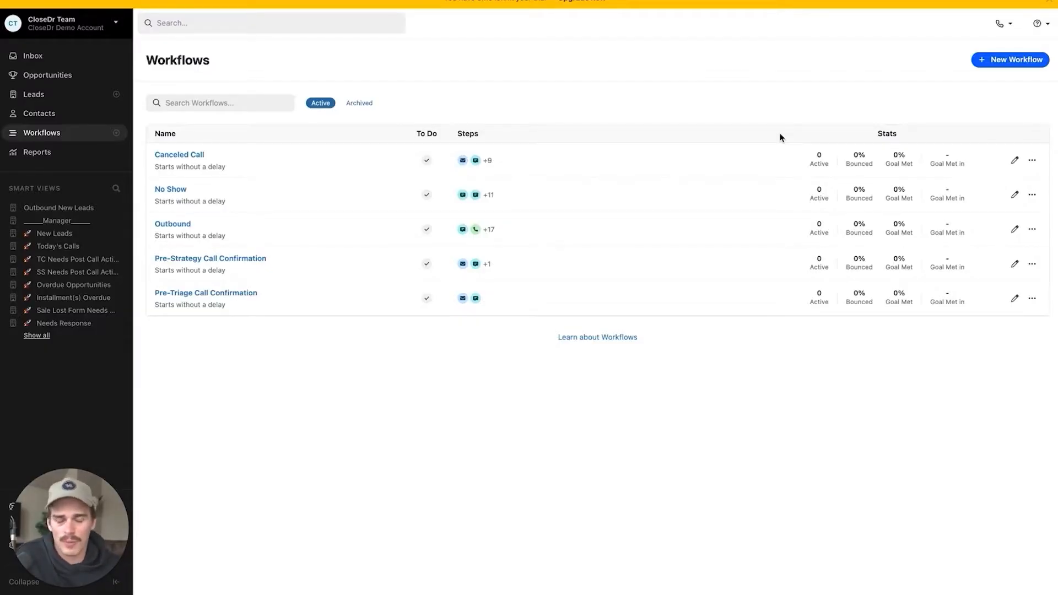
{"action": "mouse_move", "coordinate": [252, 287]}
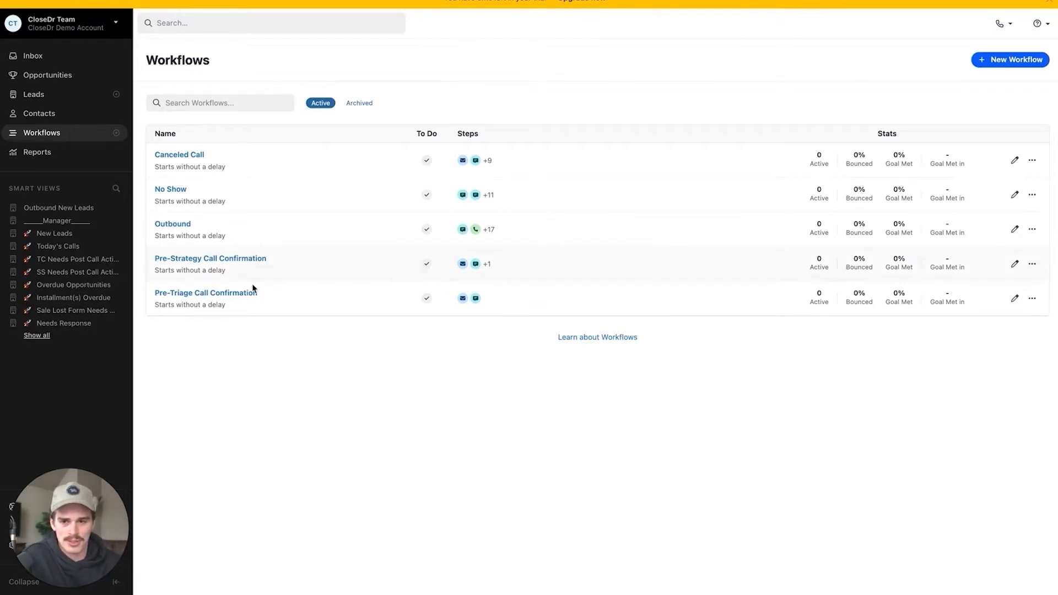
{"action": "mouse_move", "coordinate": [726, 113]}
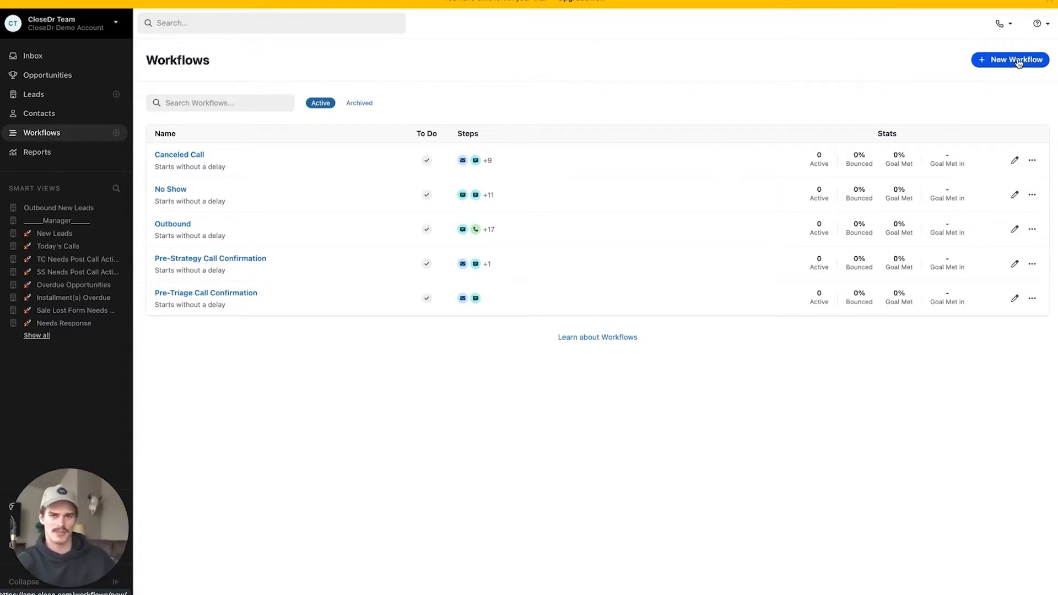
Create a new workflow named 'Optin (Didnt book a call)' and land in its empty editor
{"action": "left_click", "coordinate": [1011, 59]}
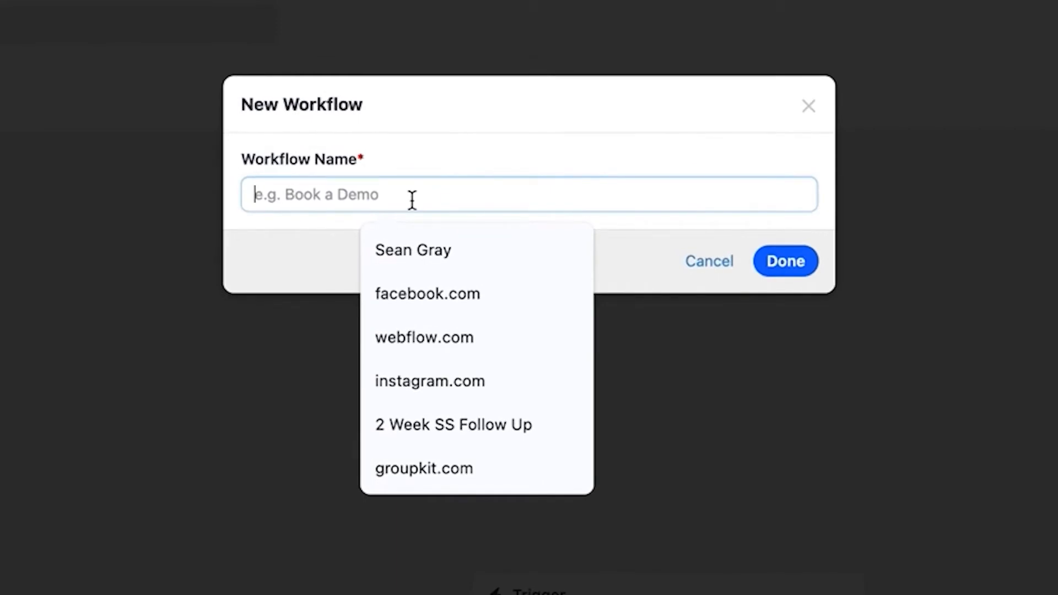
{"action": "type", "text": "Optin"}
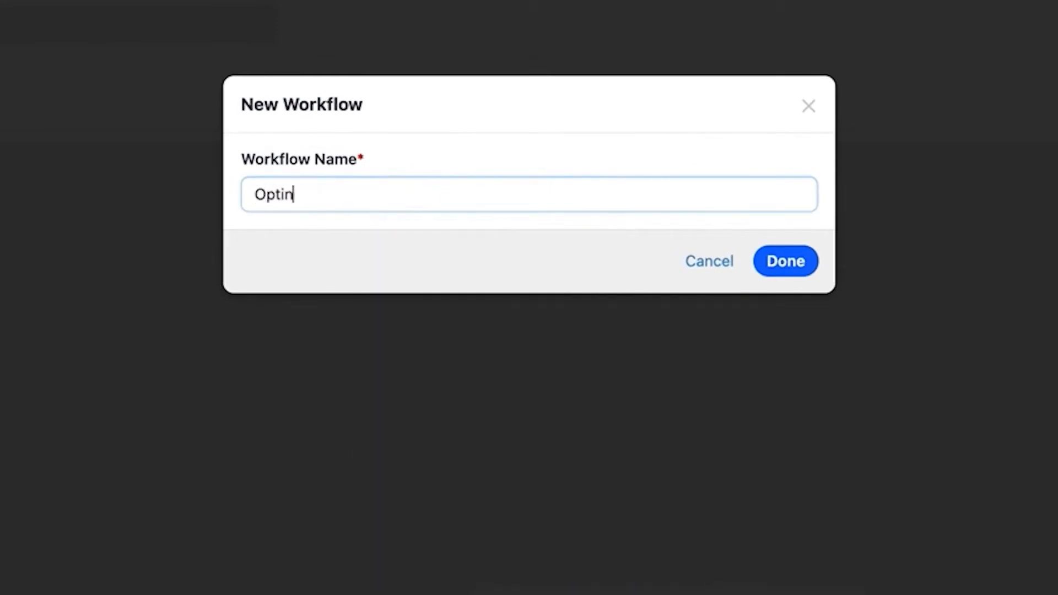
{"action": "type", "text": "("}
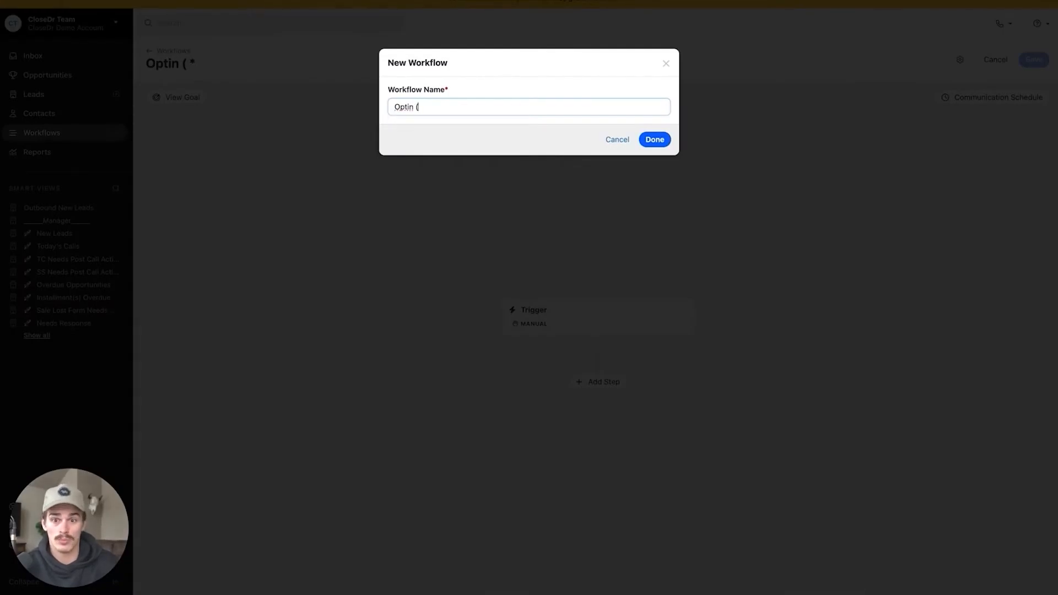
{"action": "type", "text": "Did"}
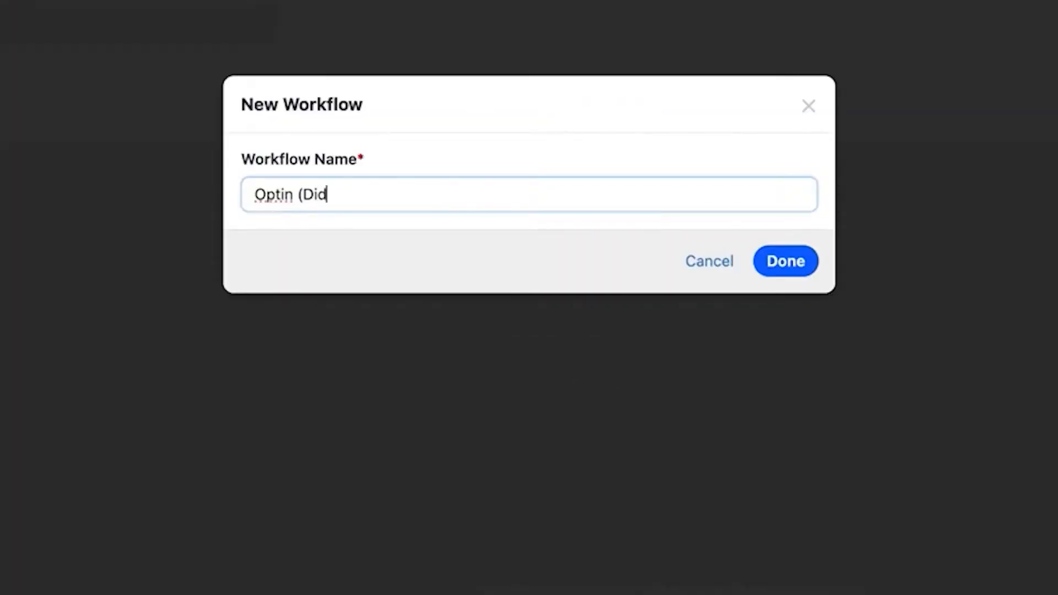
{"action": "type", "text": "nt book a call)"}
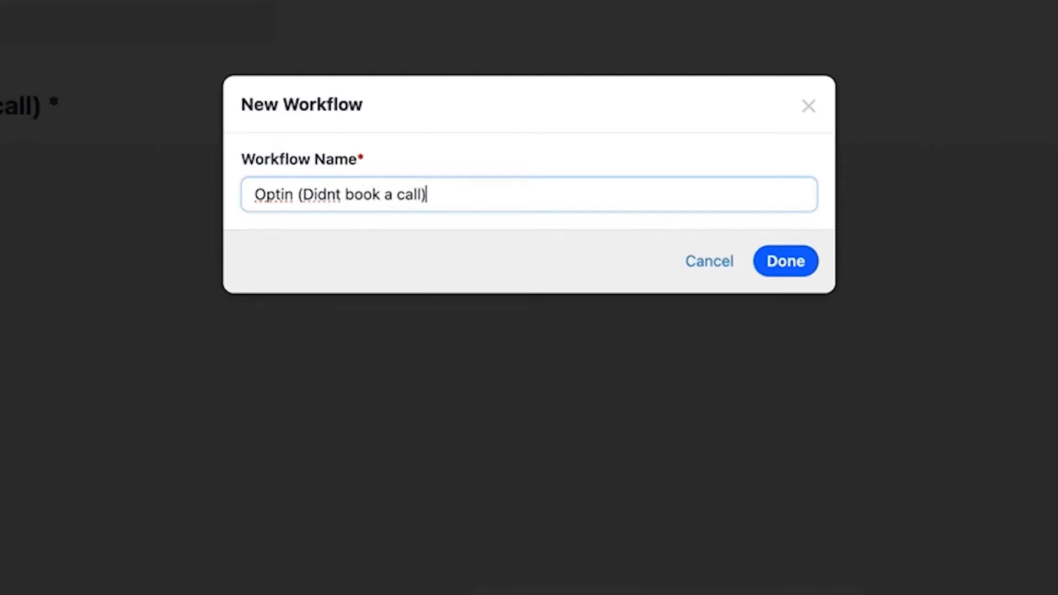
{"action": "mouse_move", "coordinate": [795, 283]}
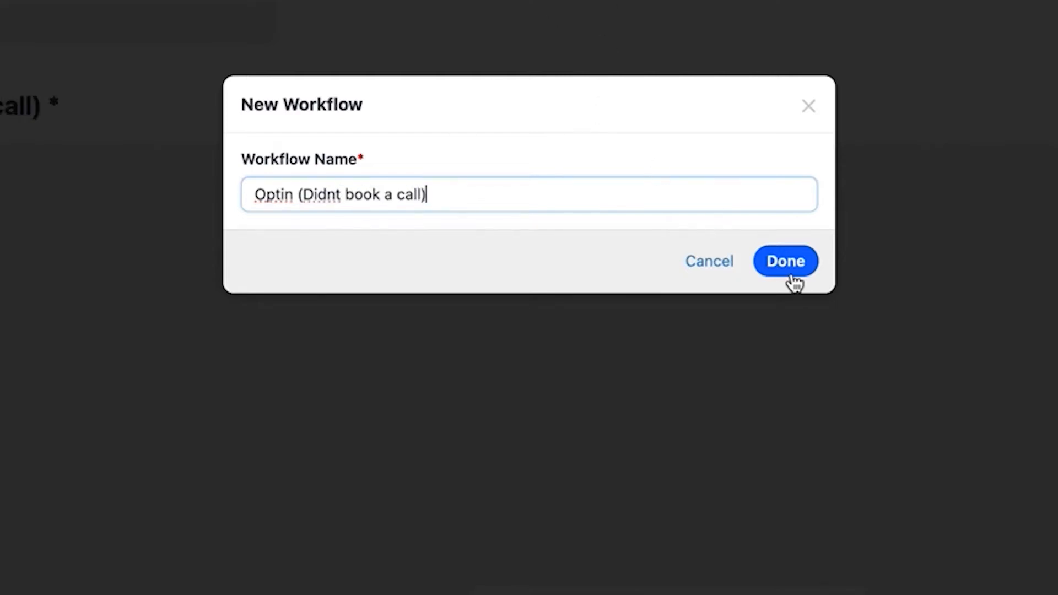
{"action": "left_click", "coordinate": [785, 262]}
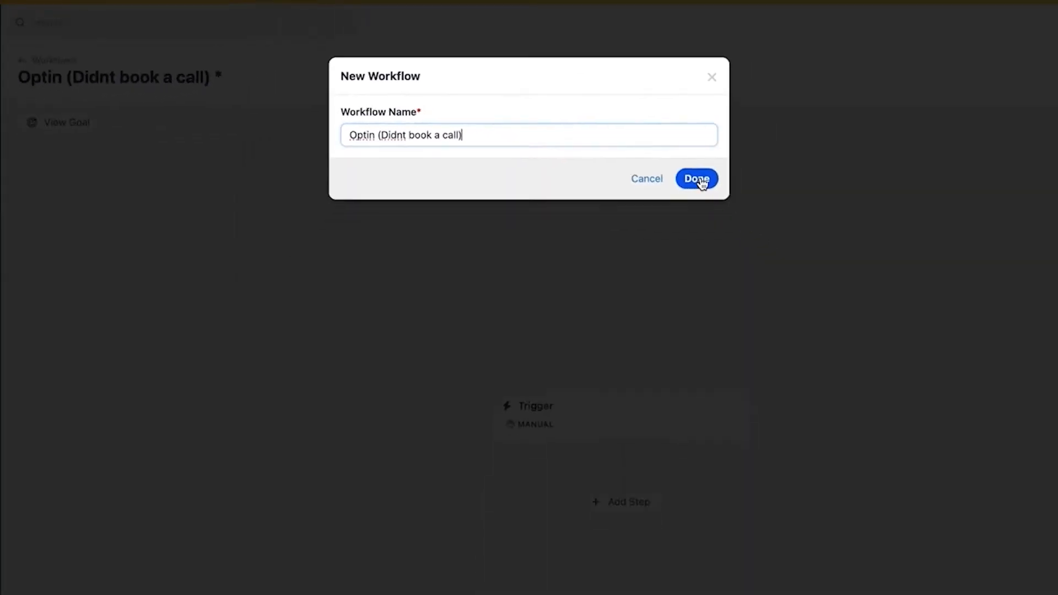
{"action": "left_click", "coordinate": [696, 178]}
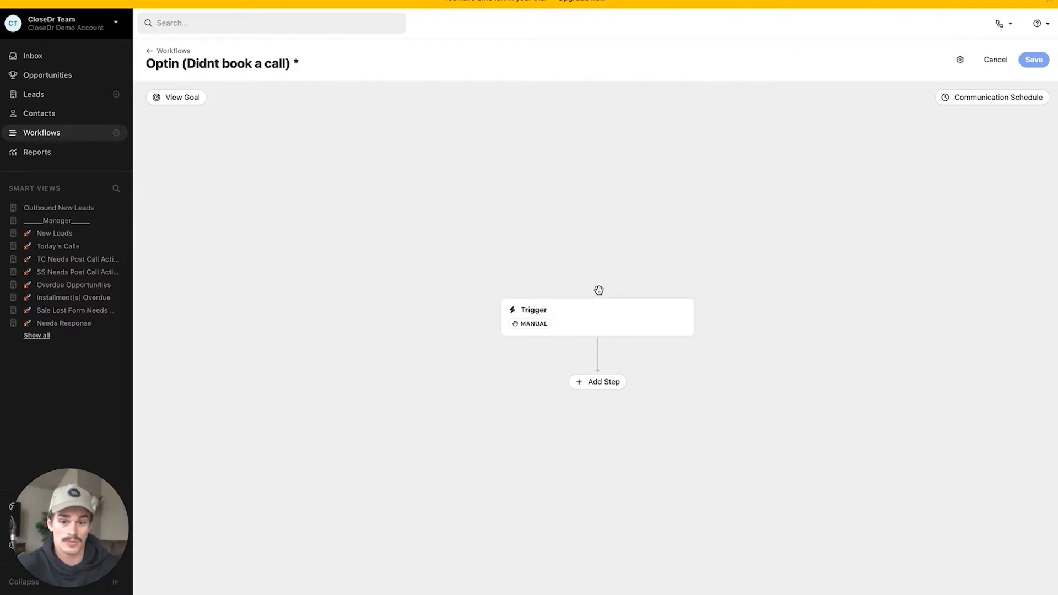
{"action": "mouse_move", "coordinate": [581, 320]}
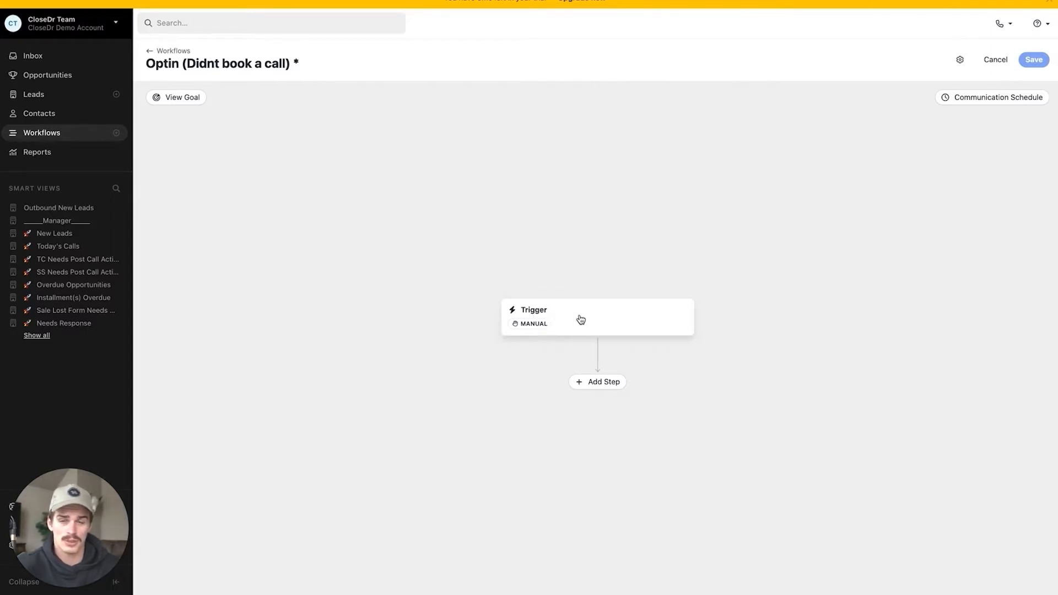
Add an automated trigger to the workflow and browse its lead and contact filter categories
{"action": "left_click", "coordinate": [596, 317]}
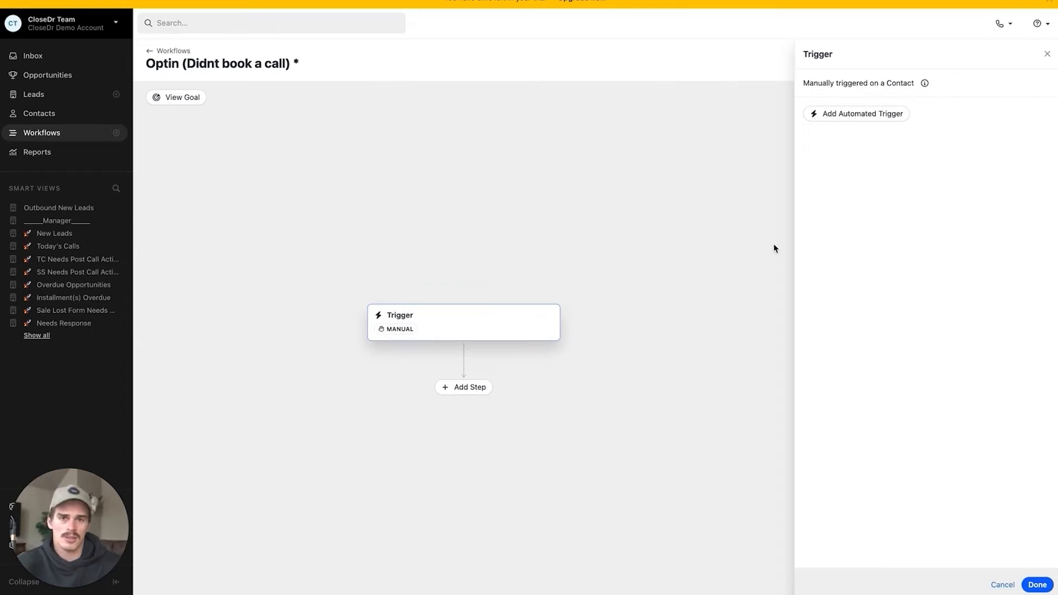
{"action": "mouse_move", "coordinate": [888, 181]}
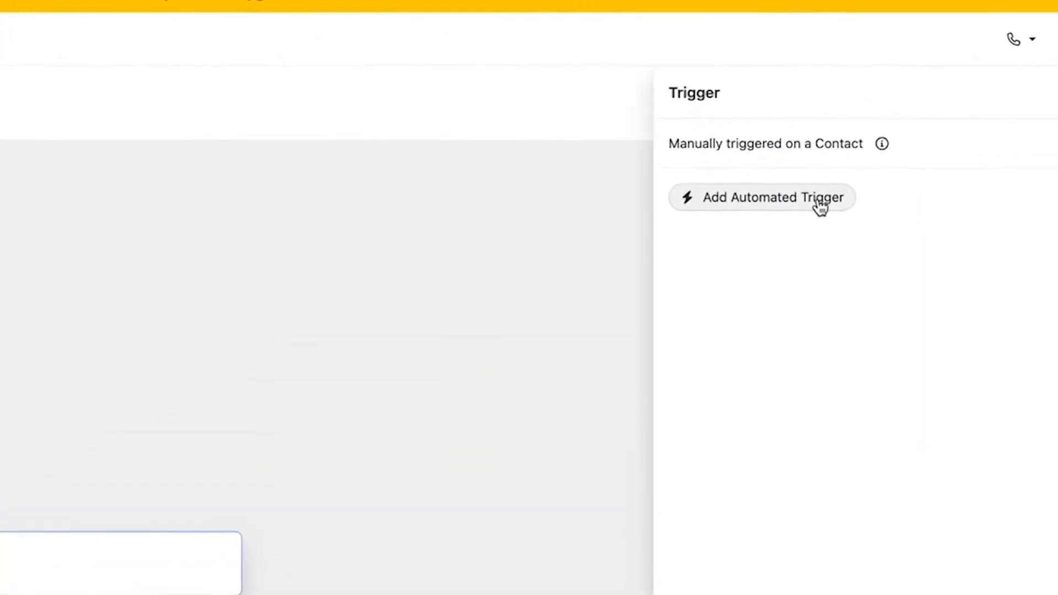
{"action": "left_click", "coordinate": [762, 197]}
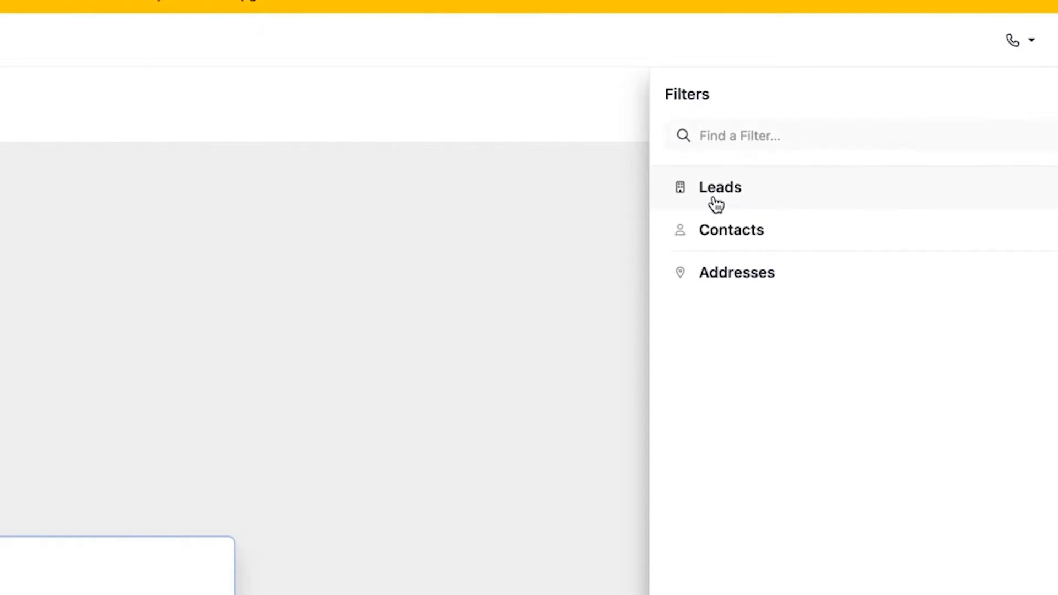
{"action": "left_click", "coordinate": [720, 187]}
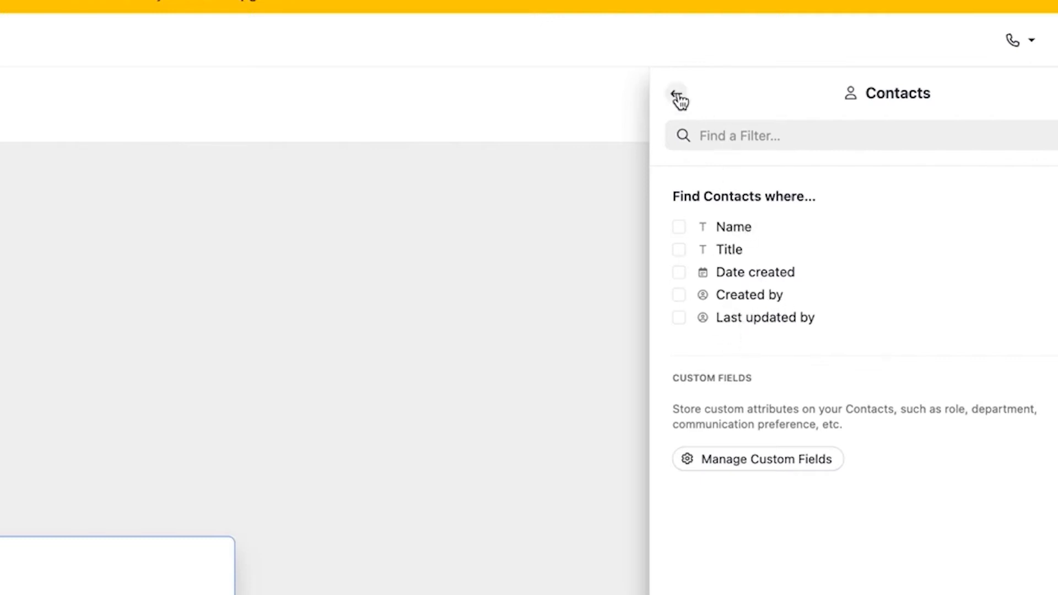
{"action": "left_click", "coordinate": [676, 92]}
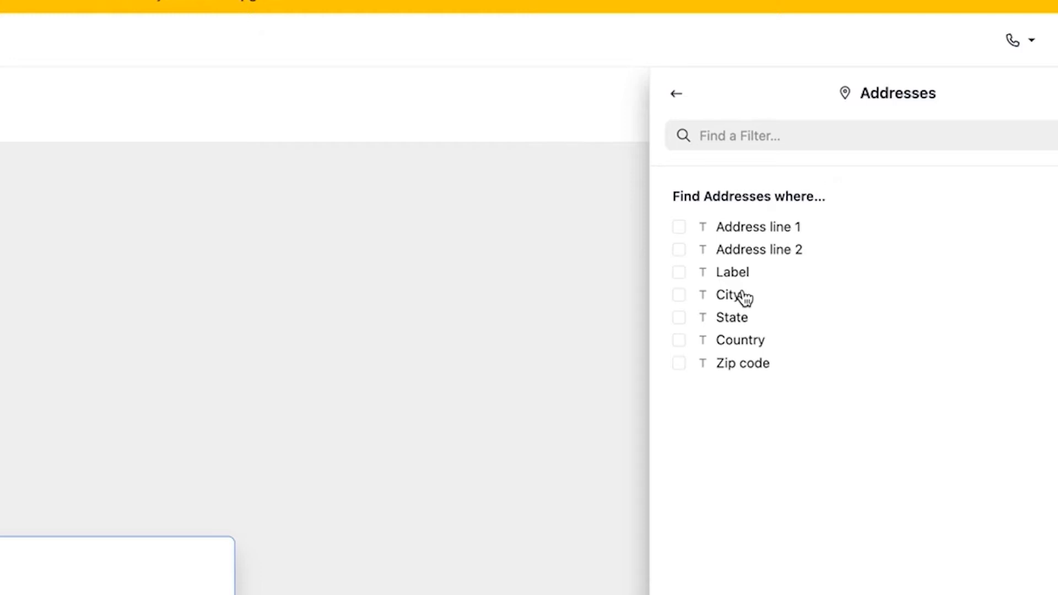
{"action": "left_click", "coordinate": [676, 93]}
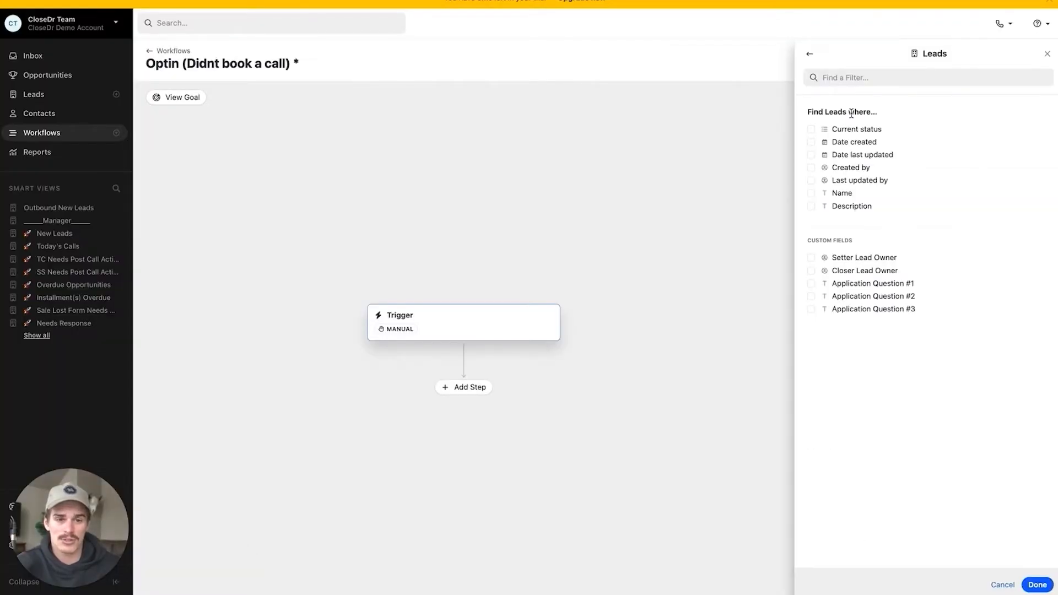
Filter enrolled leads by Current status set to New Lead, then return to the filter list
{"action": "left_click", "coordinate": [812, 129]}
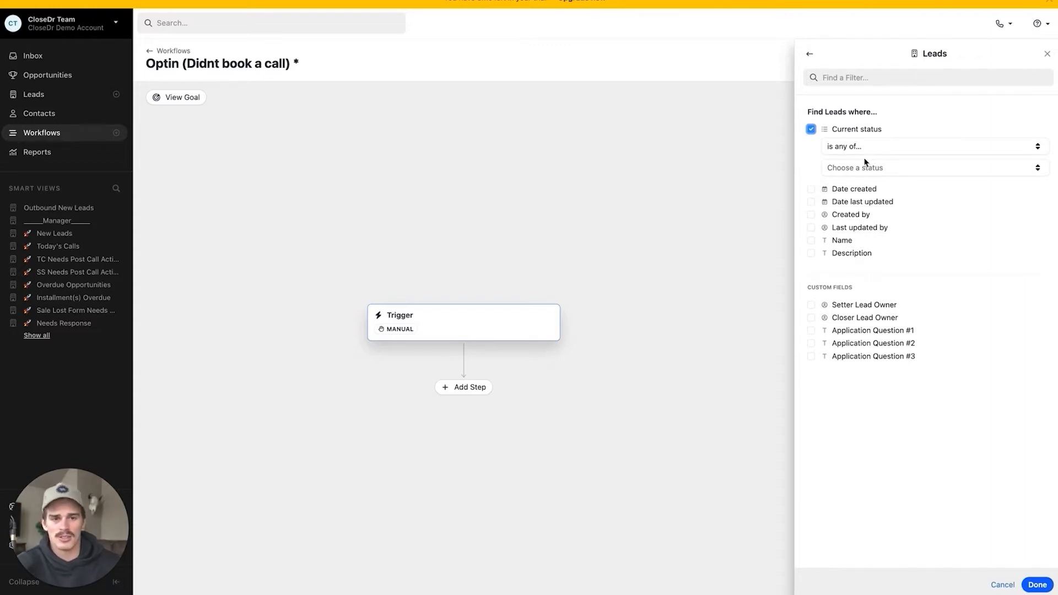
{"action": "left_click", "coordinate": [932, 168]}
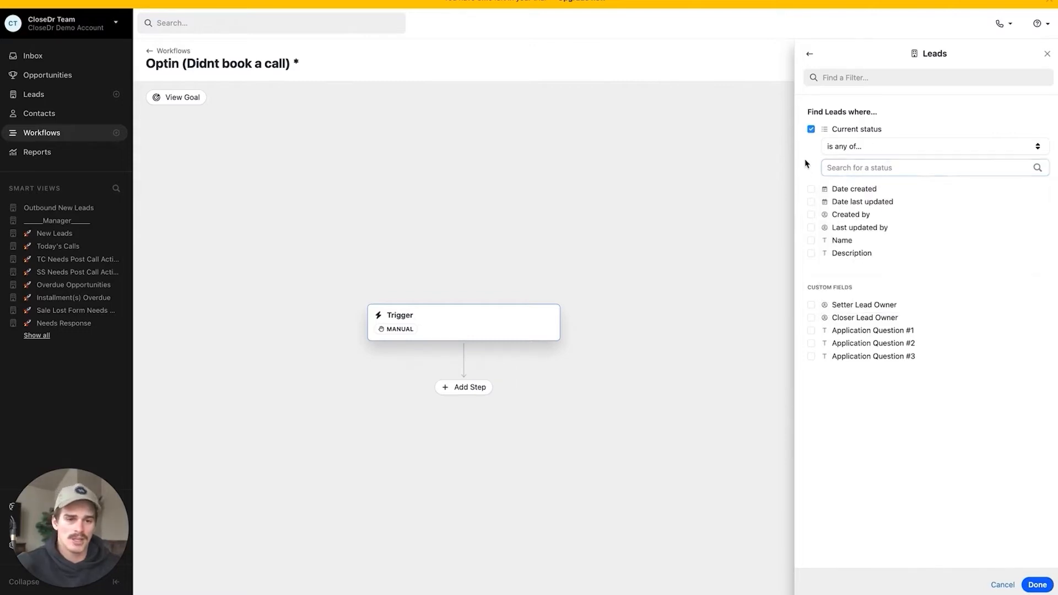
{"action": "left_click", "coordinate": [935, 167]}
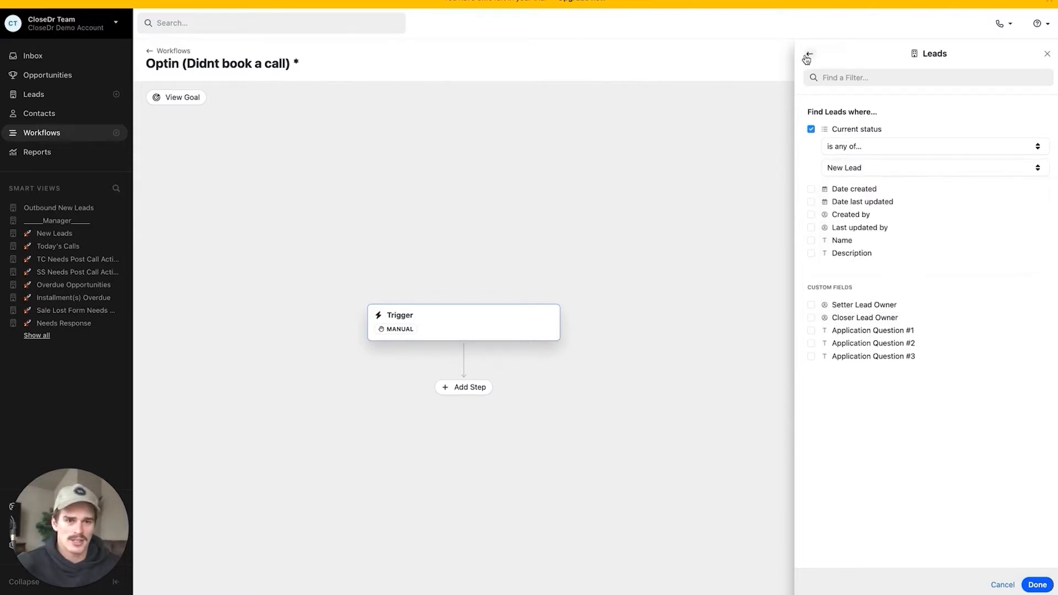
{"action": "left_click", "coordinate": [807, 56]}
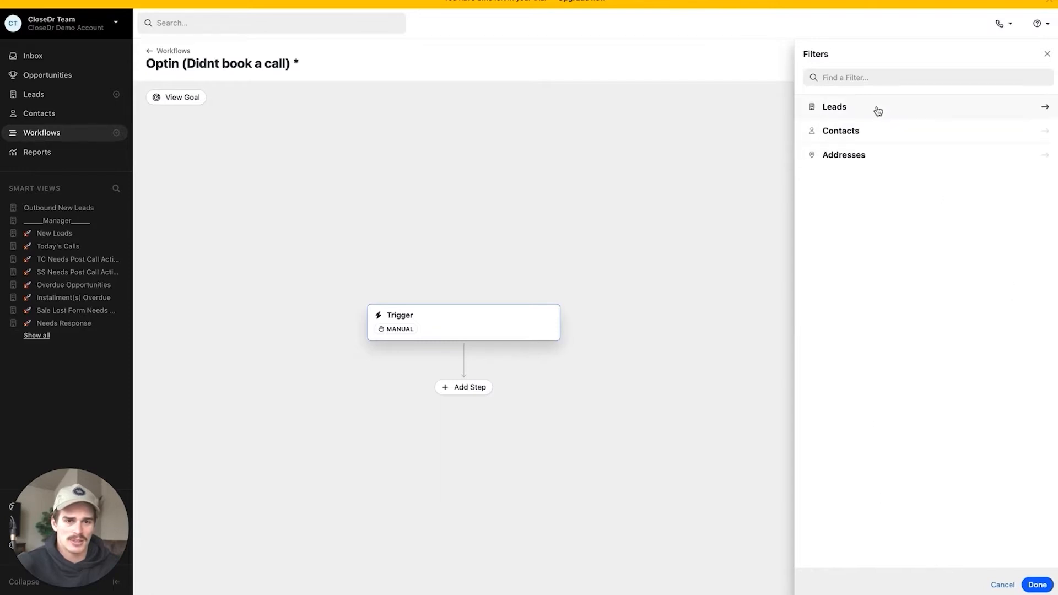
Browse address and contact filters without adding any, then close the trigger panel leaving enrollment manual
{"action": "left_click", "coordinate": [834, 107]}
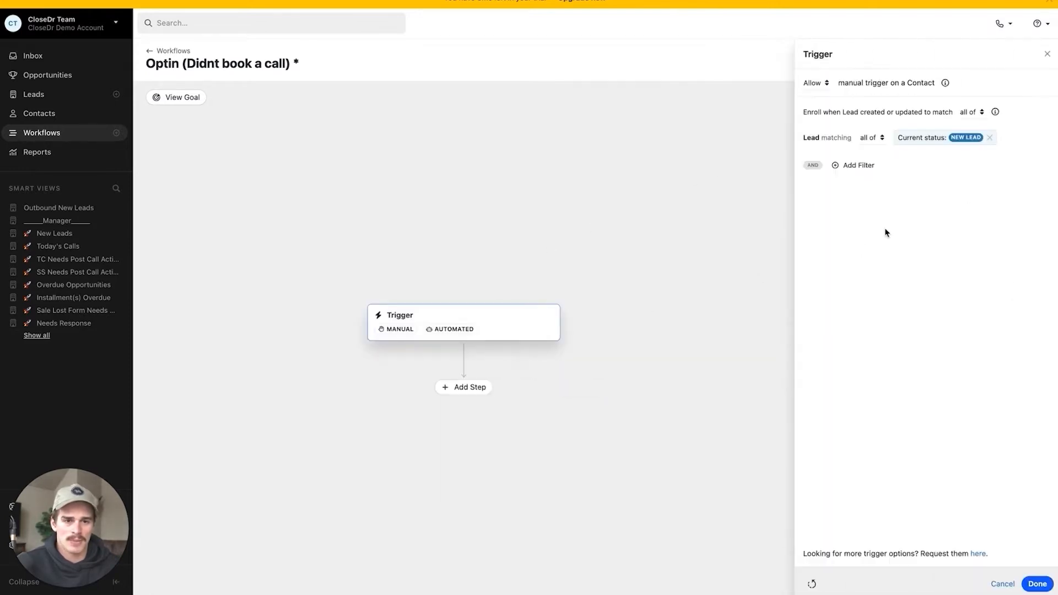
{"action": "left_click", "coordinate": [858, 164]}
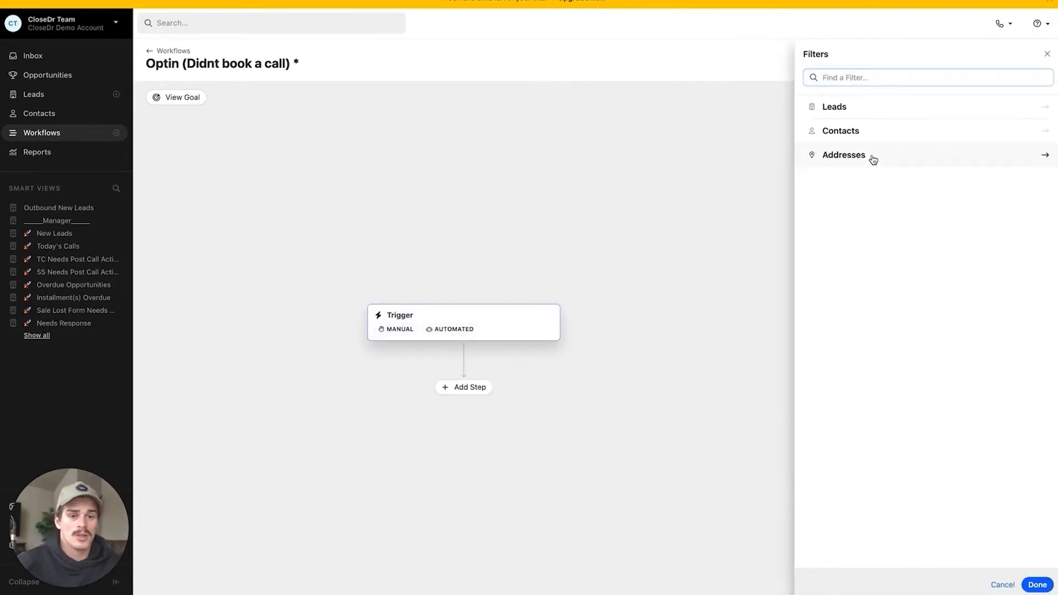
{"action": "left_click", "coordinate": [843, 154]}
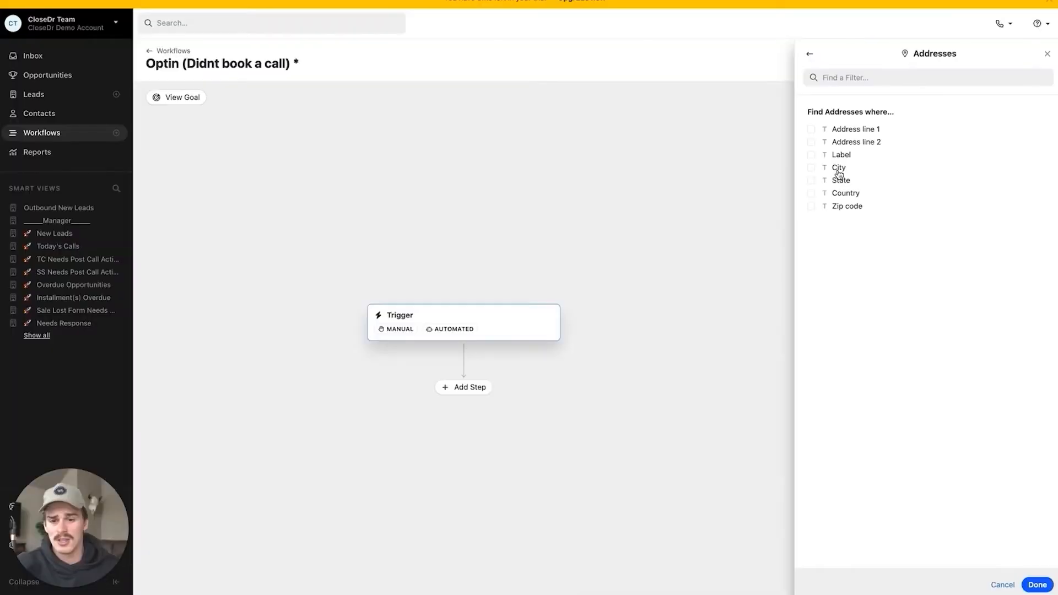
{"action": "mouse_move", "coordinate": [831, 128]}
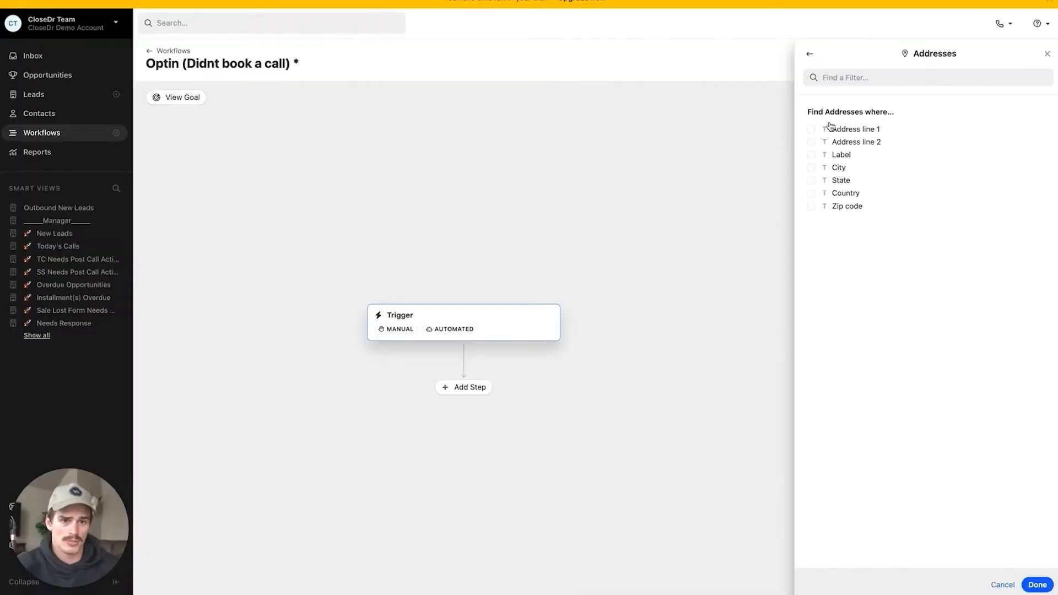
{"action": "left_click", "coordinate": [809, 54]}
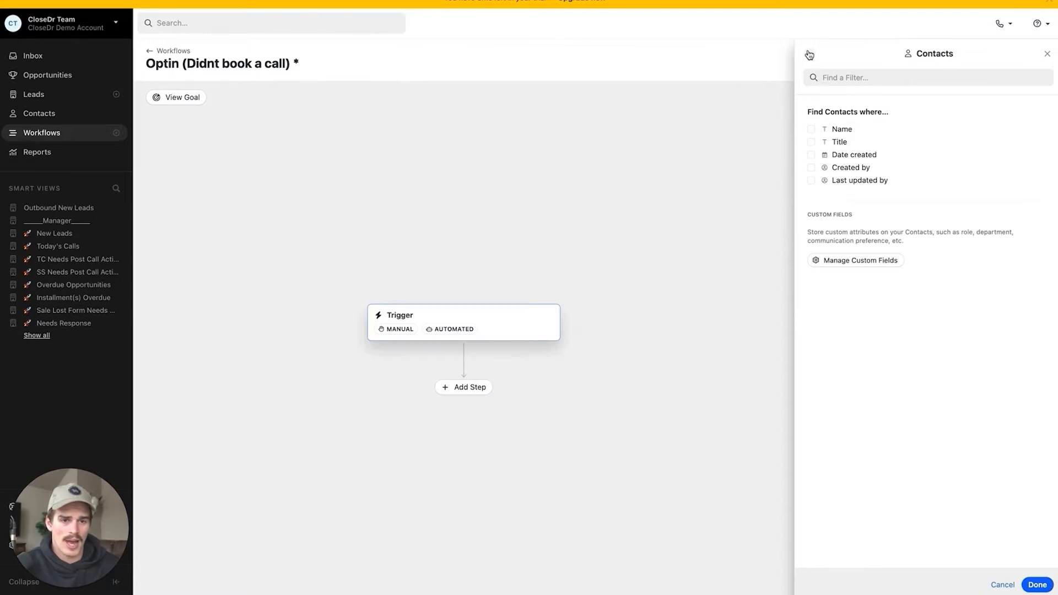
{"action": "left_click", "coordinate": [809, 54]}
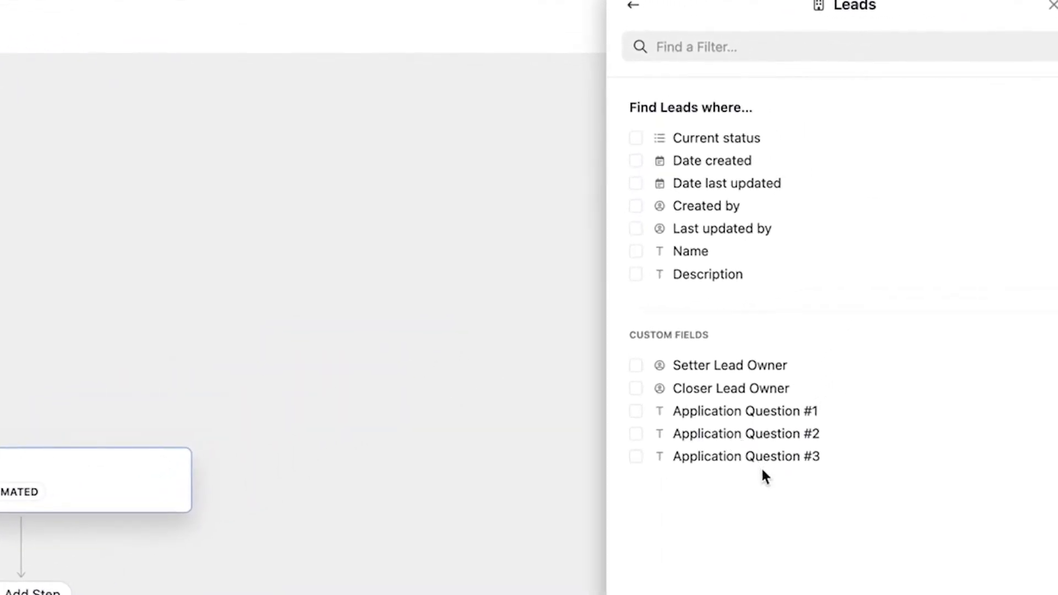
{"action": "mouse_move", "coordinate": [761, 423]}
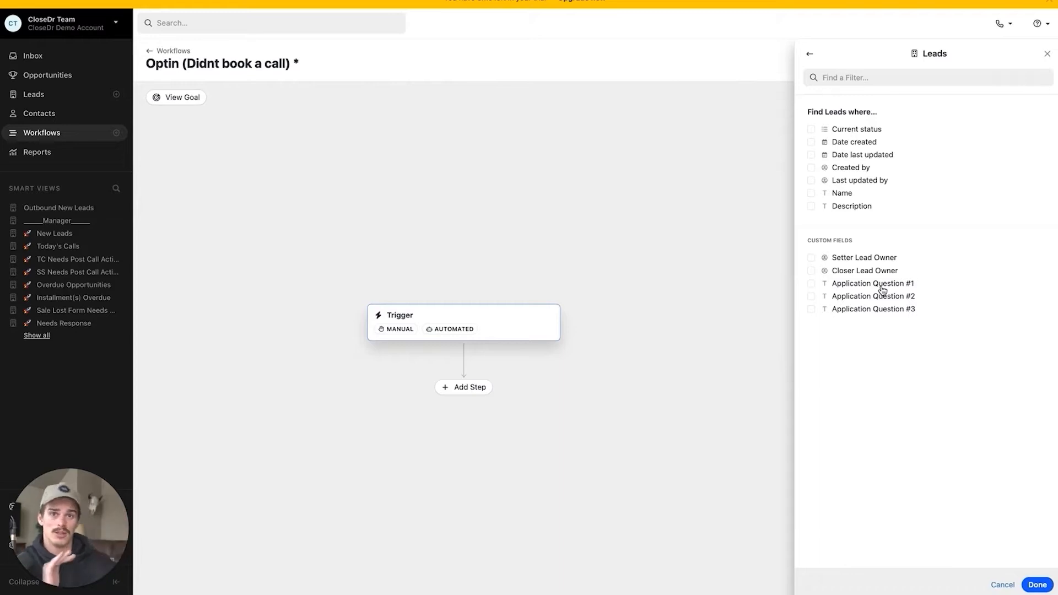
{"action": "mouse_move", "coordinate": [519, 312]}
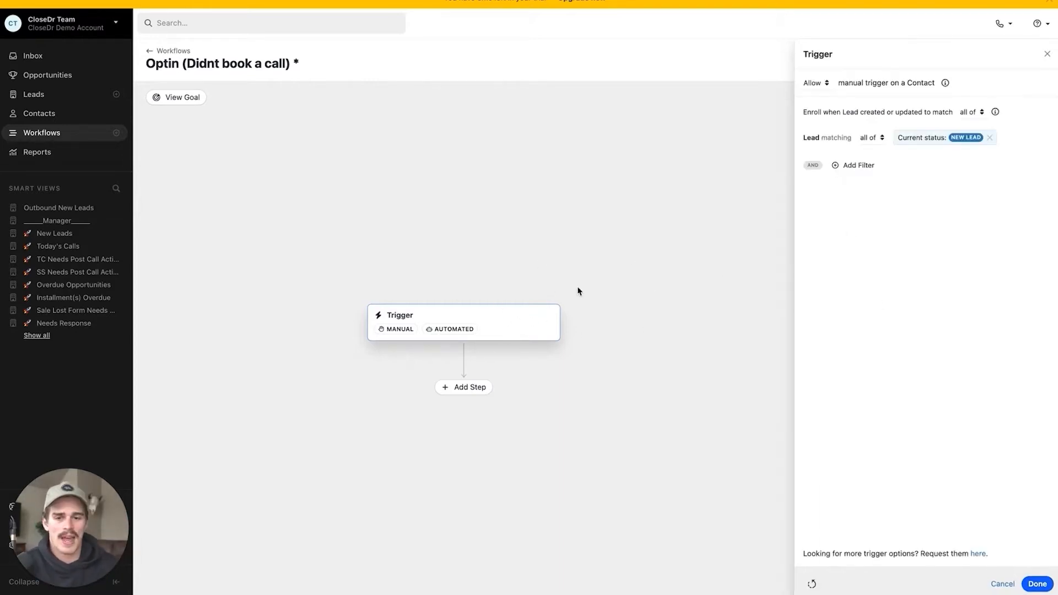
{"action": "mouse_move", "coordinate": [502, 340]}
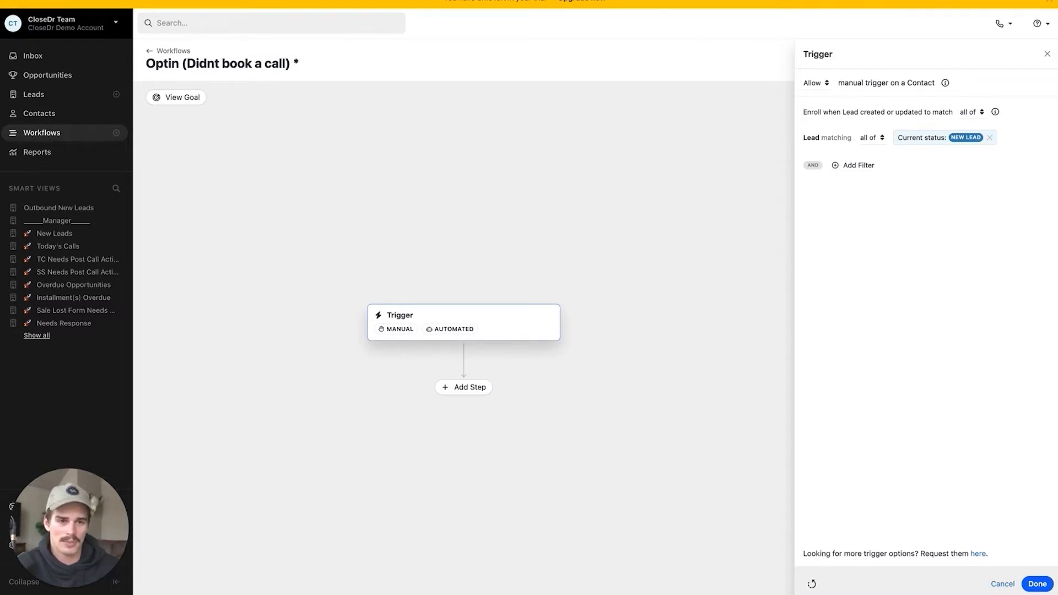
{"action": "mouse_move", "coordinate": [618, 432]}
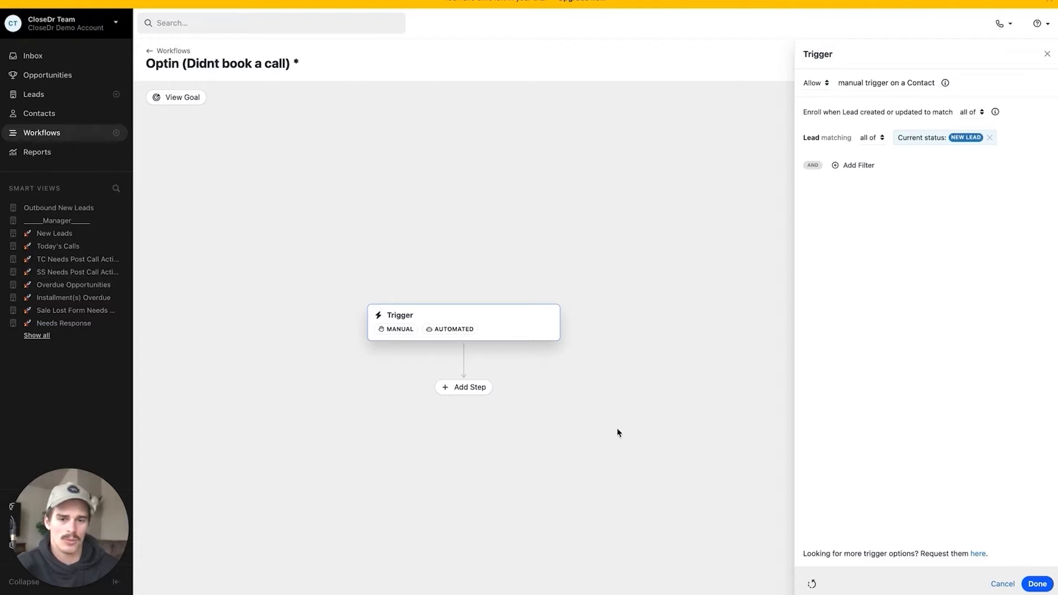
{"action": "left_click", "coordinate": [1047, 54]}
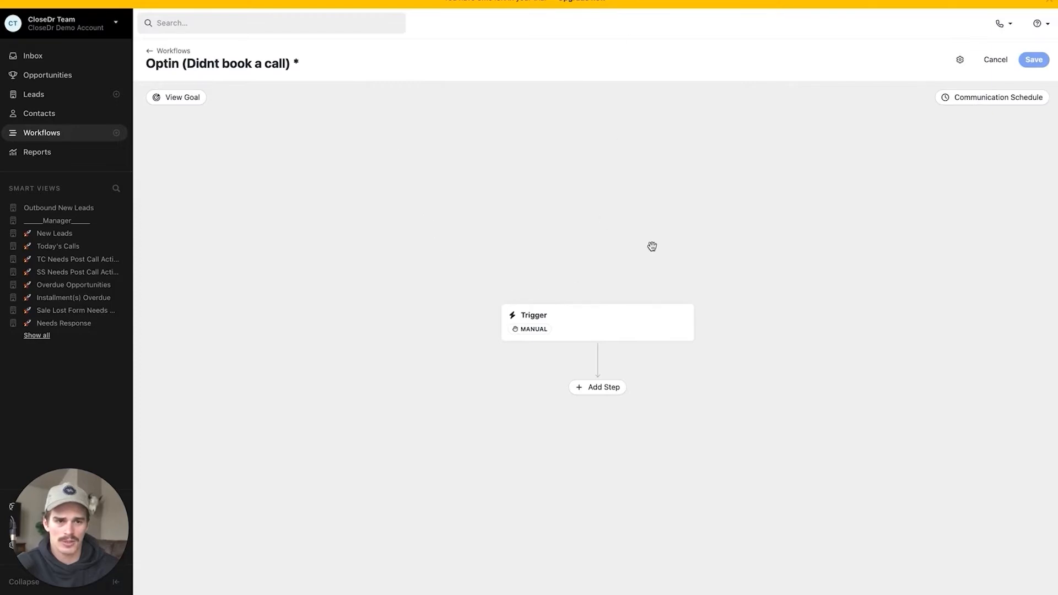
{"action": "left_click", "coordinate": [182, 97]}
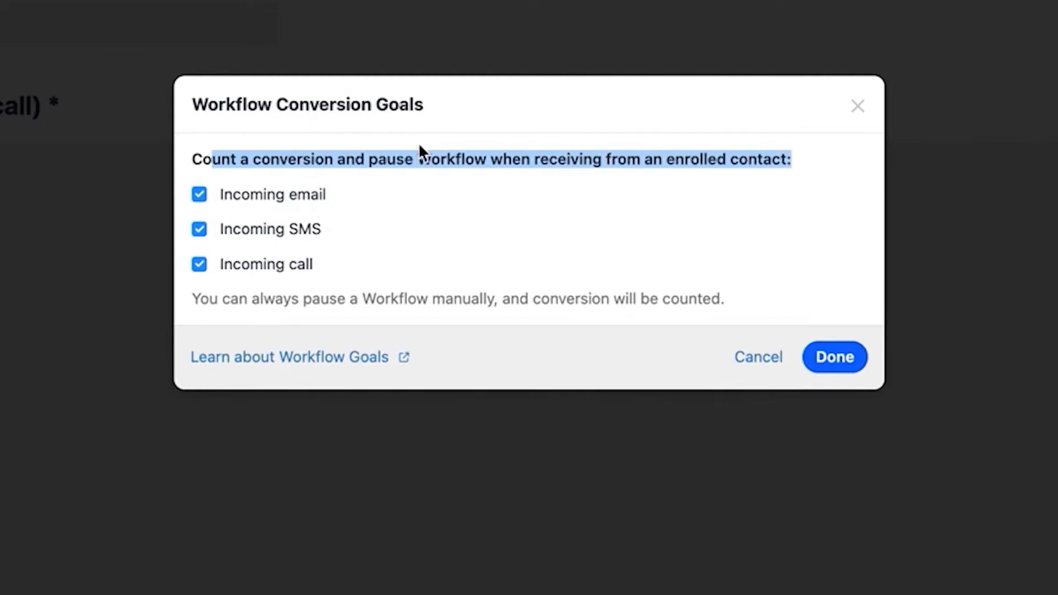
{"action": "mouse_move", "coordinate": [255, 274]}
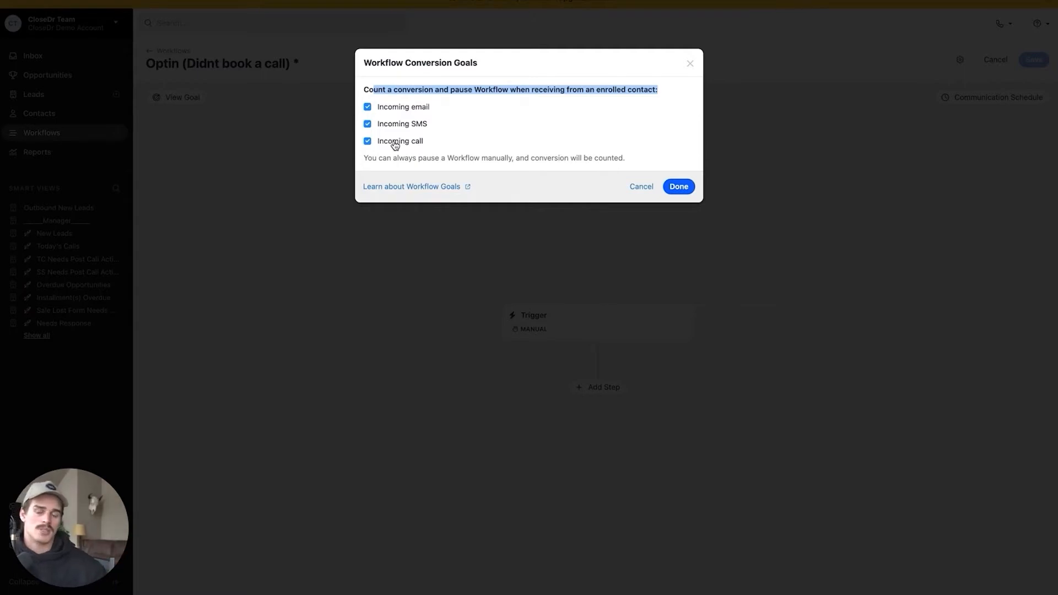
{"action": "mouse_move", "coordinate": [401, 125]}
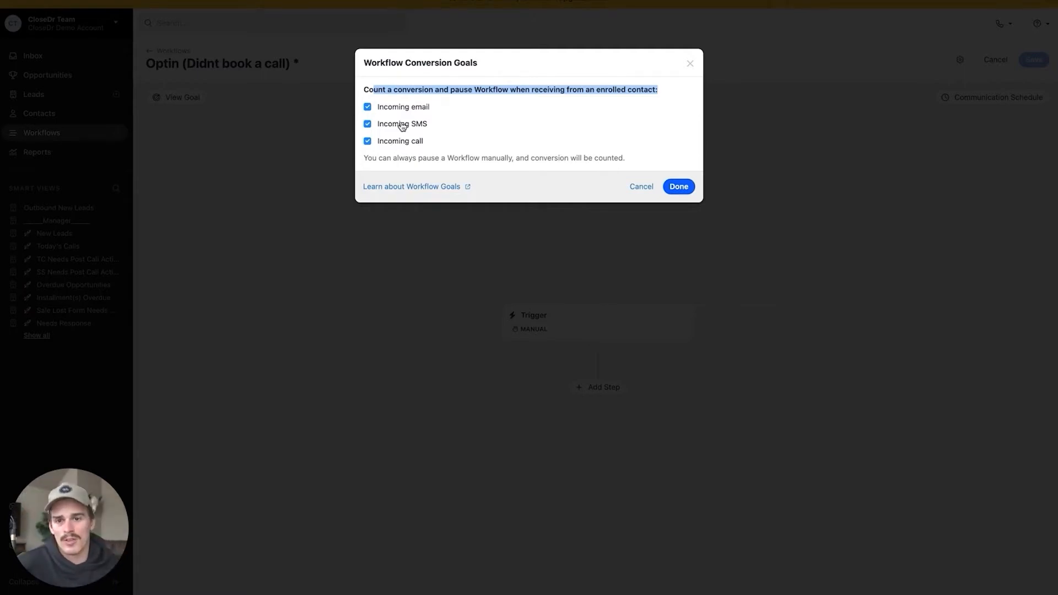
{"action": "mouse_move", "coordinate": [390, 155]}
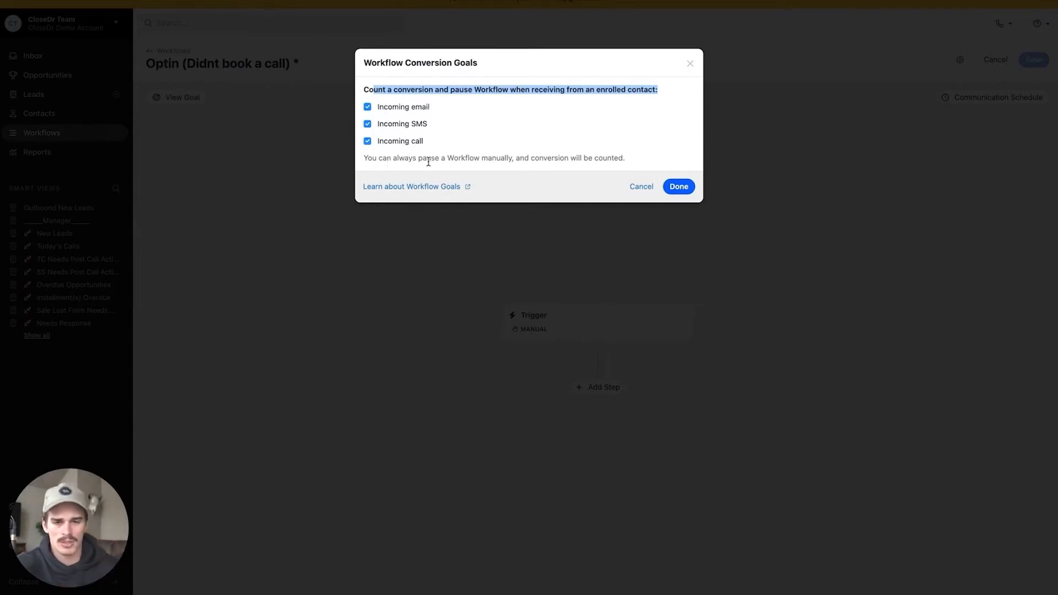
{"action": "left_click", "coordinate": [678, 187]}
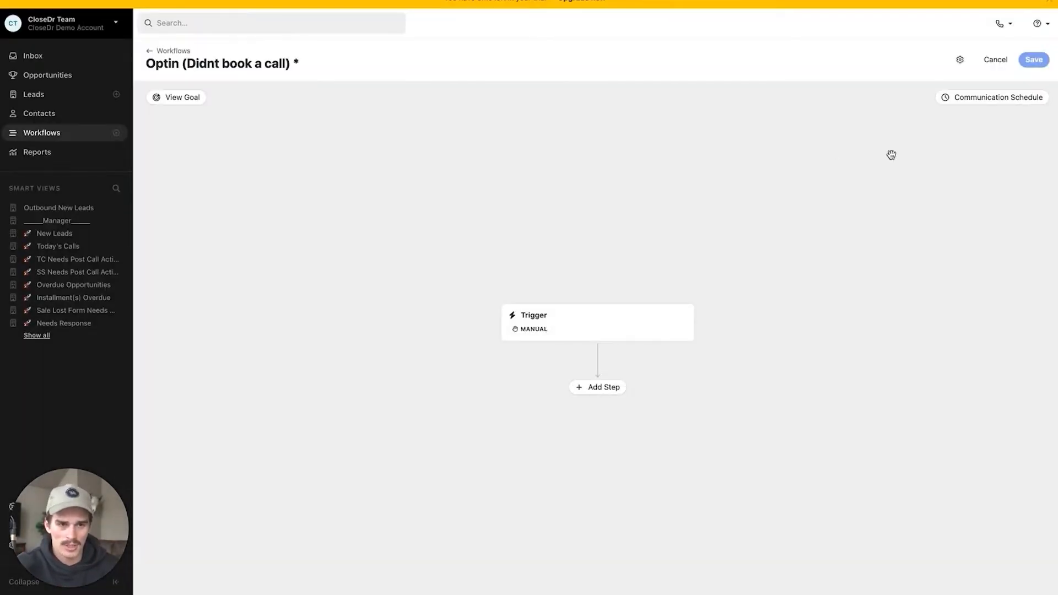
{"action": "left_click", "coordinate": [994, 97]}
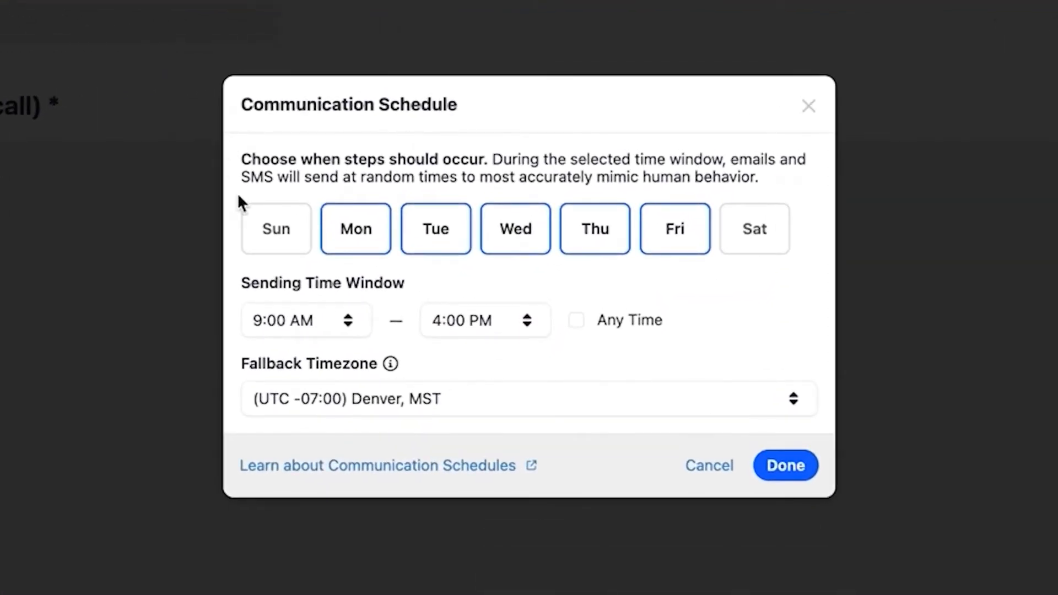
{"action": "mouse_move", "coordinate": [585, 282]}
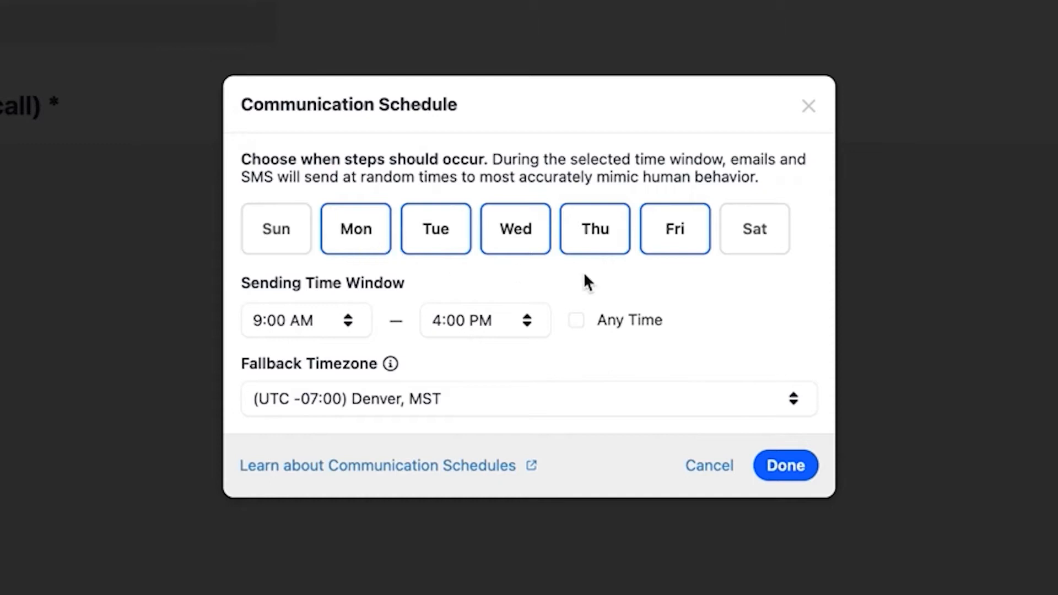
{"action": "mouse_move", "coordinate": [346, 298]}
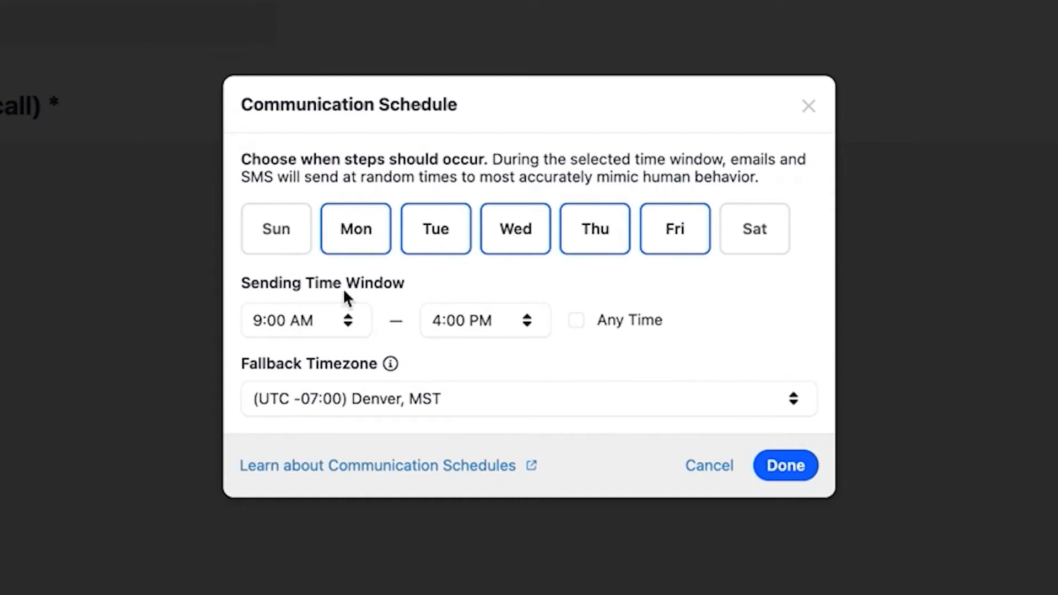
{"action": "left_click", "coordinate": [473, 320]}
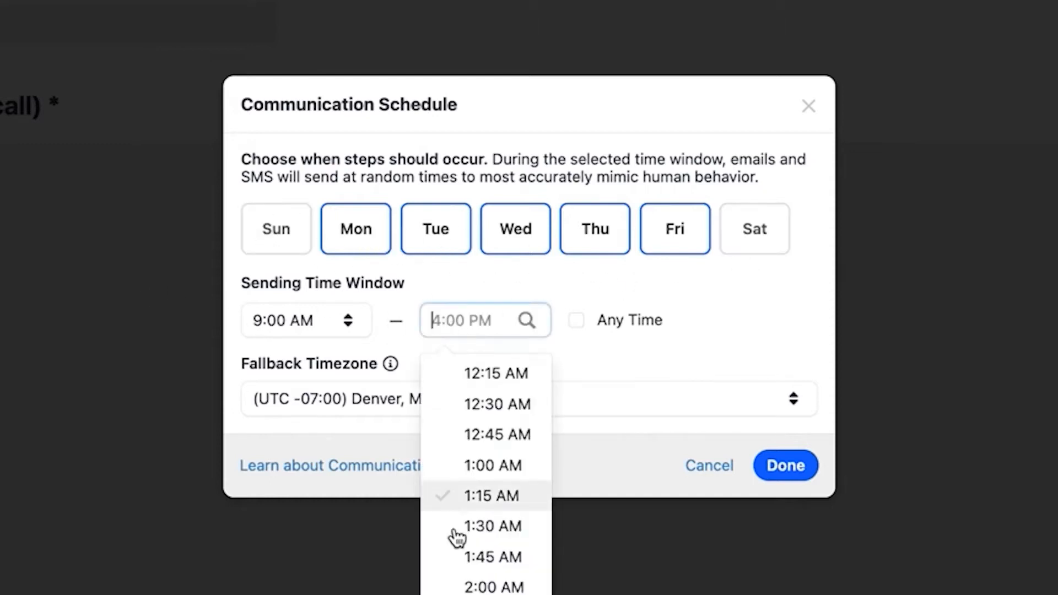
{"action": "left_click", "coordinate": [502, 399]}
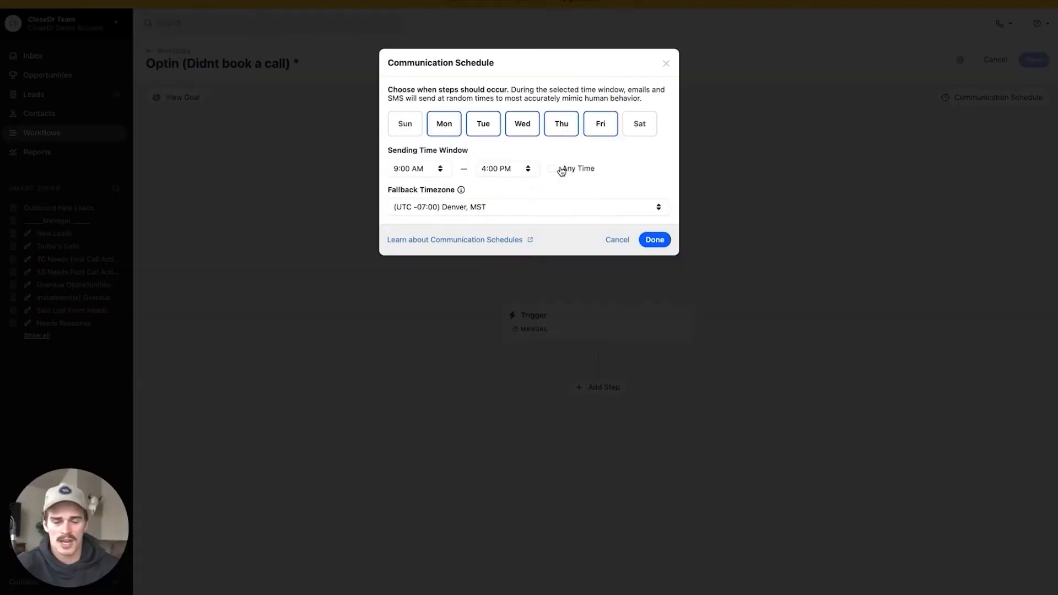
{"action": "left_click", "coordinate": [653, 240]}
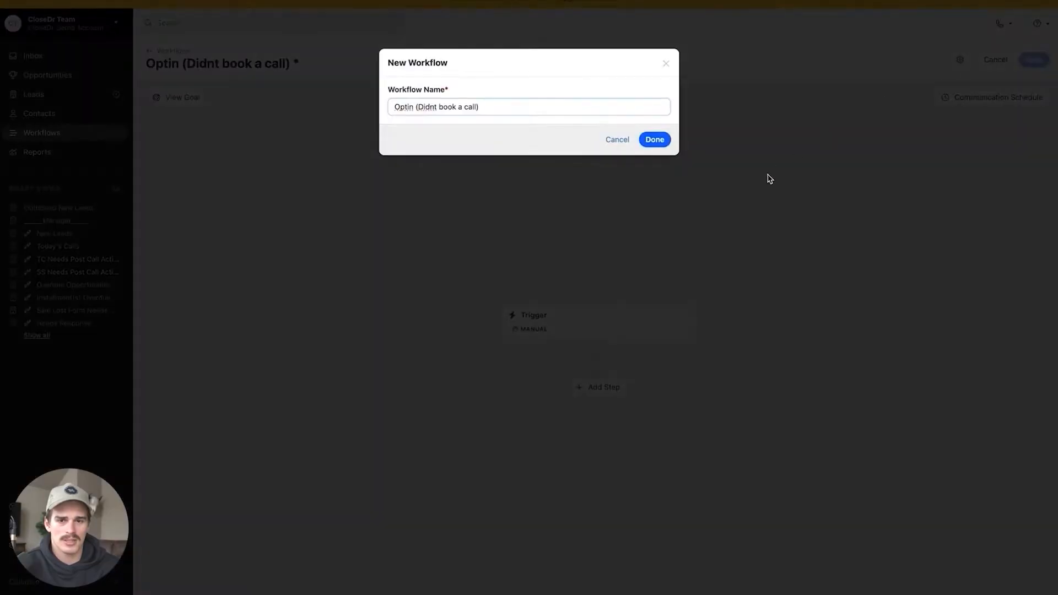
{"action": "left_click", "coordinate": [653, 140]}
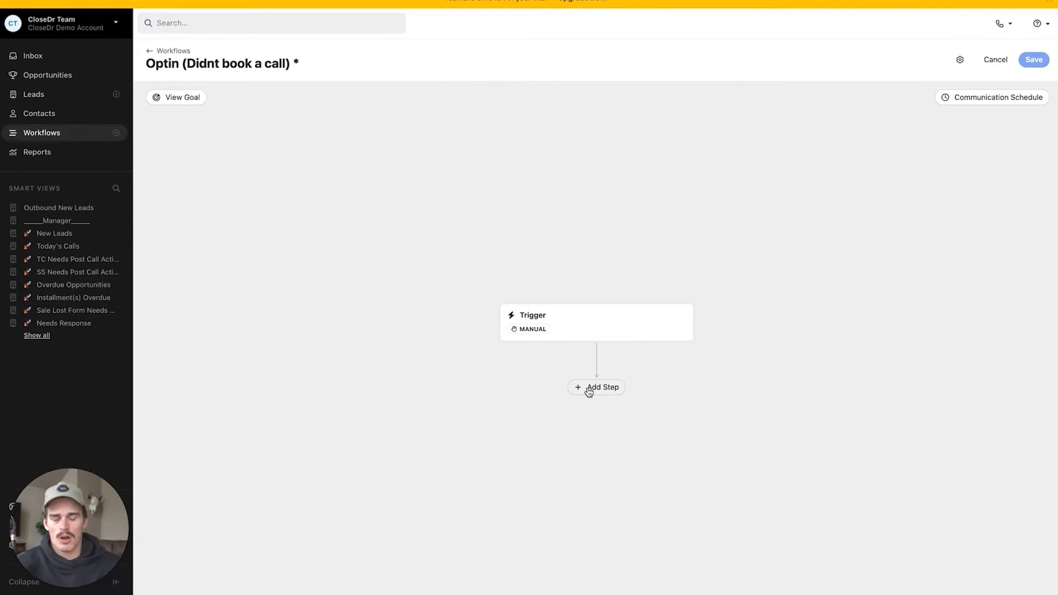
Add a Call step directly after the trigger from the step-type menu
{"action": "left_click", "coordinate": [596, 387]}
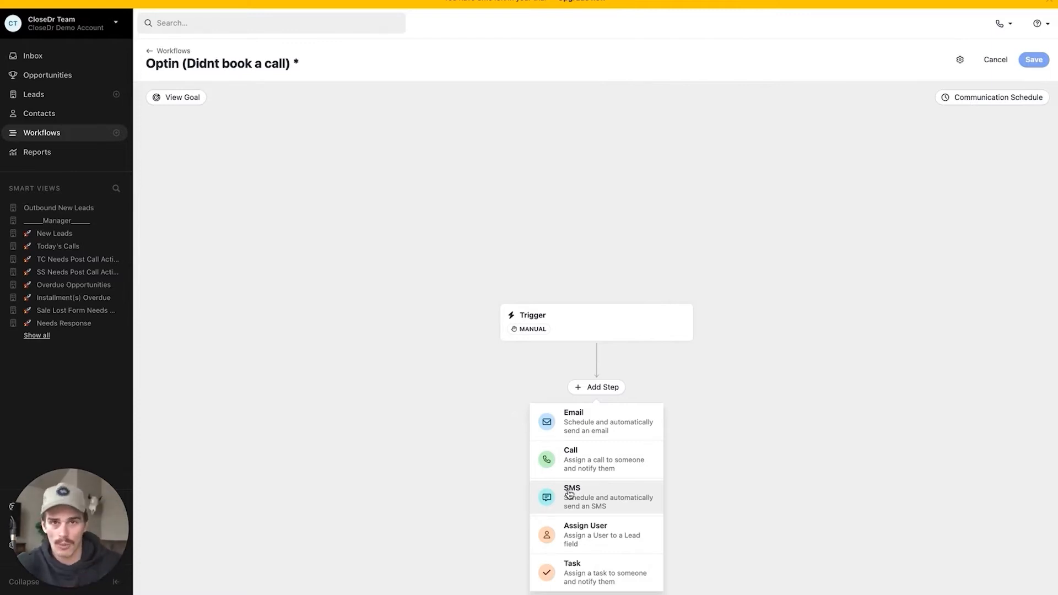
{"action": "mouse_move", "coordinate": [596, 459]}
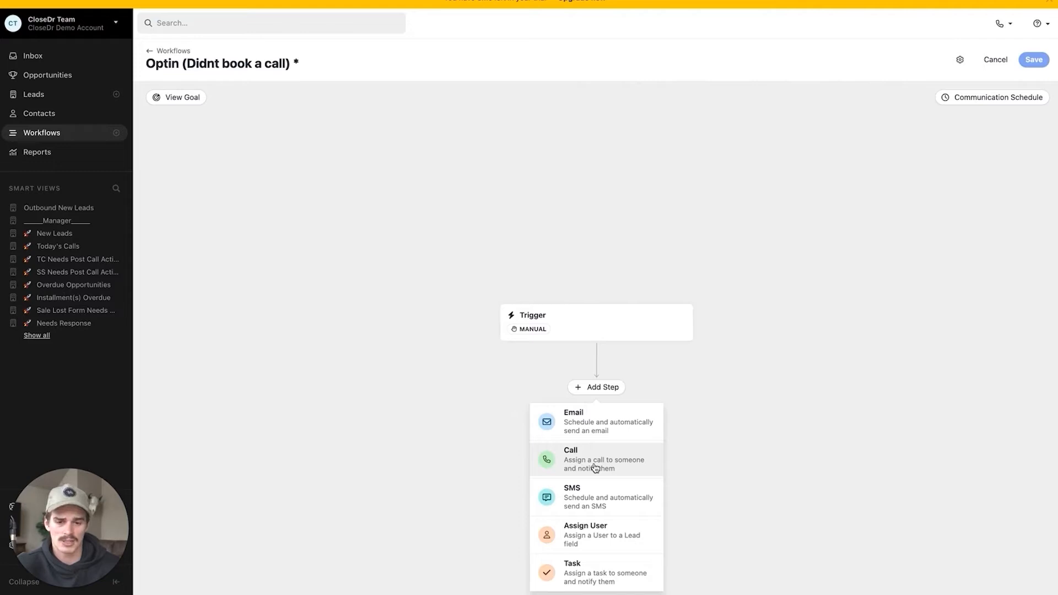
{"action": "left_click", "coordinate": [570, 458]}
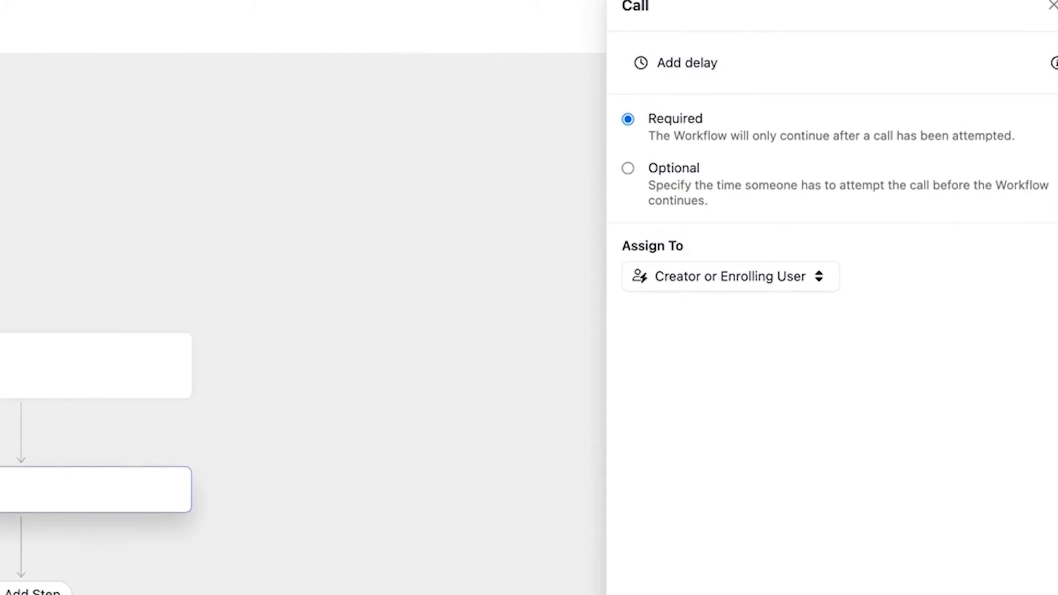
{"action": "mouse_move", "coordinate": [279, 552]}
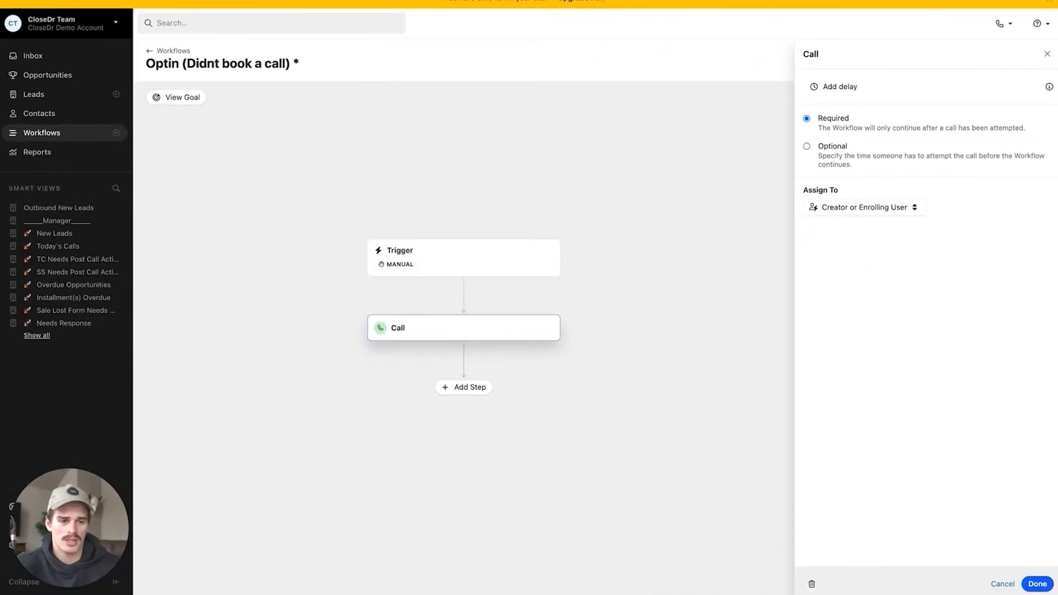
Make the Call step optional with 1 day allowed to attempt it before continuing
{"action": "left_click", "coordinate": [1036, 584]}
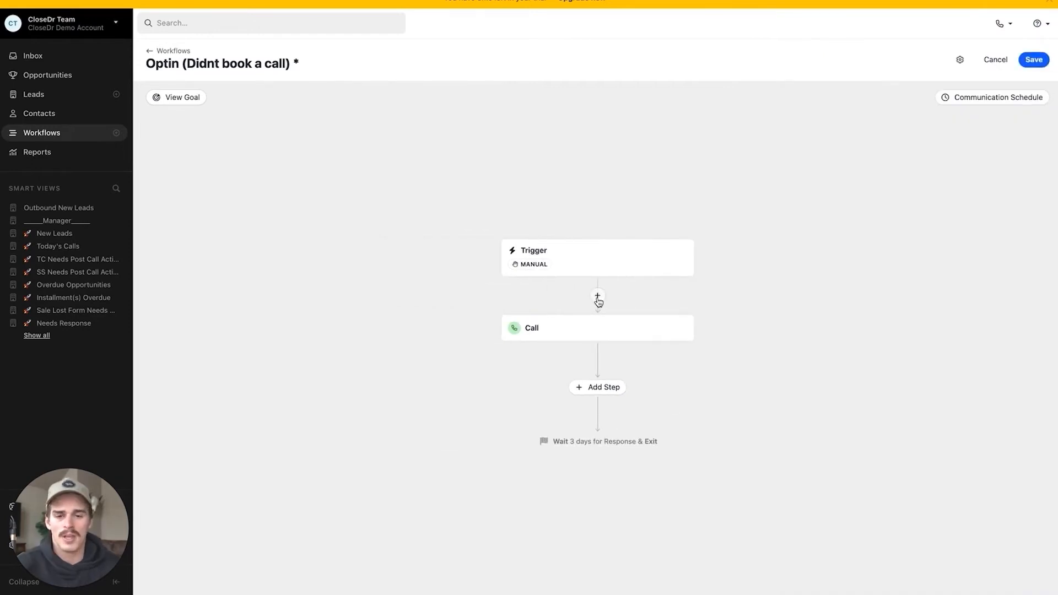
{"action": "mouse_move", "coordinate": [596, 387]}
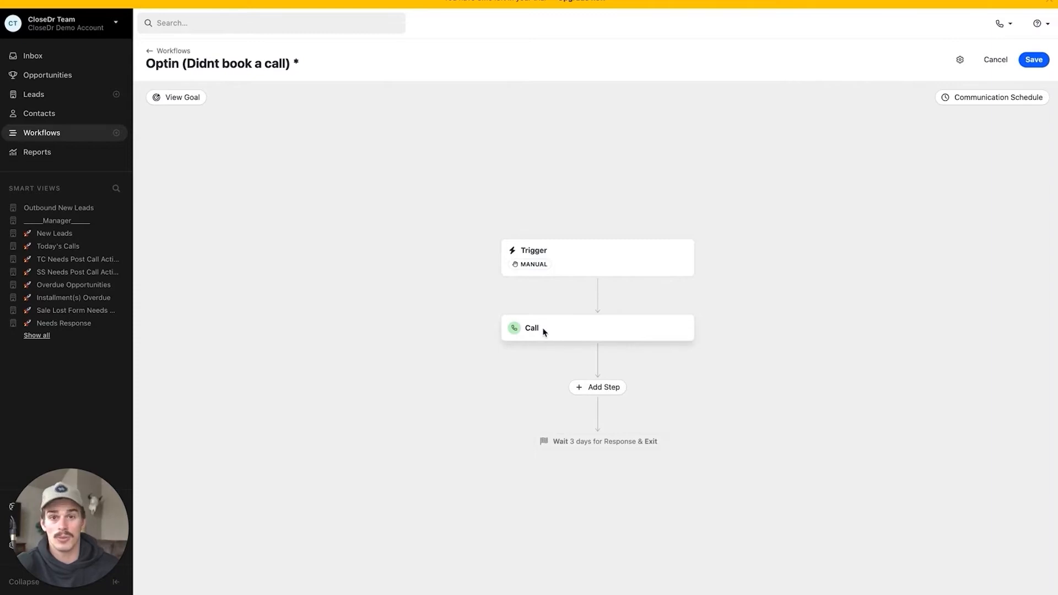
{"action": "left_click", "coordinate": [532, 329]}
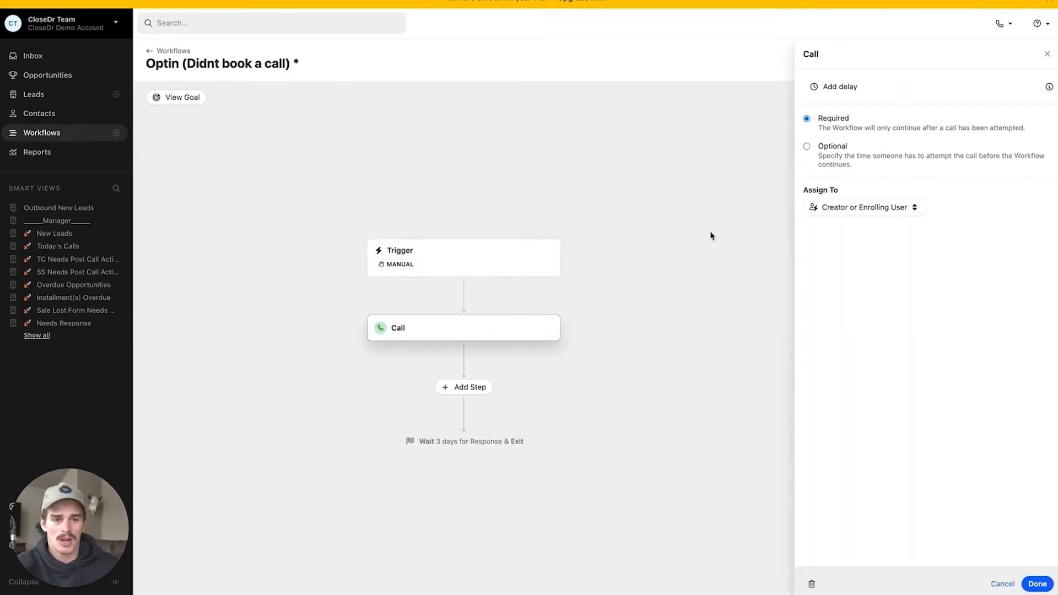
{"action": "left_click", "coordinate": [807, 145]}
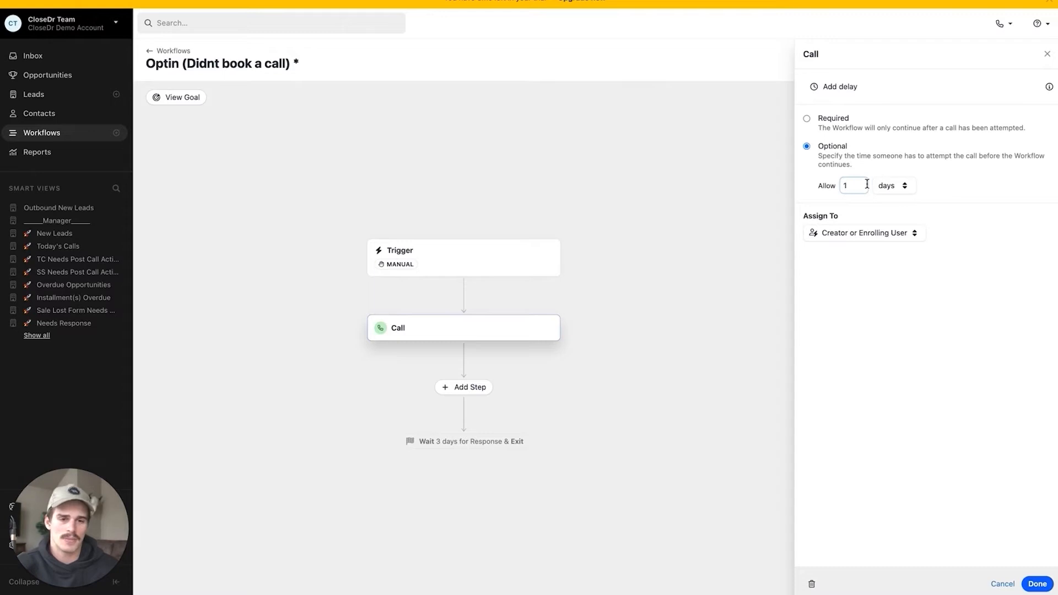
{"action": "mouse_move", "coordinate": [835, 173]}
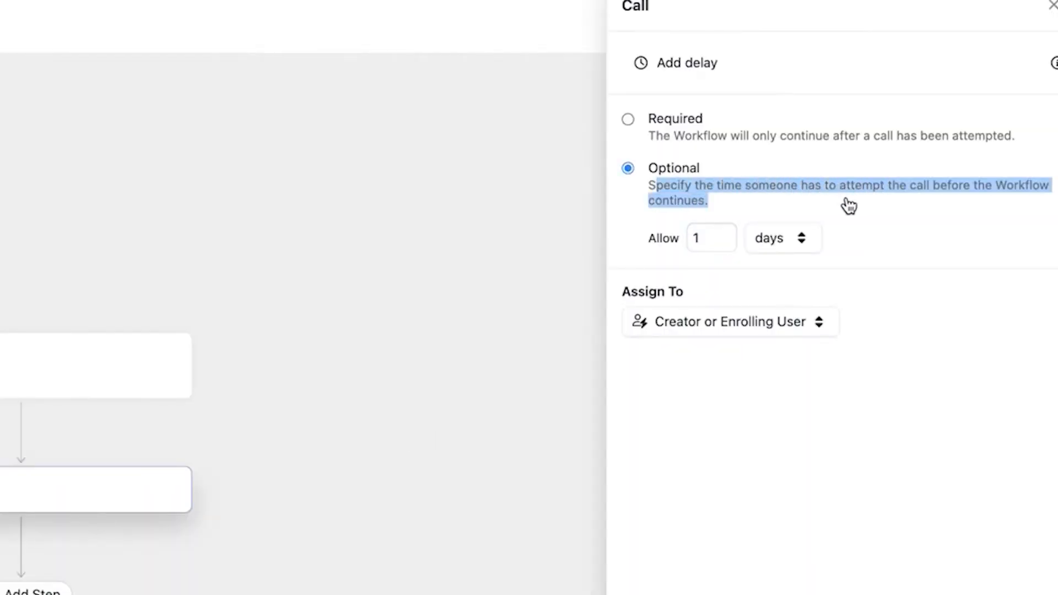
{"action": "mouse_move", "coordinate": [741, 242]}
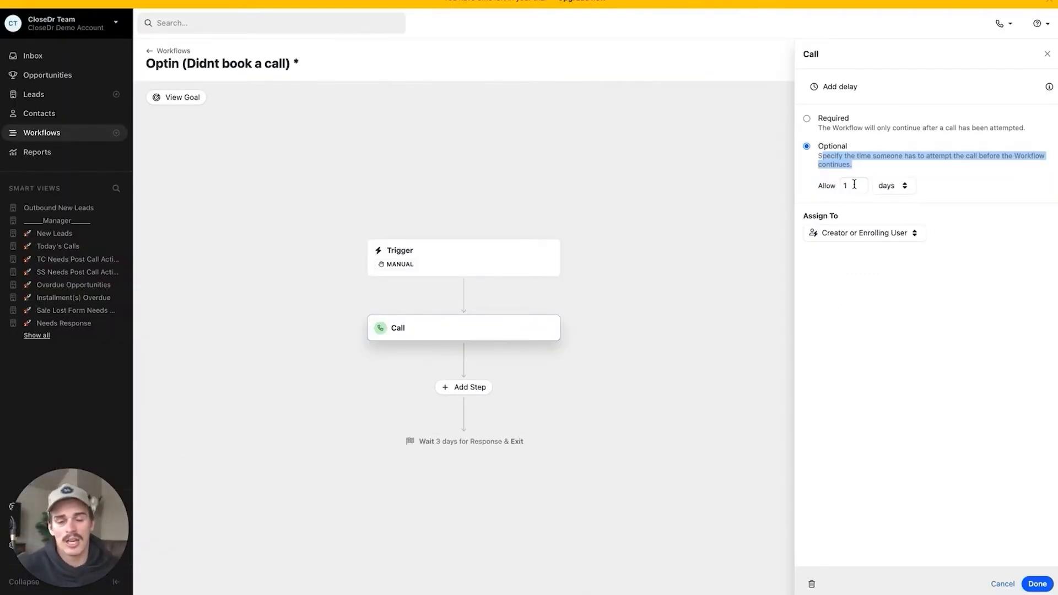
{"action": "mouse_move", "coordinate": [974, 406]}
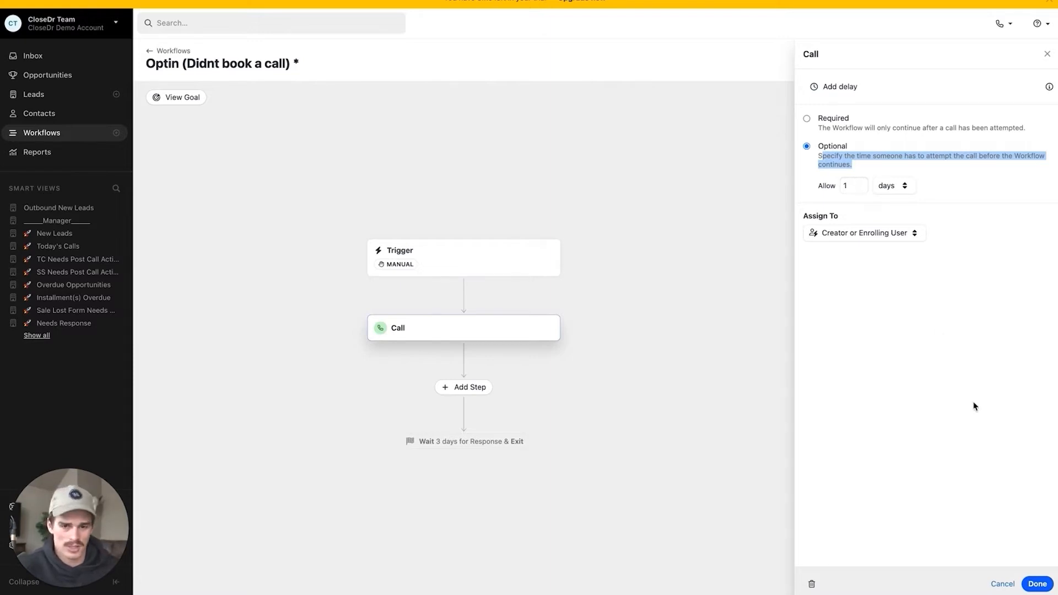
{"action": "left_click", "coordinate": [1037, 584]}
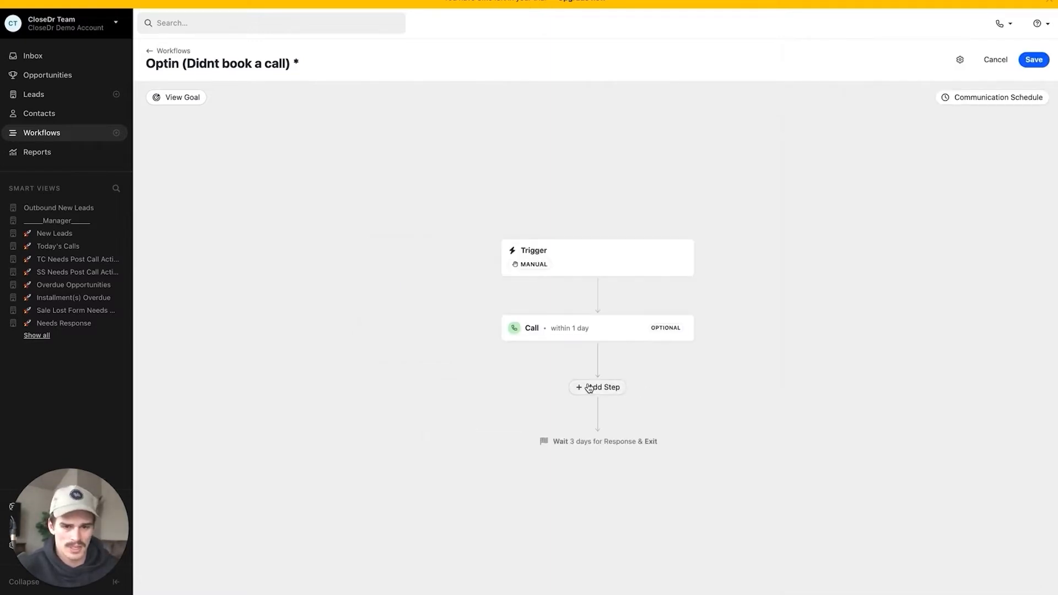
Add an SMS step delayed 1 hour after the call and choose New template for it
{"action": "left_click", "coordinate": [597, 387]}
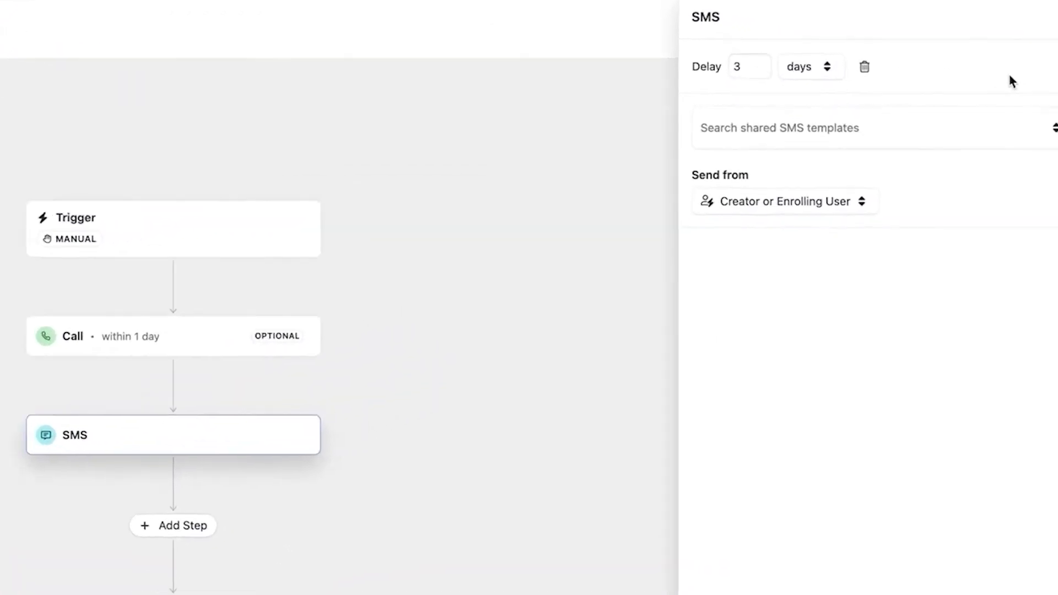
{"action": "left_click", "coordinate": [865, 66]}
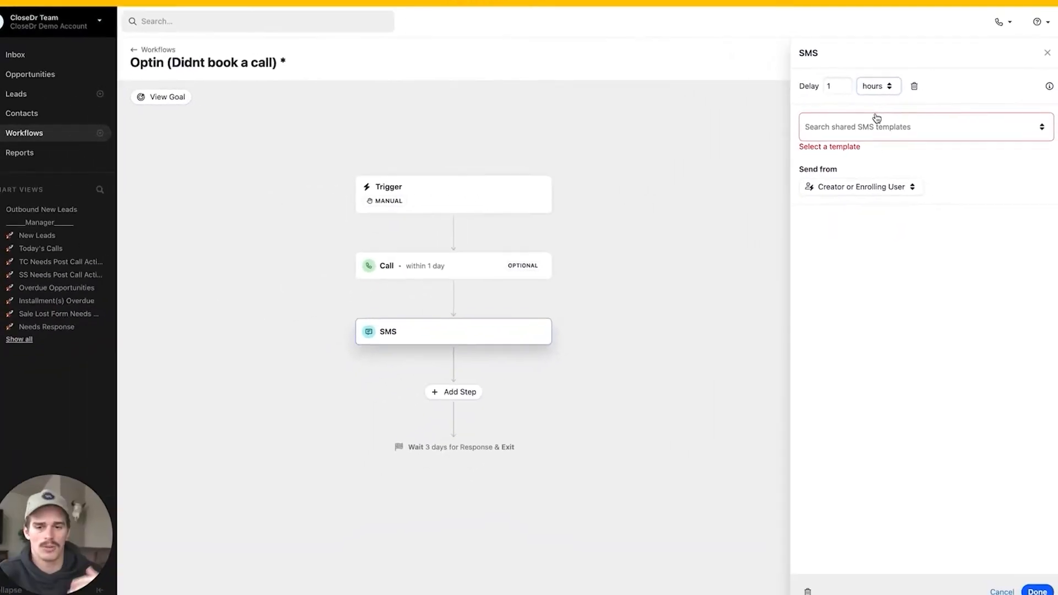
{"action": "left_click", "coordinate": [918, 127]}
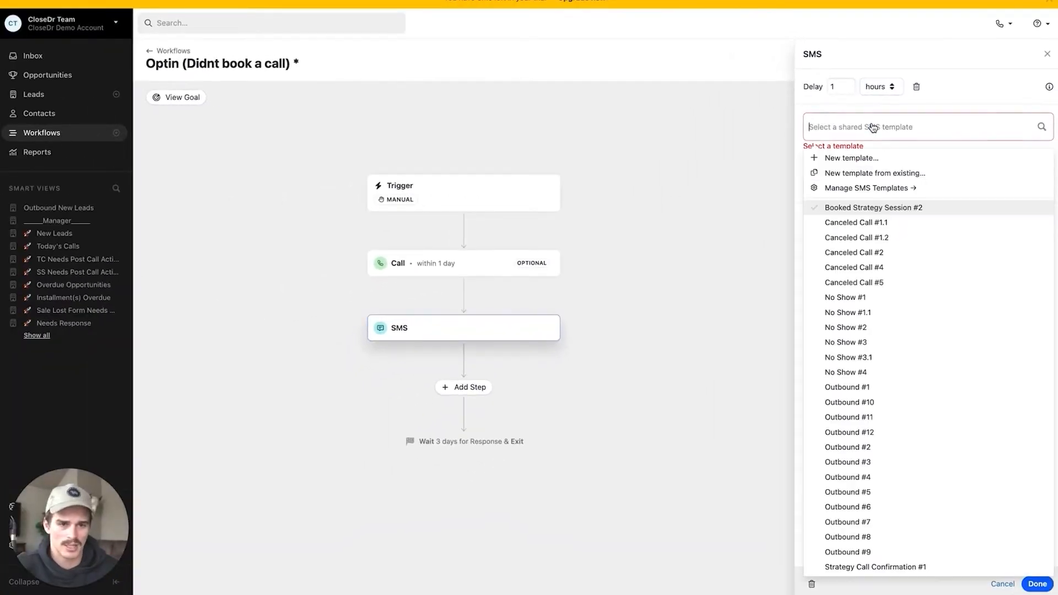
{"action": "mouse_move", "coordinate": [889, 118]}
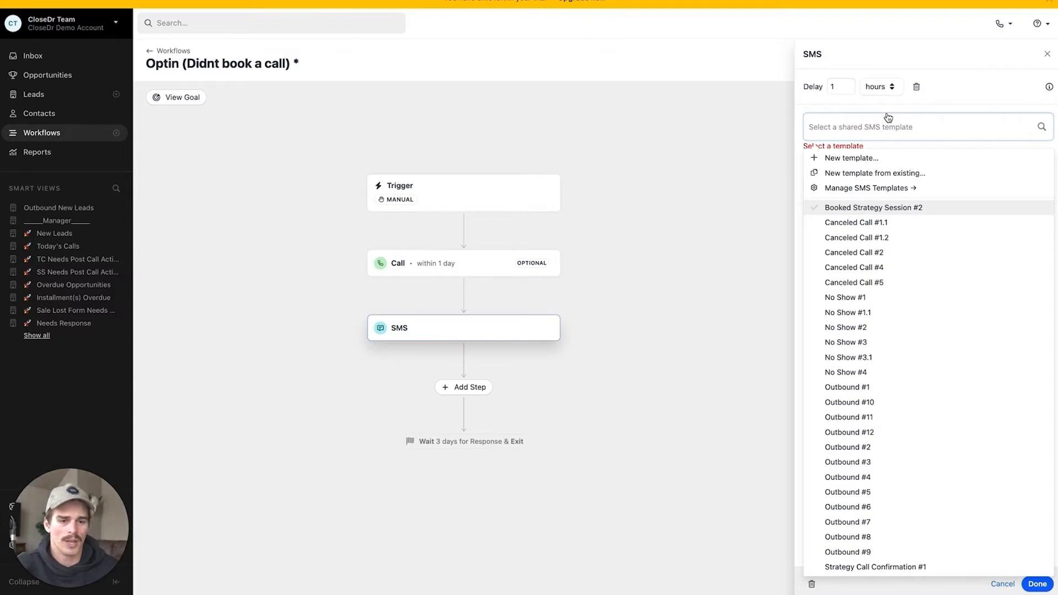
{"action": "left_click", "coordinate": [883, 166]}
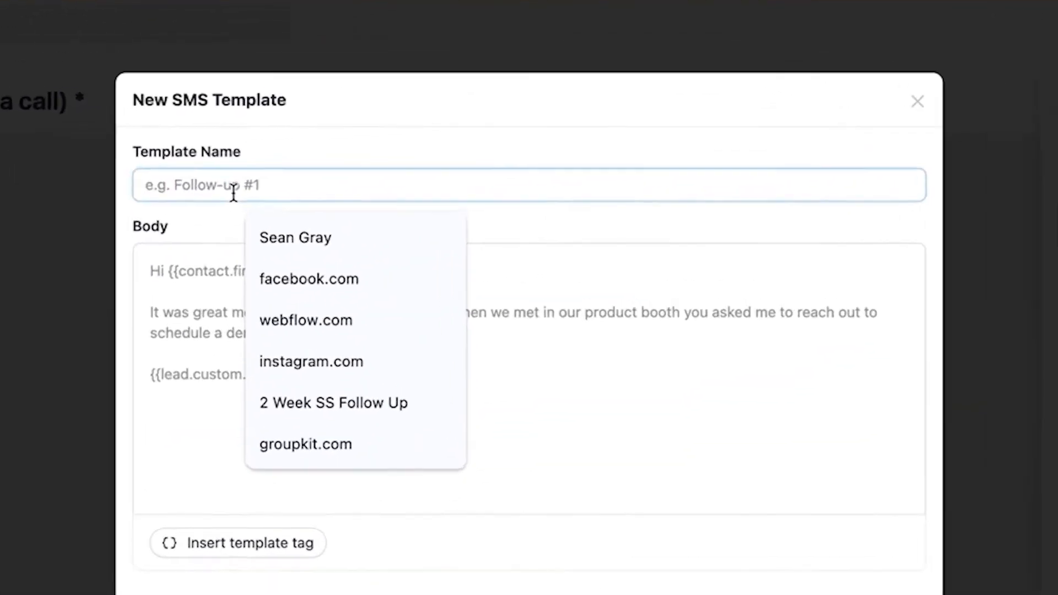
Name the SMS template 'Demo #1' and start the body with the user.first_name tag and 'here with'
{"action": "type", "text": "Demo #1"}
{"action": "left_click", "coordinate": [529, 378]}
{"action": "type", "text": "Hey"}
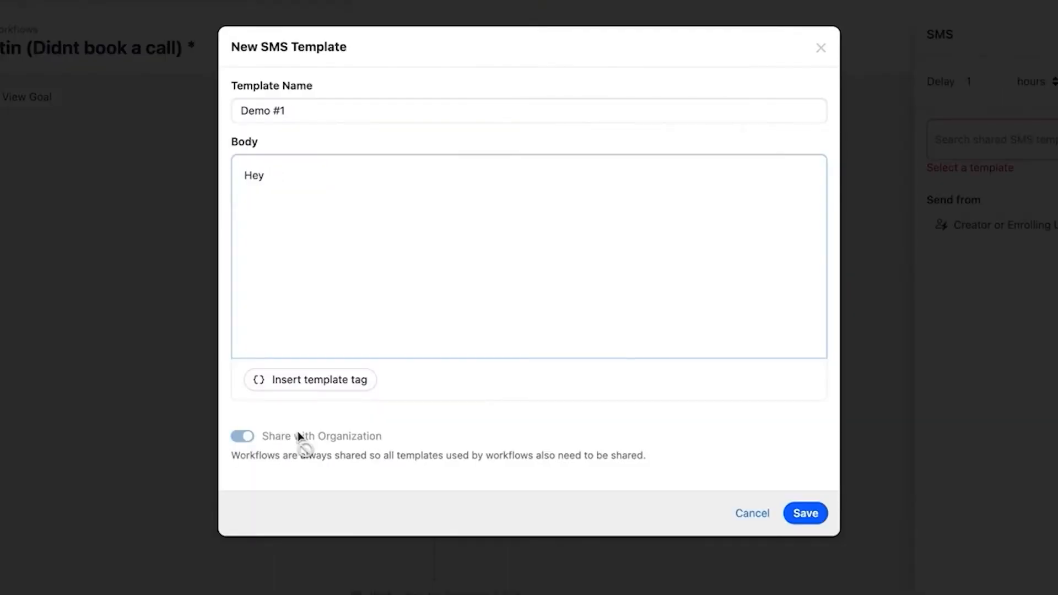
{"action": "left_click", "coordinate": [310, 379]}
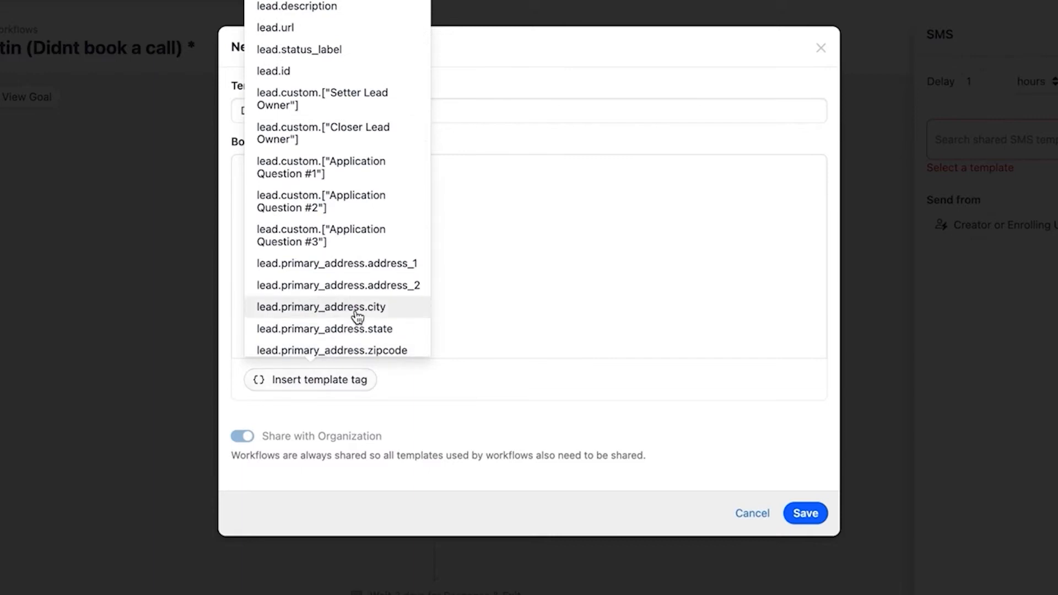
{"action": "scroll", "scroll_direction": "down", "scroll_amount": 3}
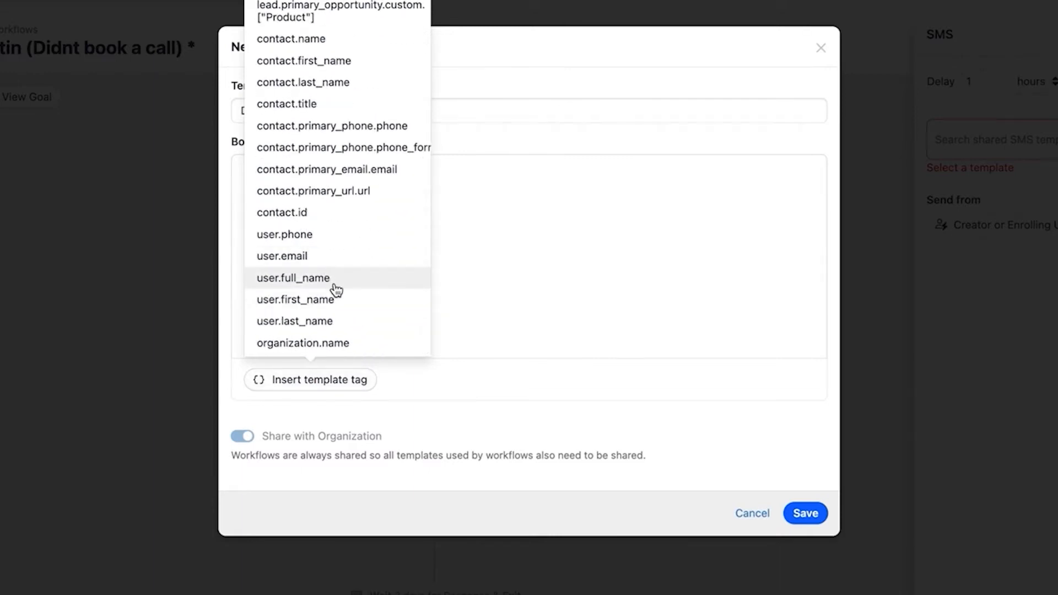
{"action": "left_click", "coordinate": [293, 299]}
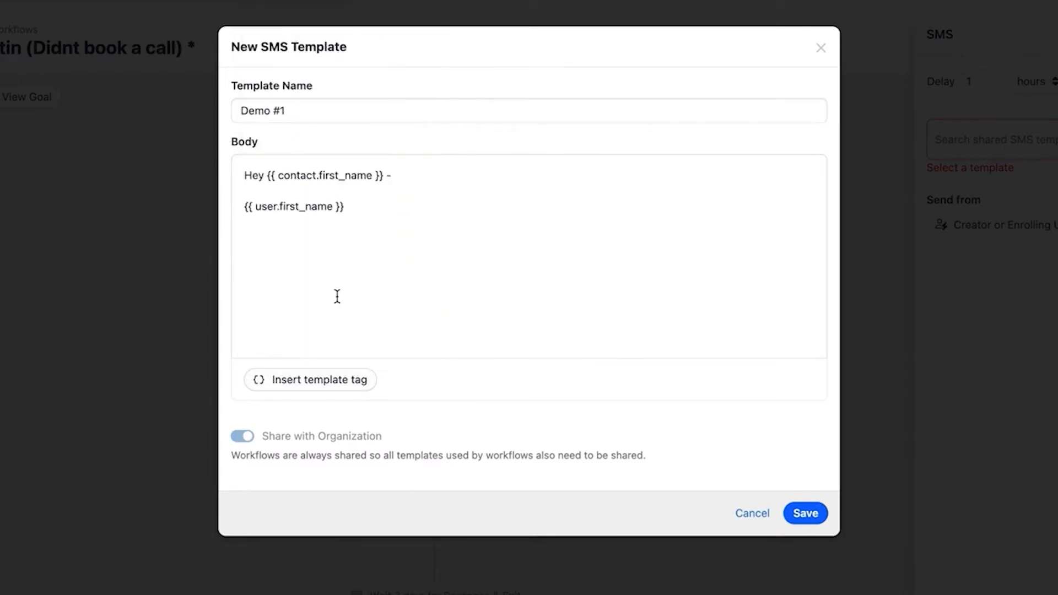
{"action": "type", "text": "here with"}
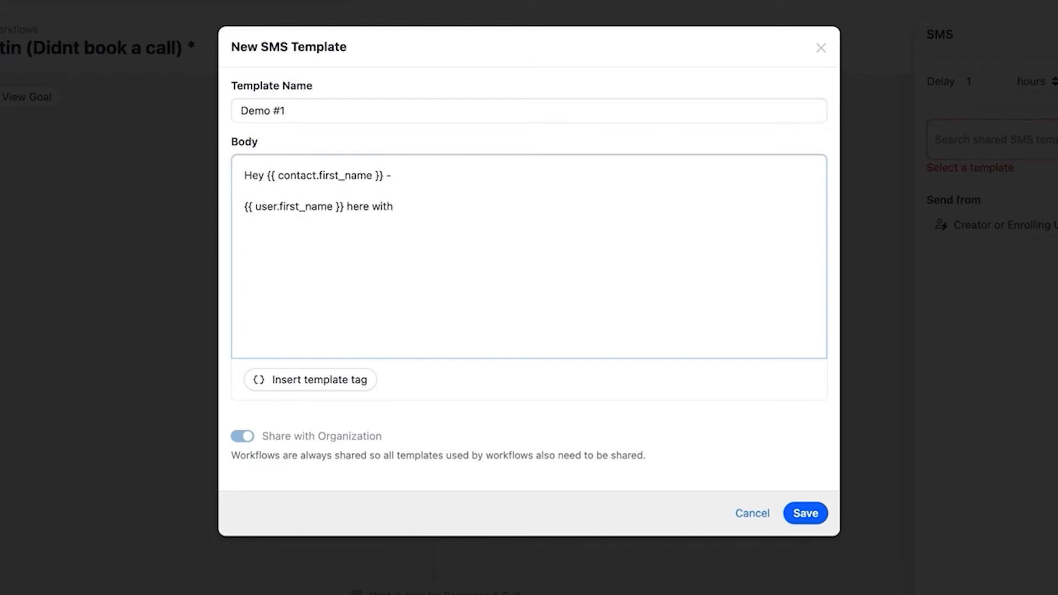
Finish the body 'Company Name. Just tried to give you a ring earlier. Have 5 mins to connect today?' and save Demo #1
{"action": "type", "text": "Company Name. Just tried to giv"}
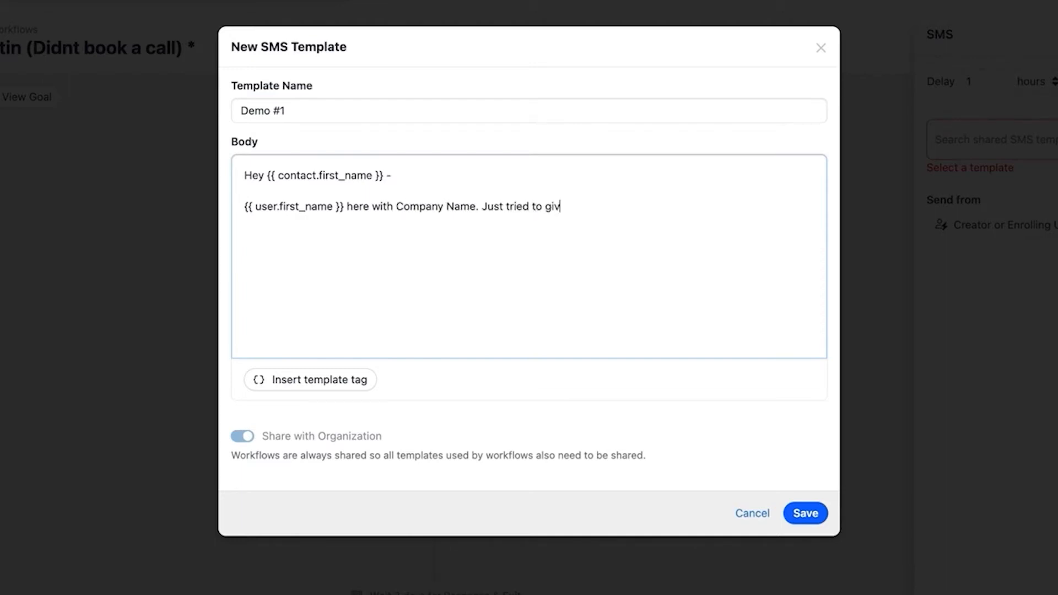
{"action": "type", "text": "e you a ring earli"}
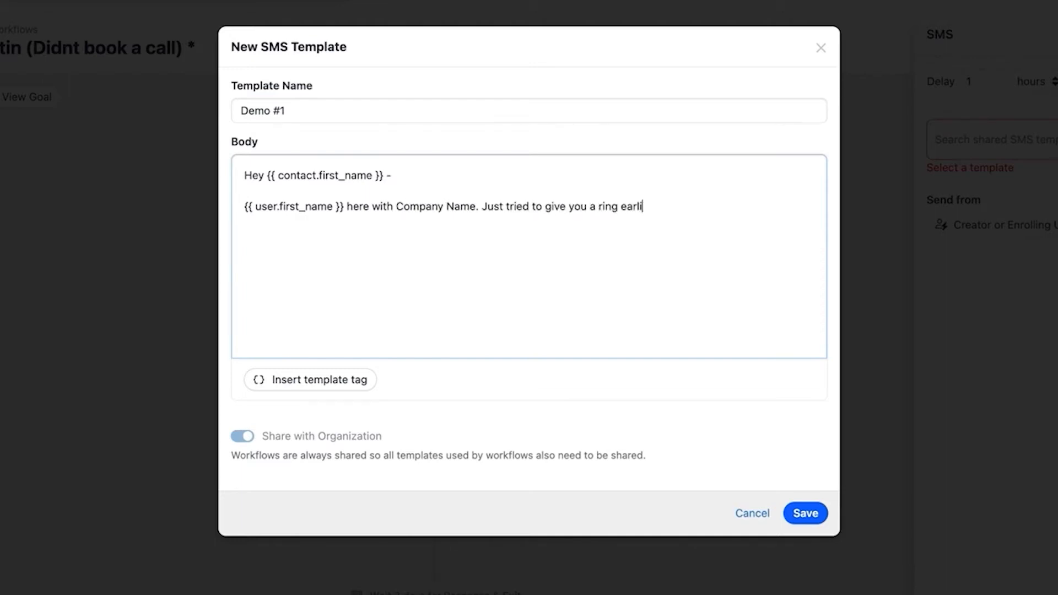
{"action": "type", "text": "er. Have 5 mins"}
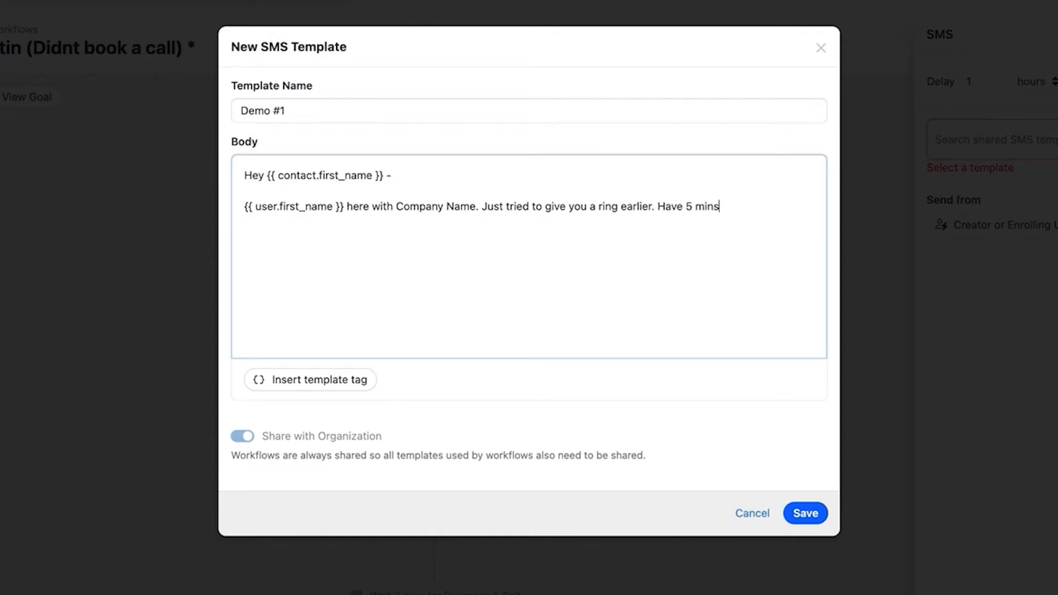
{"action": "type", "text": "to connect today?"}
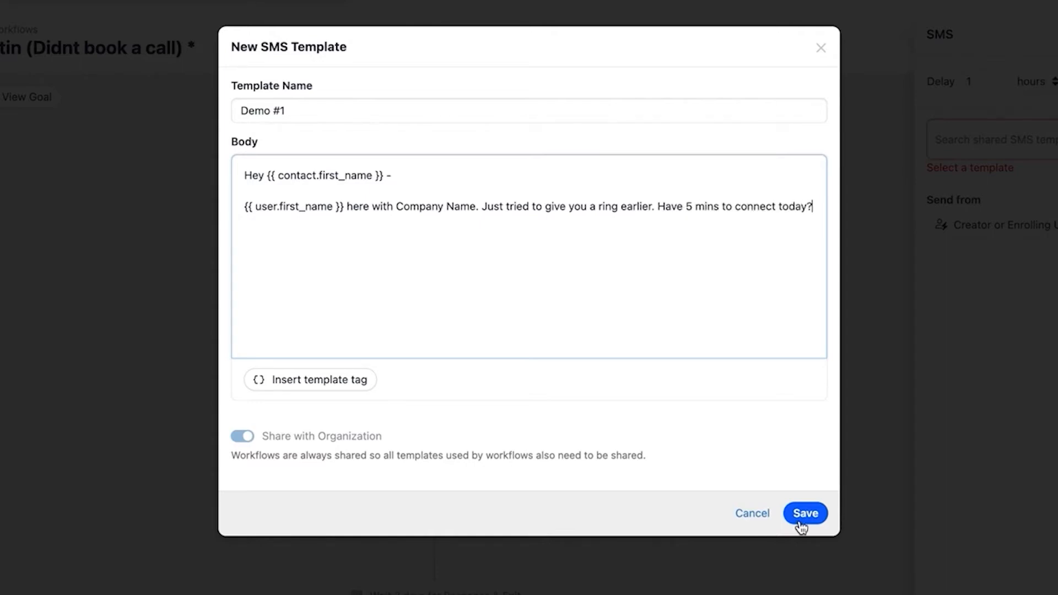
{"action": "left_click", "coordinate": [805, 512]}
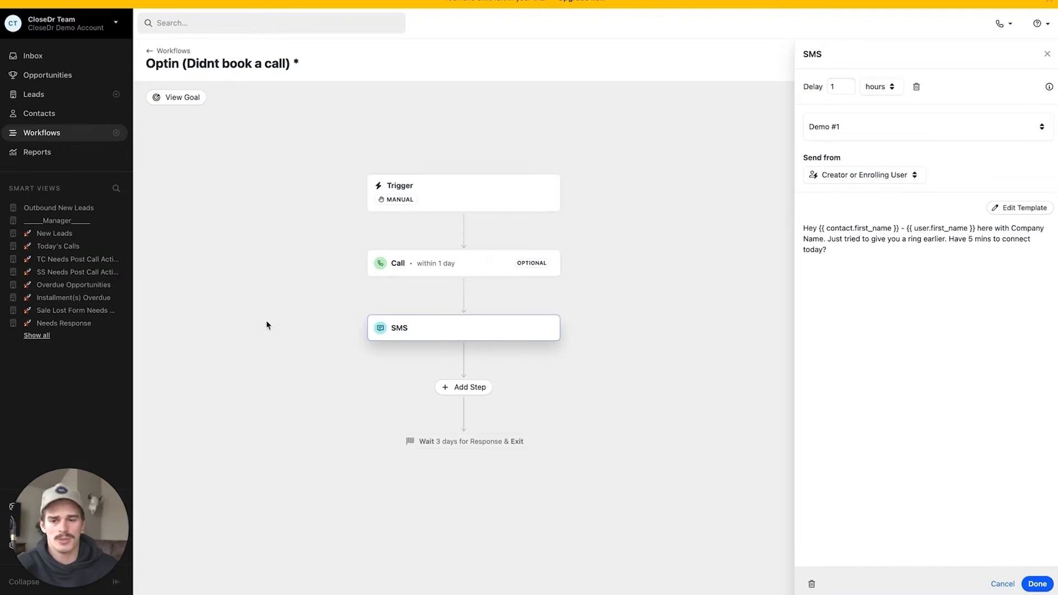
{"action": "mouse_move", "coordinate": [417, 338]}
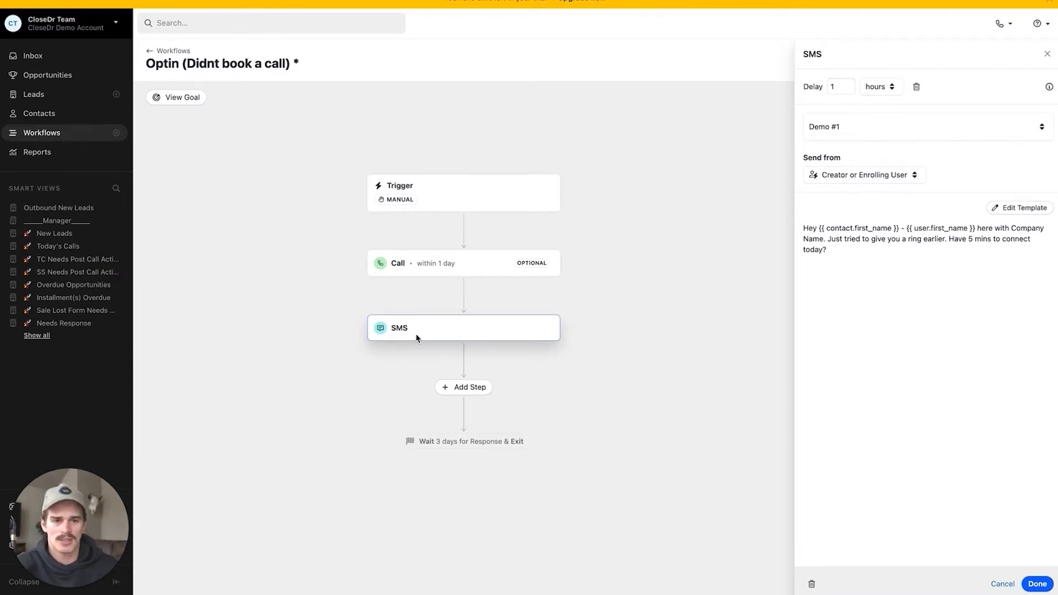
{"action": "left_click", "coordinate": [1037, 585]}
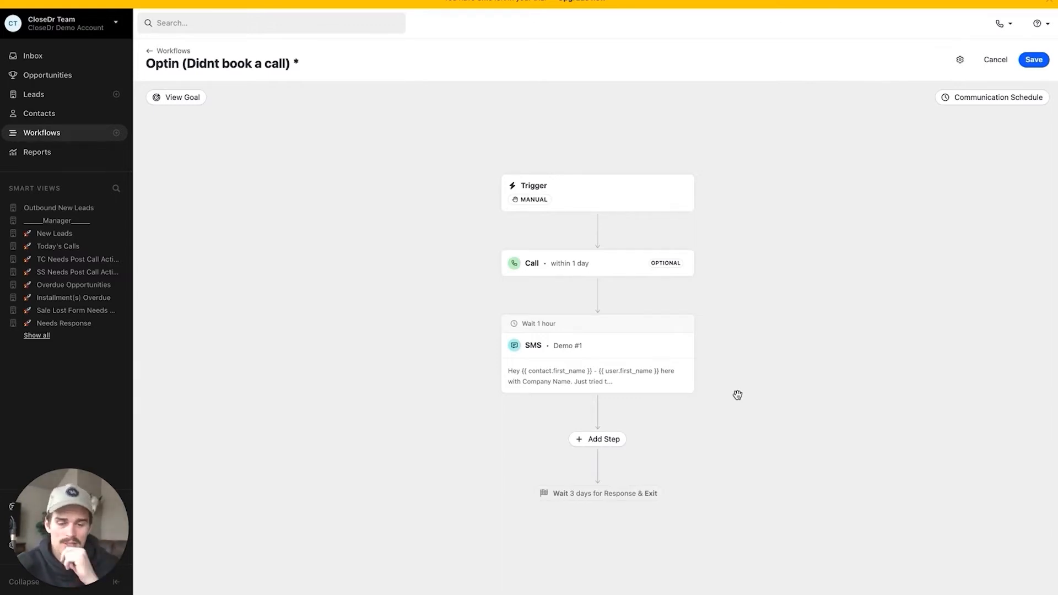
{"action": "mouse_move", "coordinate": [587, 184]}
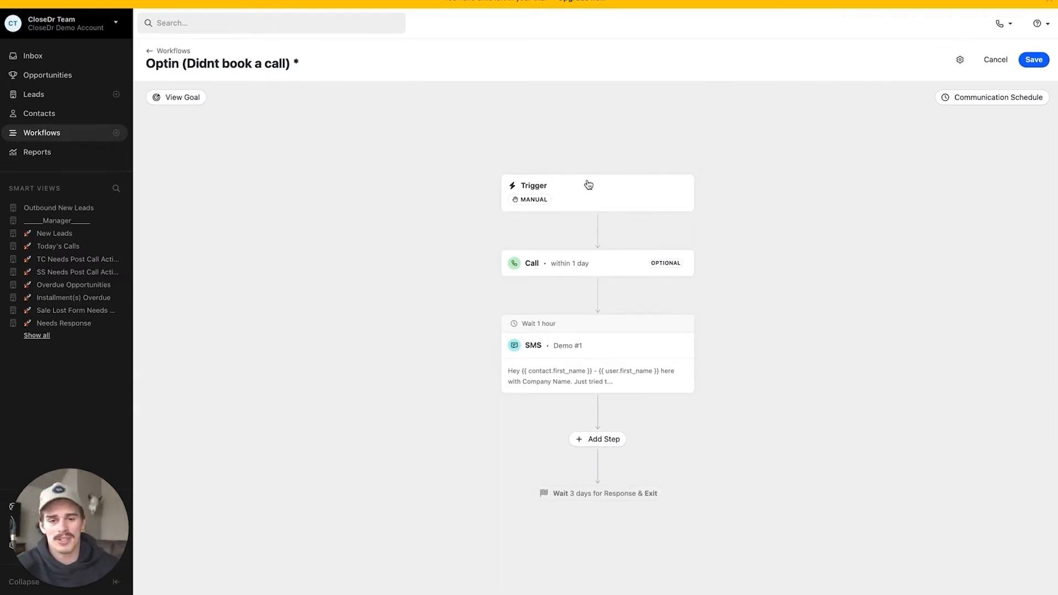
{"action": "mouse_move", "coordinate": [647, 267]}
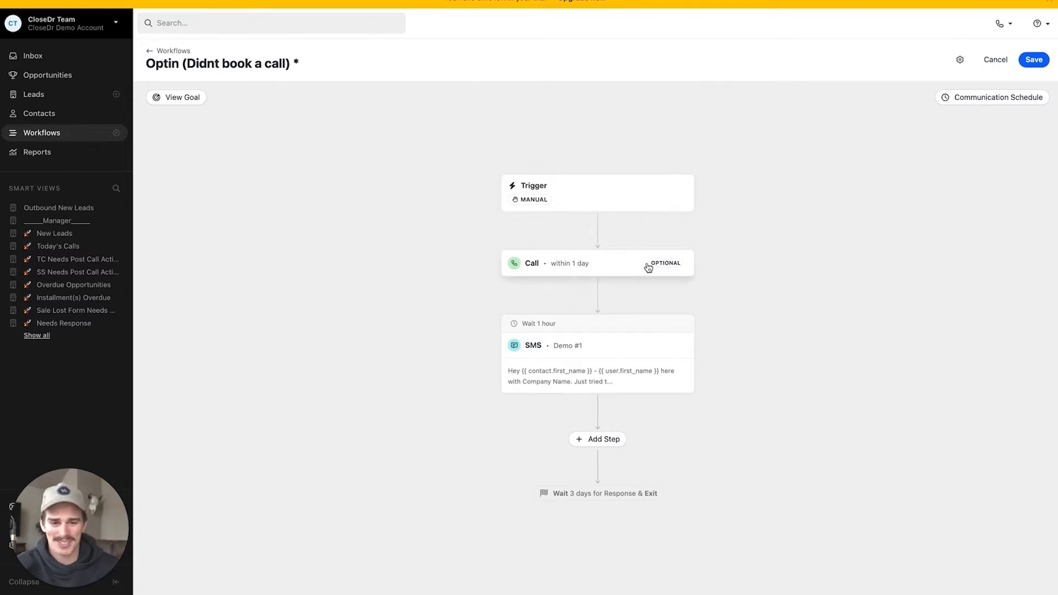
Switch the Call step back to Required, removing the one-day limit
{"action": "left_click", "coordinate": [596, 264]}
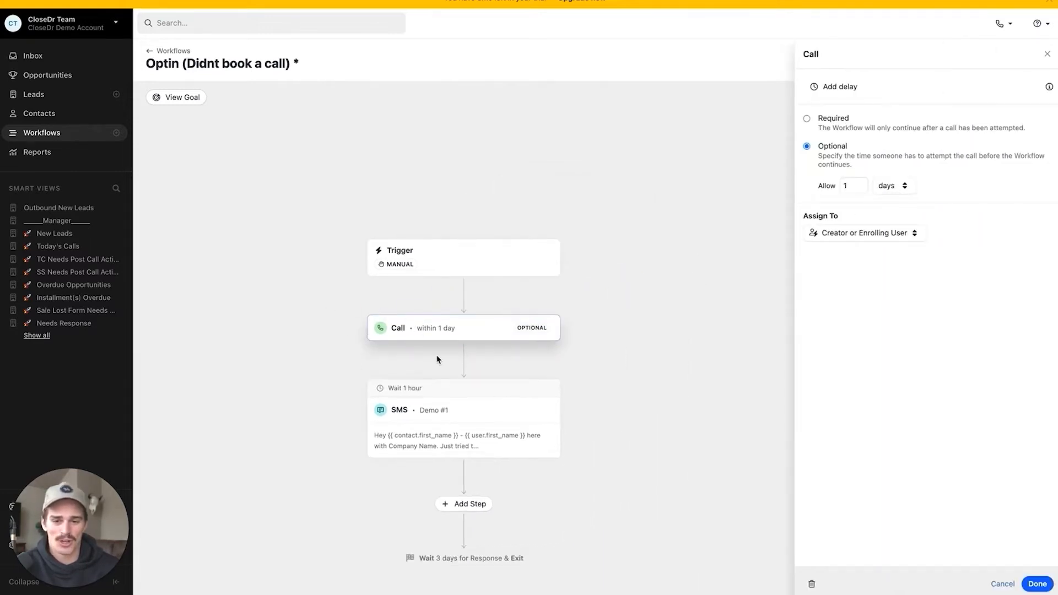
{"action": "mouse_move", "coordinate": [583, 410]}
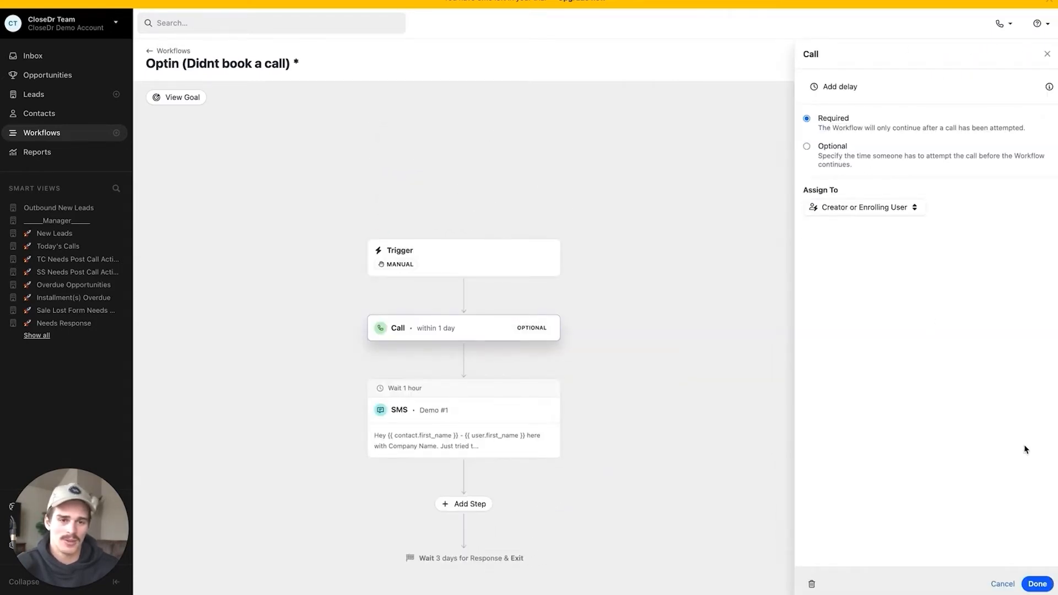
{"action": "left_click", "coordinate": [1036, 584]}
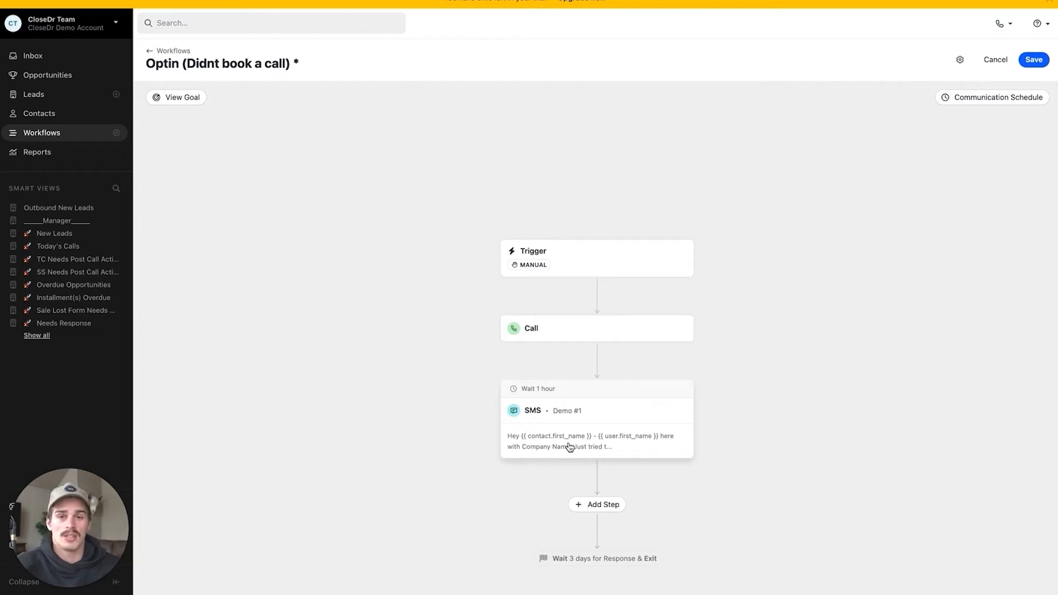
{"action": "mouse_move", "coordinate": [182, 109]}
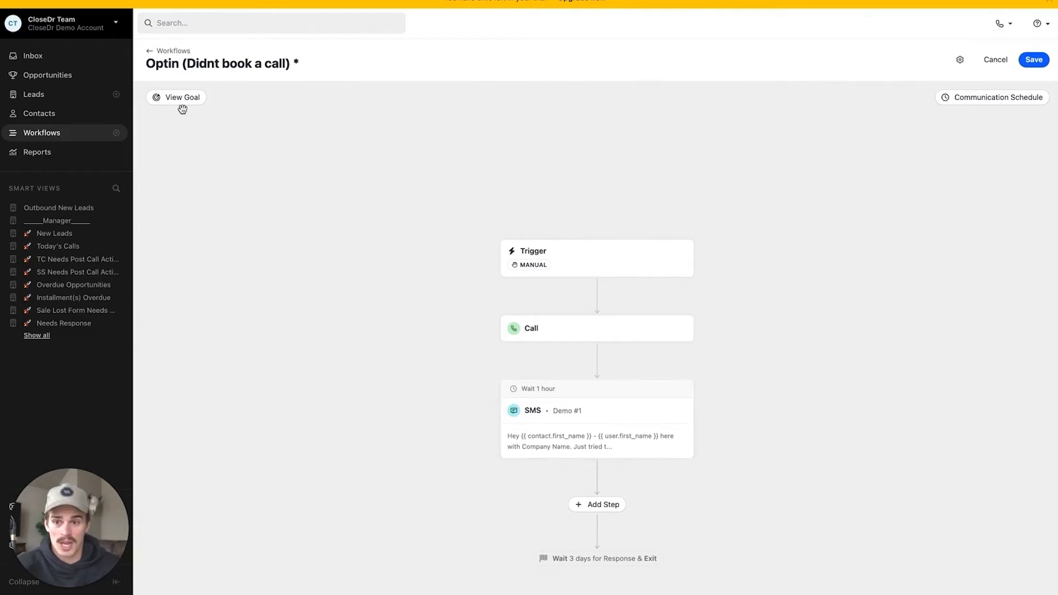
{"action": "mouse_move", "coordinate": [343, 230]}
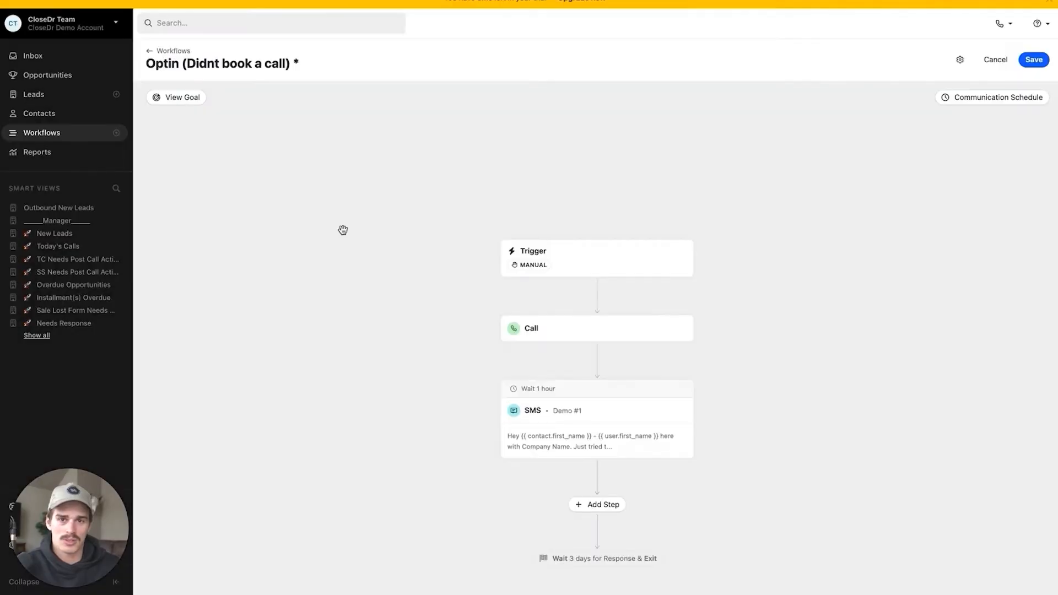
{"action": "left_click", "coordinate": [182, 97]}
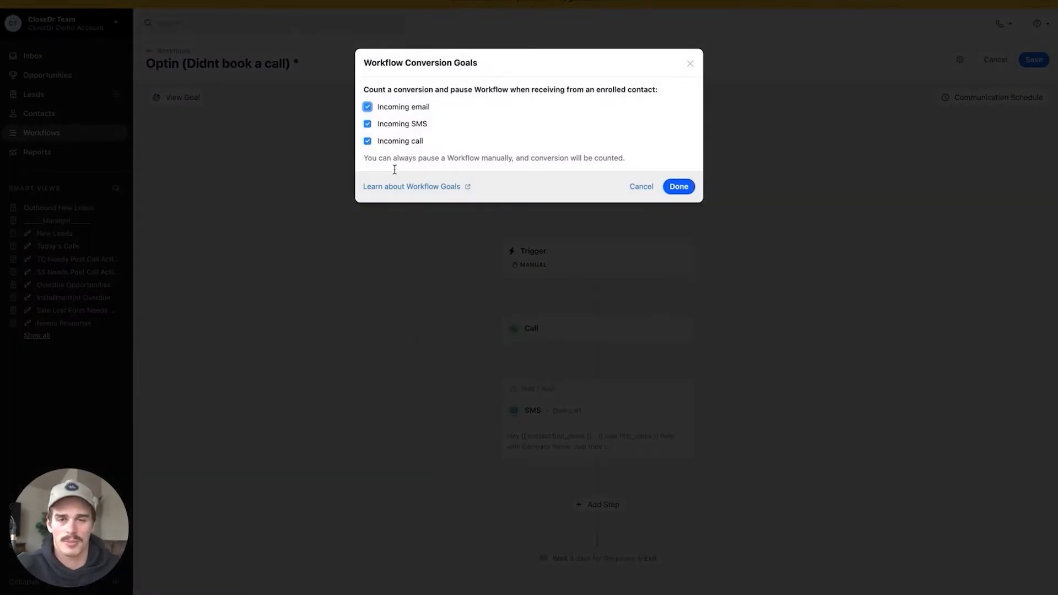
{"action": "left_click", "coordinate": [678, 186]}
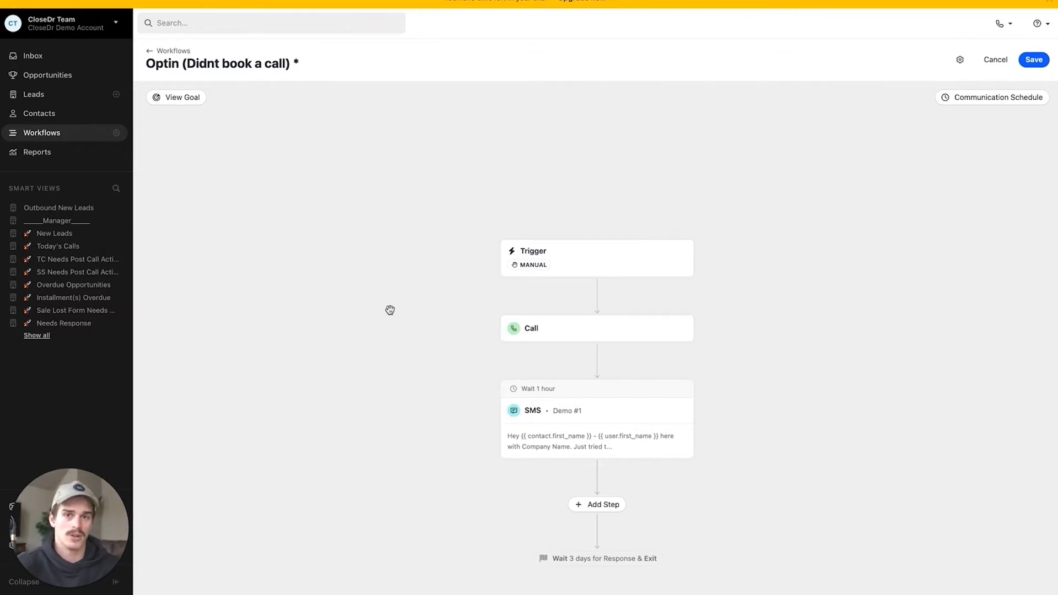
{"action": "scroll", "scroll_direction": "down", "scroll_amount": 3}
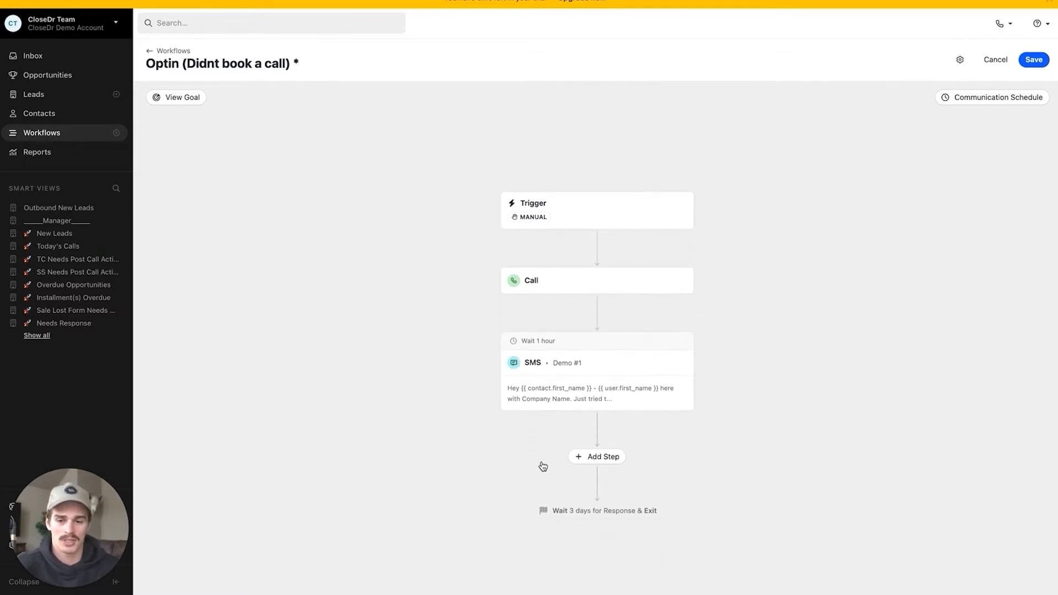
Add an Email step using the No Show Sequence #1 template with a 1-hour delay
{"action": "left_click", "coordinate": [596, 457]}
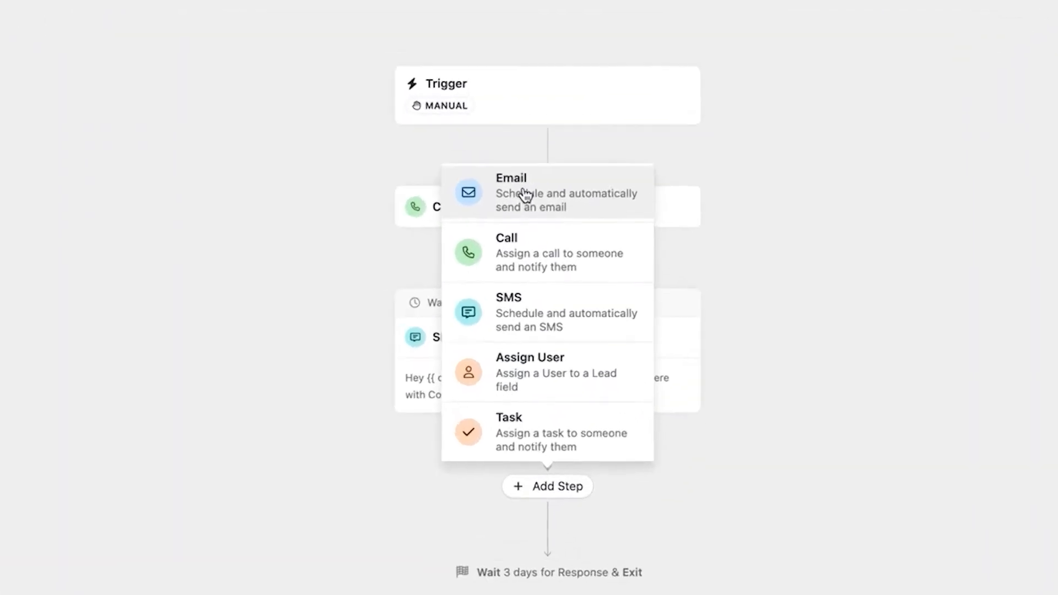
{"action": "left_click", "coordinate": [510, 192]}
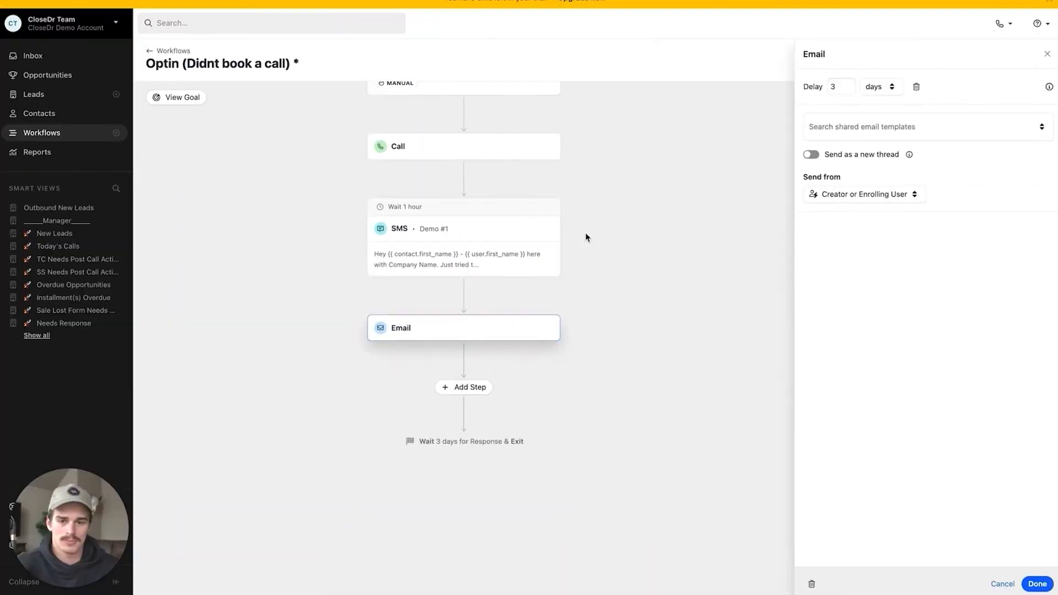
{"action": "left_click", "coordinate": [925, 126]}
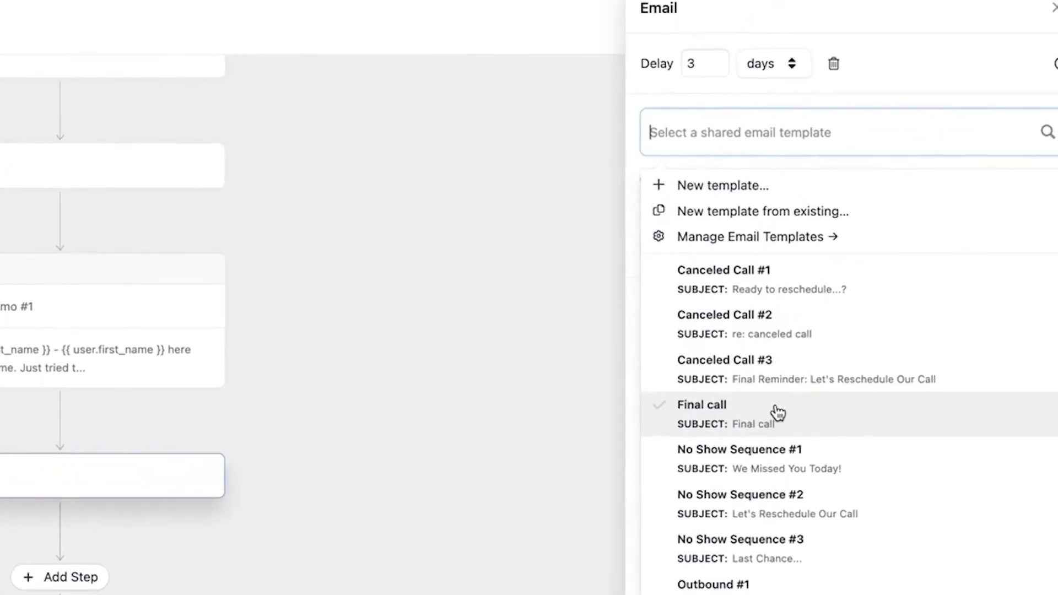
{"action": "left_click", "coordinate": [738, 450]}
{"action": "type", "text": "1"}
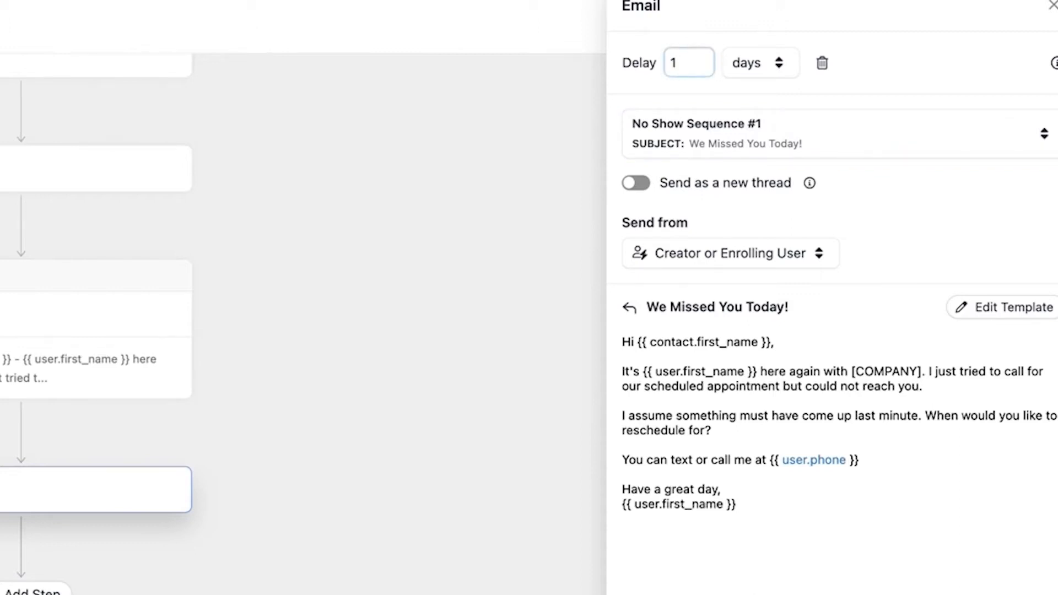
{"action": "left_click", "coordinate": [760, 61]}
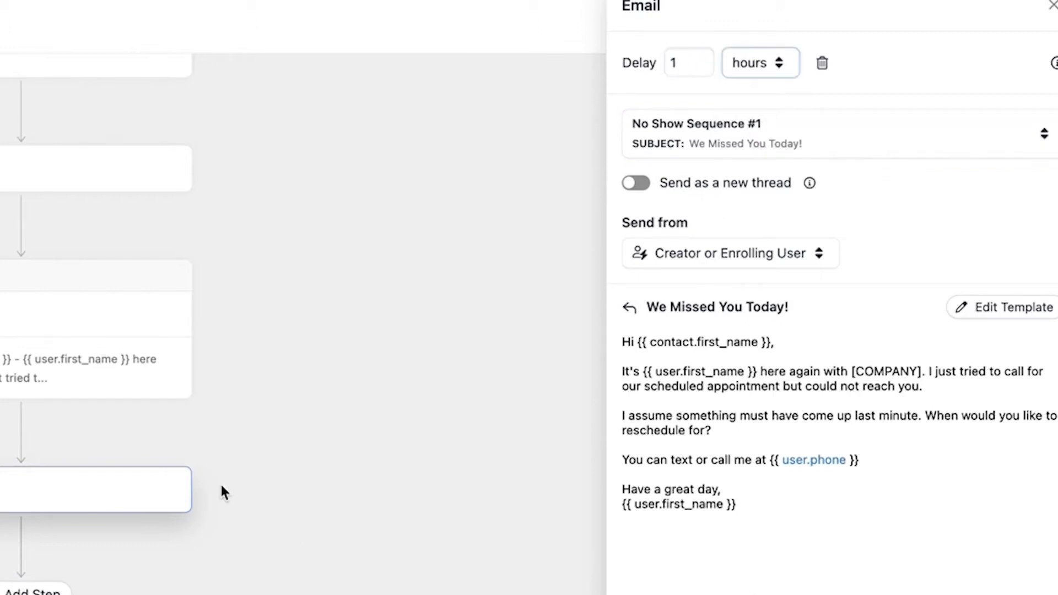
{"action": "mouse_move", "coordinate": [709, 437]}
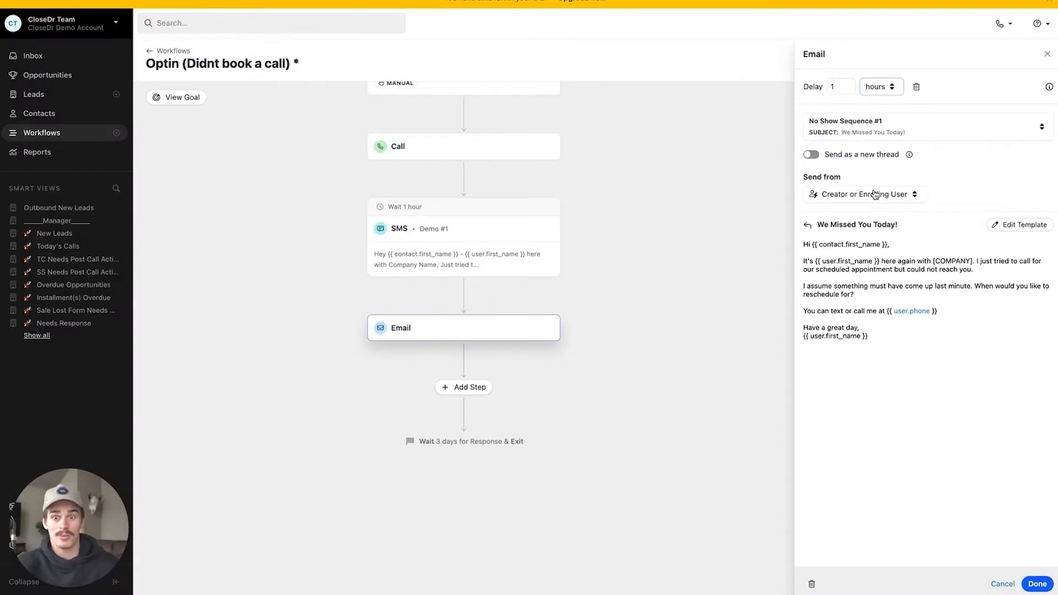
{"action": "mouse_move", "coordinate": [635, 211]}
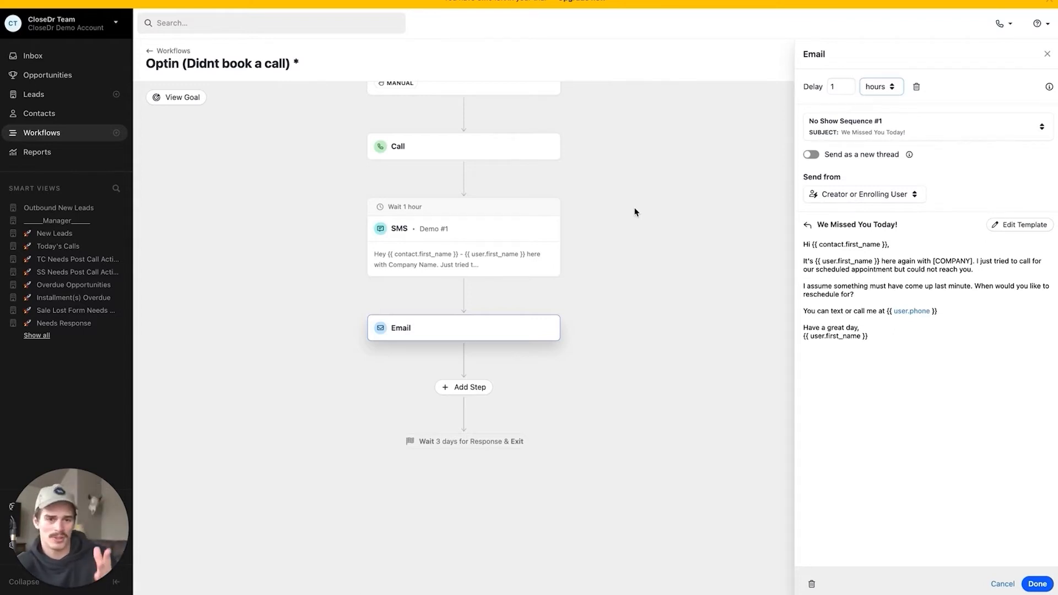
{"action": "mouse_move", "coordinate": [875, 191]}
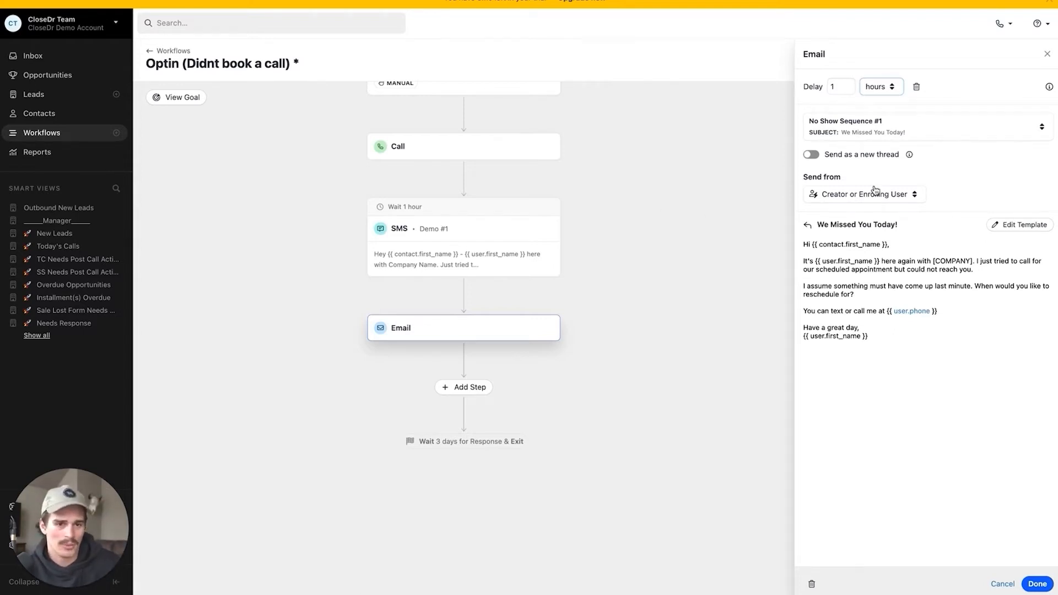
{"action": "mouse_move", "coordinate": [833, 309]}
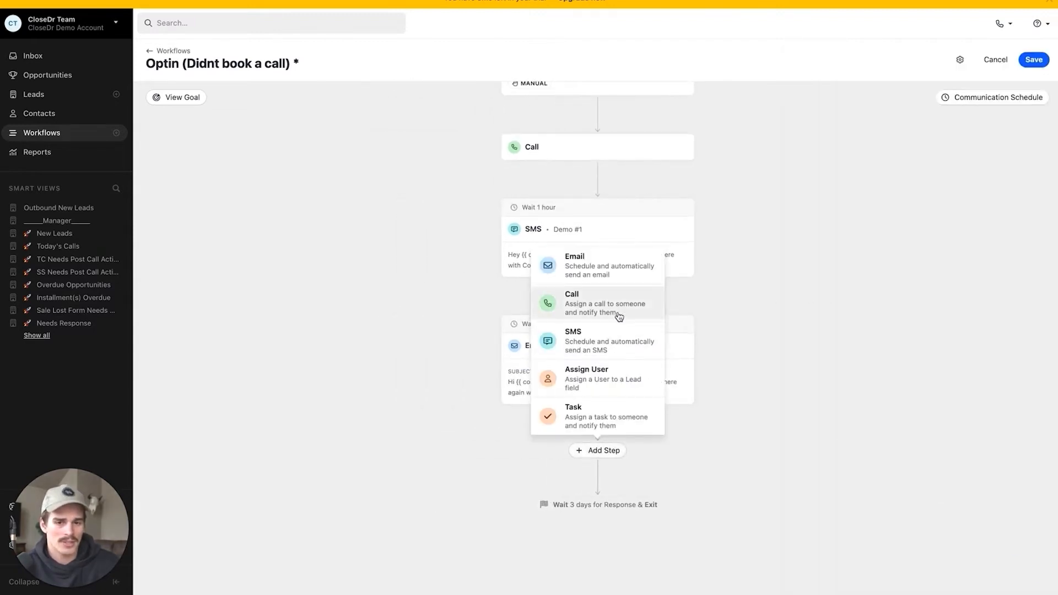
Add a second Call step after the email and make it optional
{"action": "left_click", "coordinate": [572, 303]}
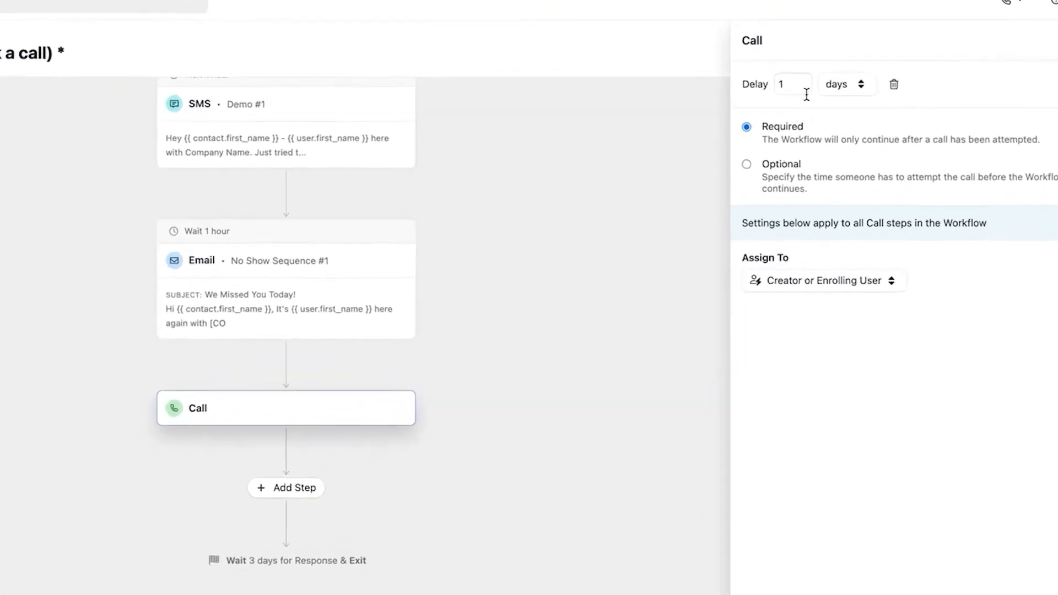
{"action": "left_click", "coordinate": [747, 163]}
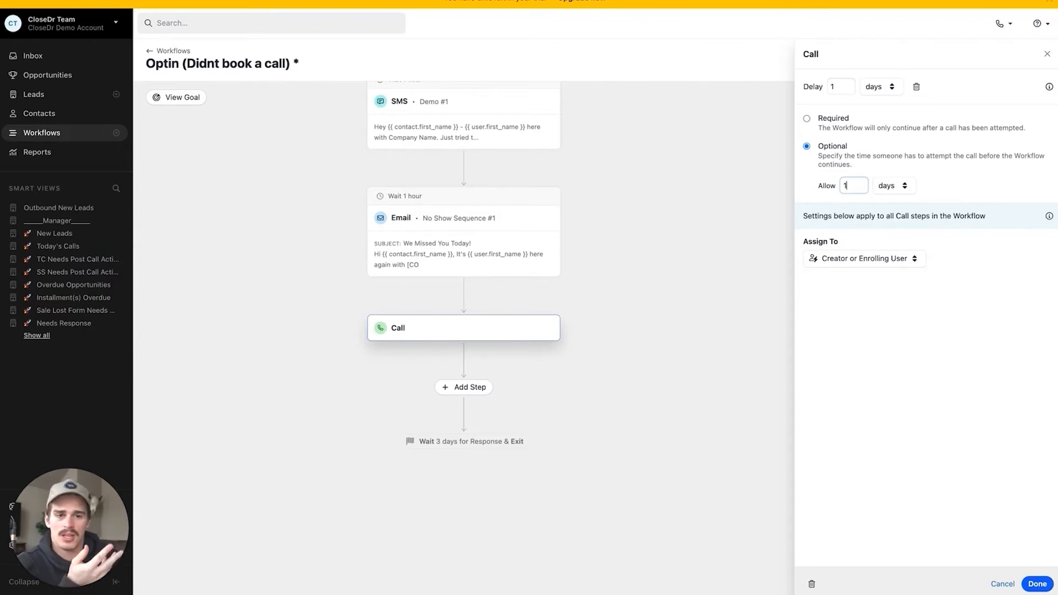
{"action": "mouse_move", "coordinate": [648, 160]}
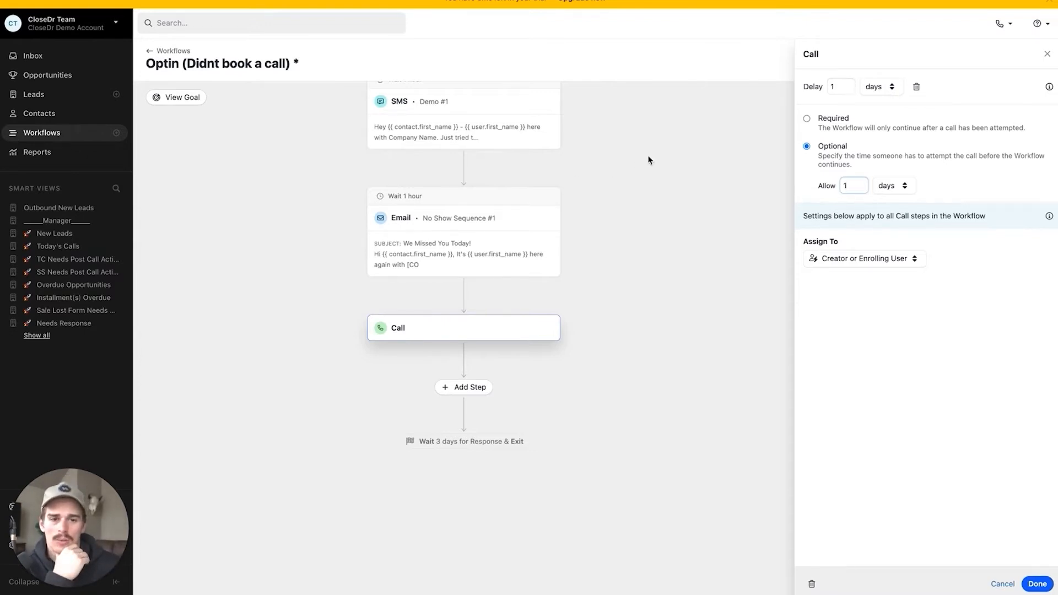
{"action": "mouse_move", "coordinate": [603, 347]}
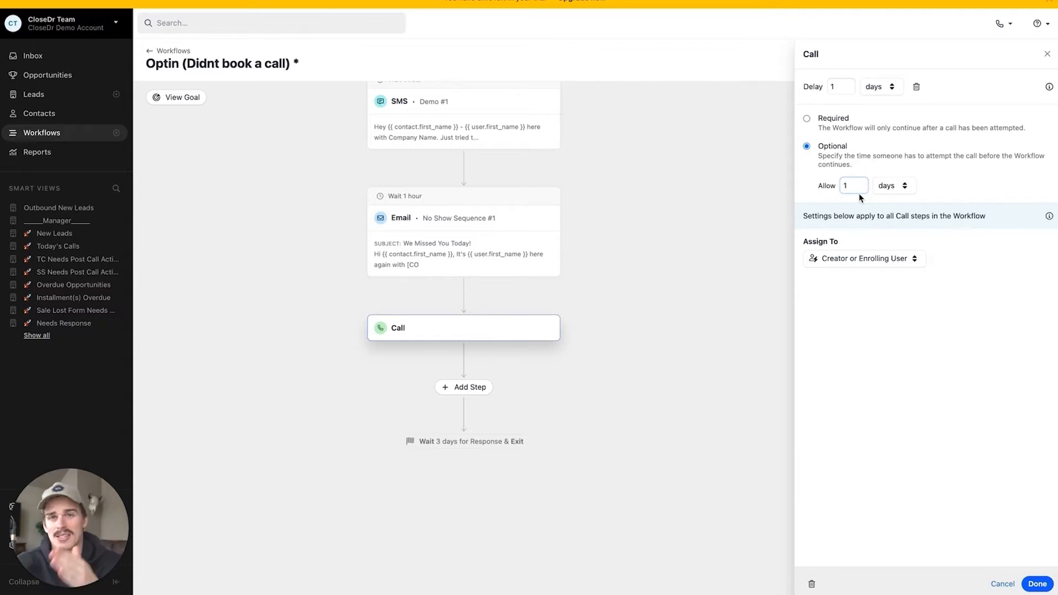
{"action": "mouse_move", "coordinate": [1033, 544]}
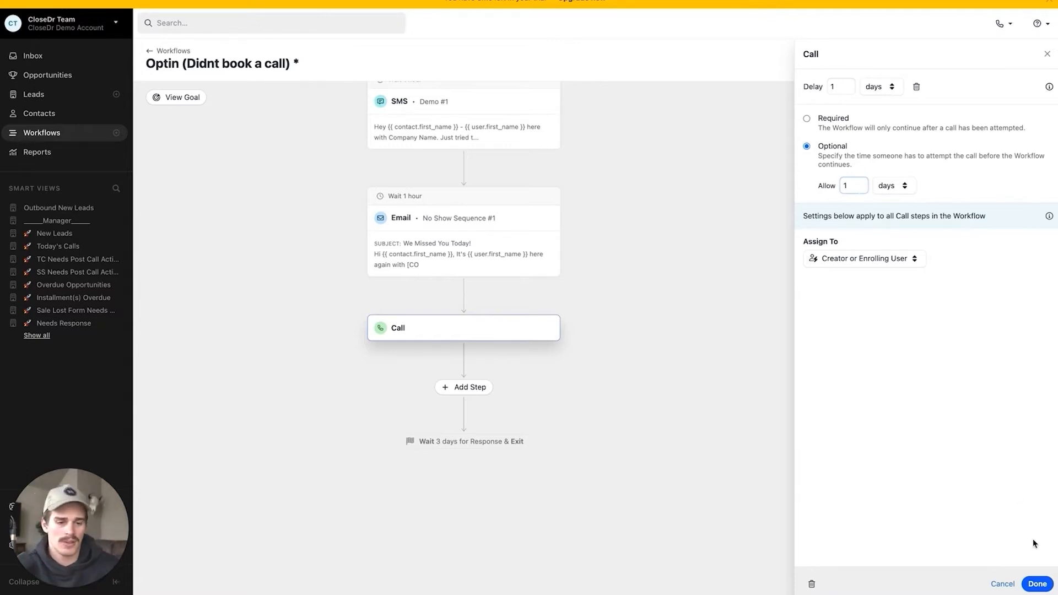
Add an SMS step after the call and browse the shared templates for No Show #1
{"action": "left_click", "coordinate": [1036, 584]}
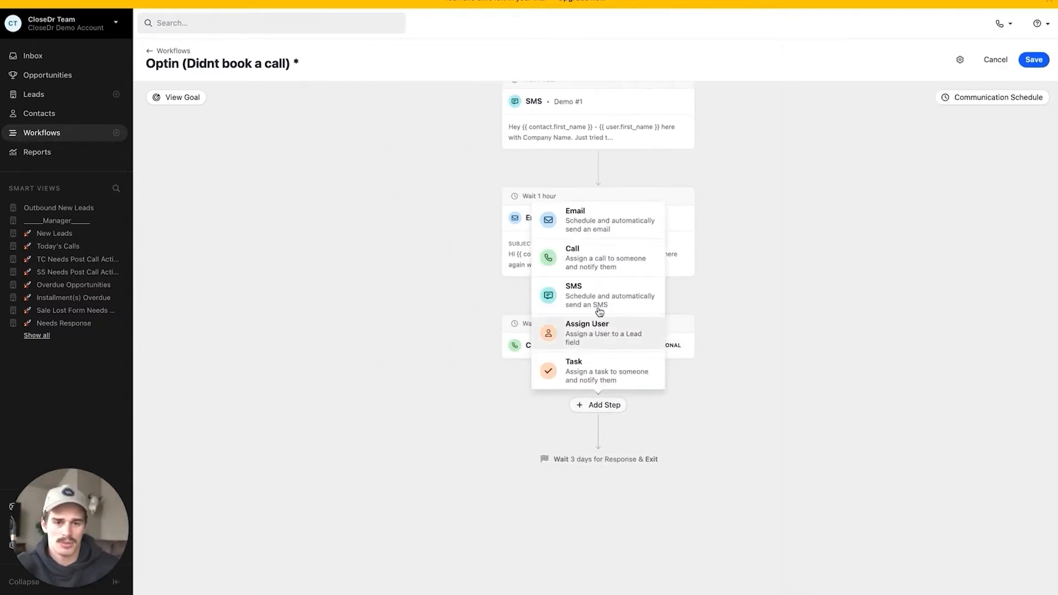
{"action": "left_click", "coordinate": [573, 295]}
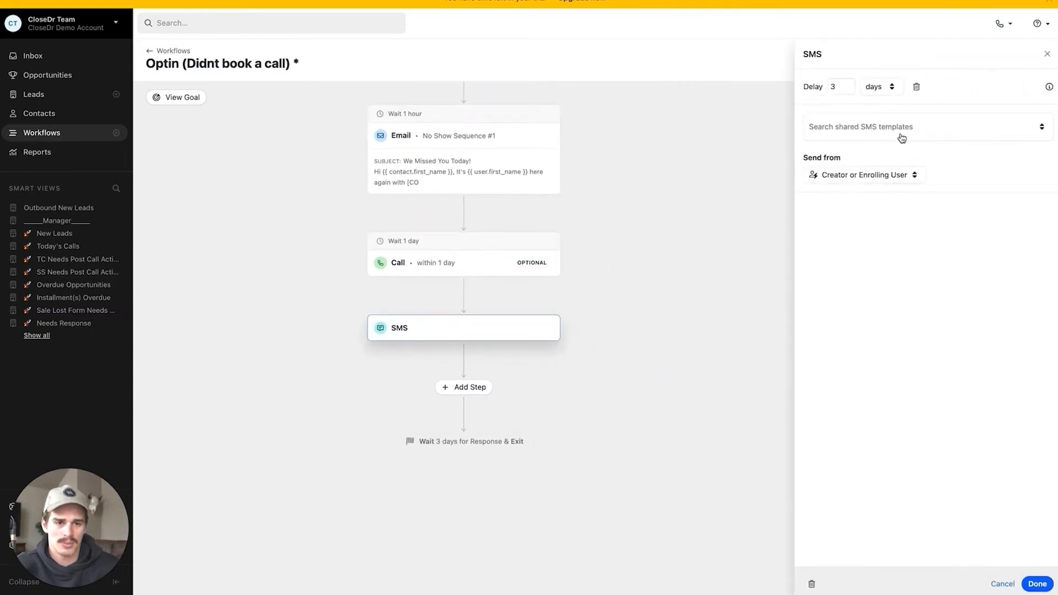
{"action": "left_click", "coordinate": [1036, 584]}
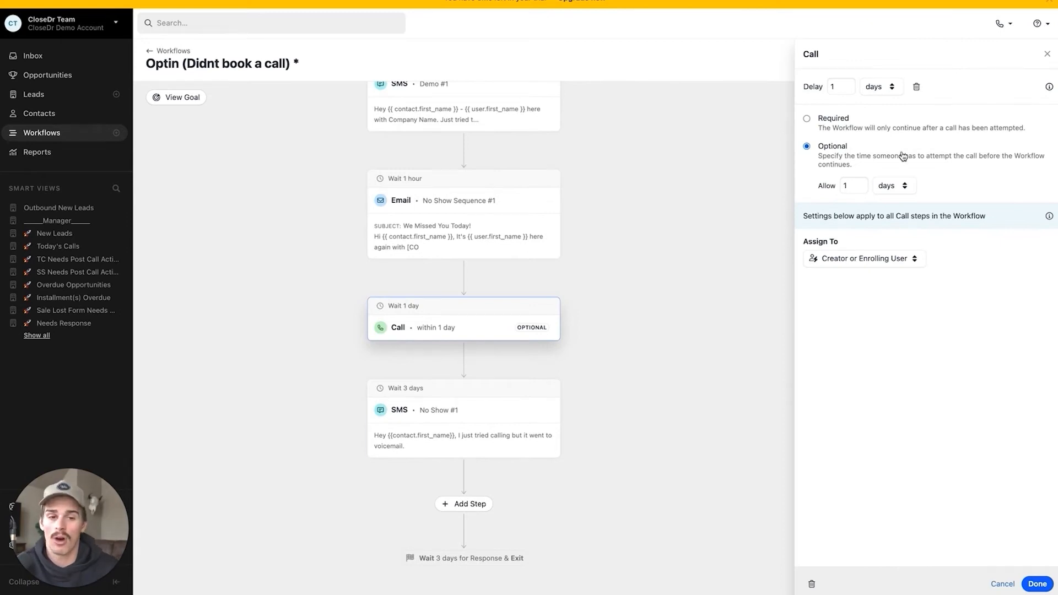
{"action": "mouse_move", "coordinate": [807, 123]}
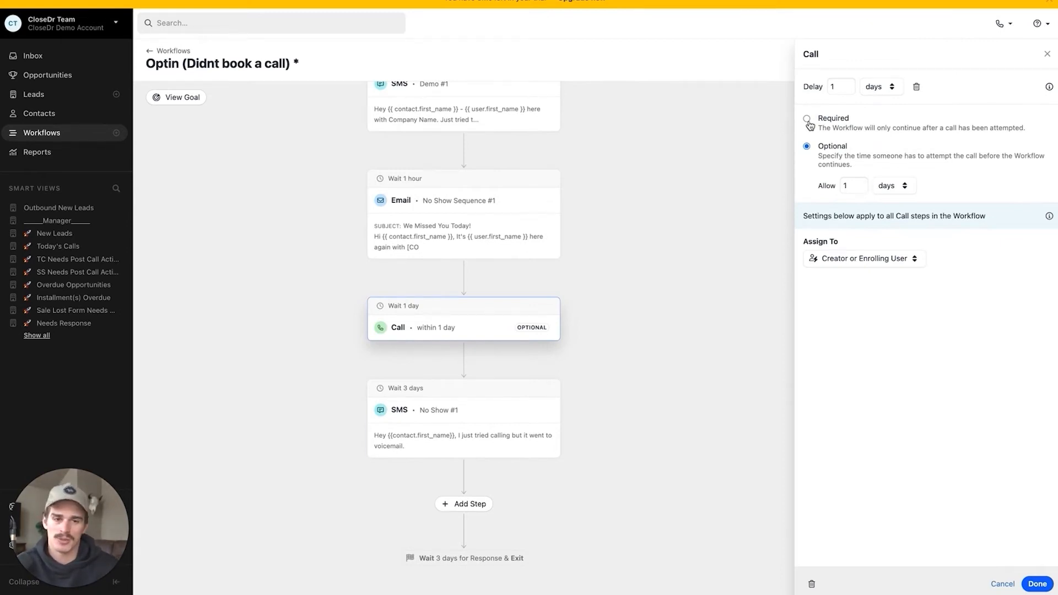
Leave the call step optional after briefly toggling it required, and close its settings
{"action": "left_click", "coordinate": [807, 119]}
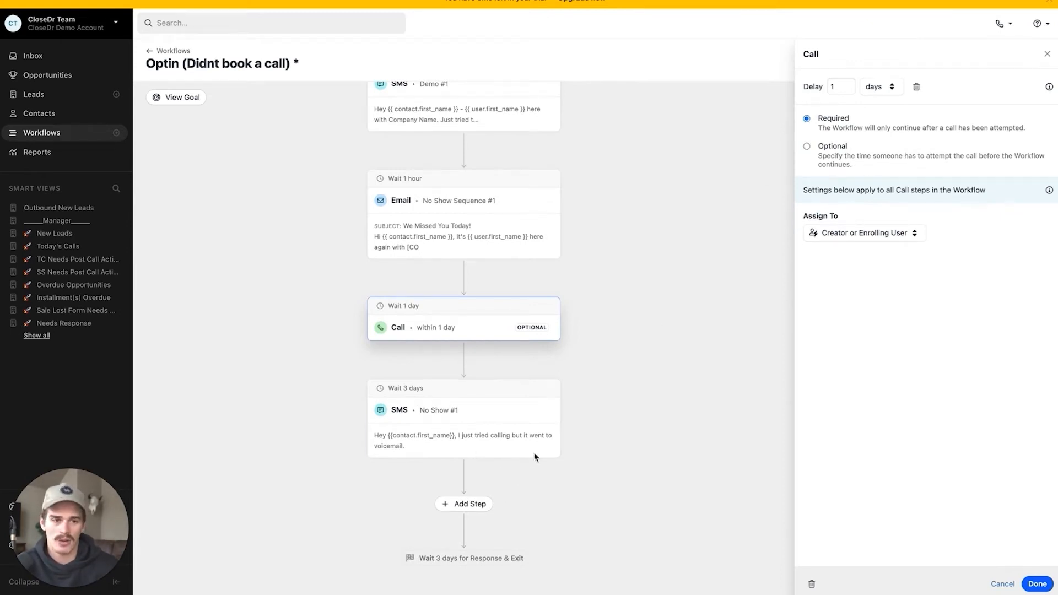
{"action": "left_click", "coordinate": [807, 145]}
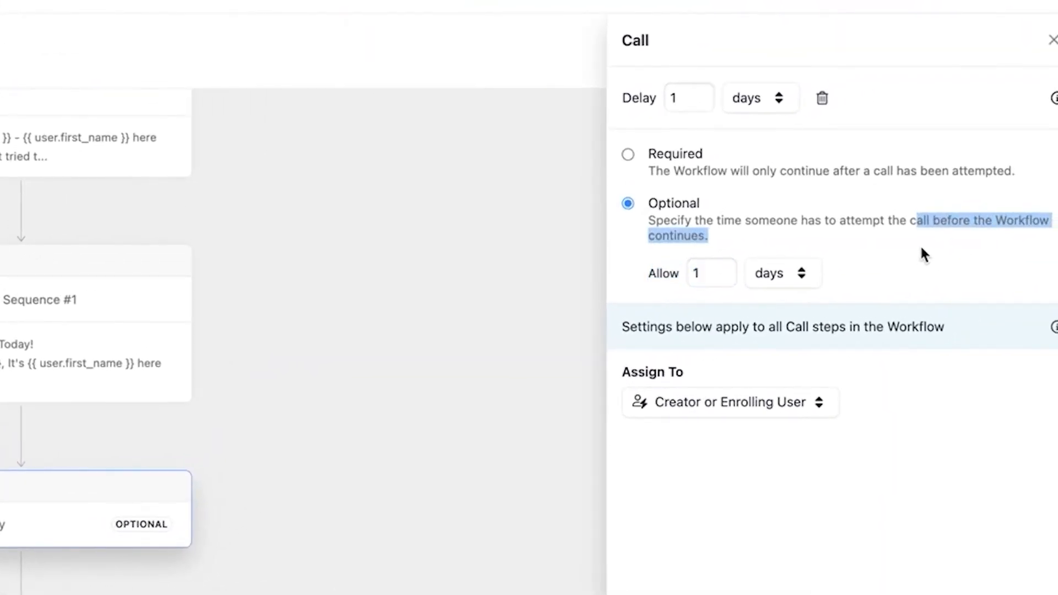
{"action": "left_click", "coordinate": [1053, 39]}
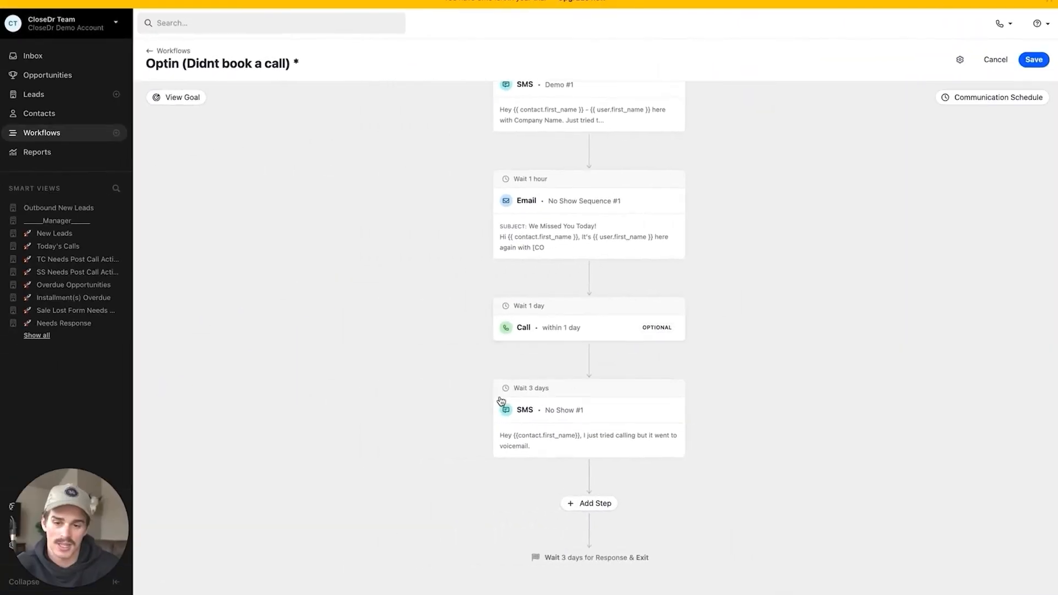
{"action": "mouse_move", "coordinate": [540, 446]}
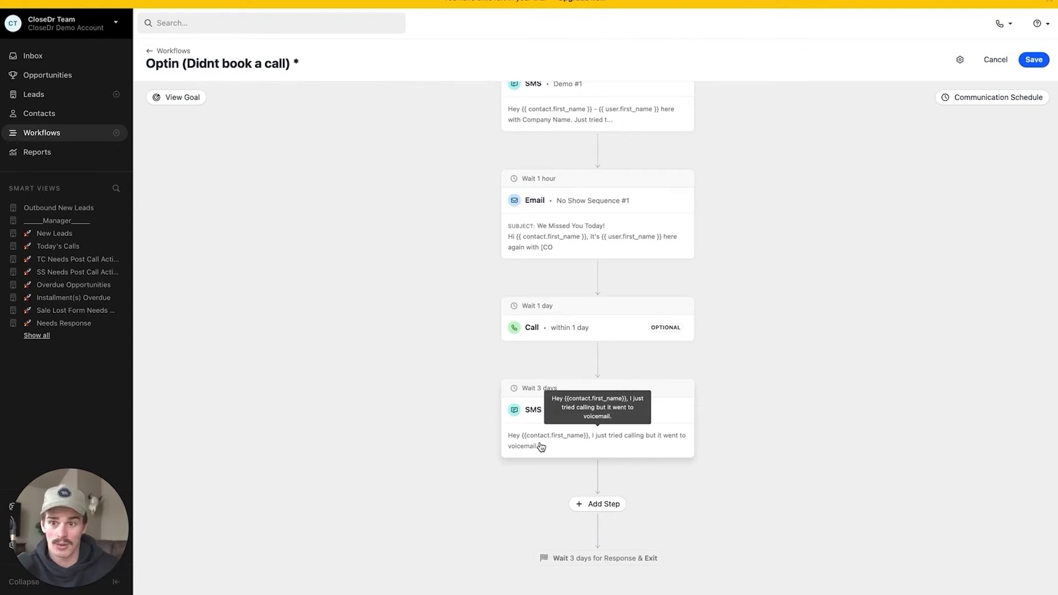
Save the workflow, reopen Optin (Didnt book a call) from the list and return to editing its steps
{"action": "left_click", "coordinate": [1033, 59]}
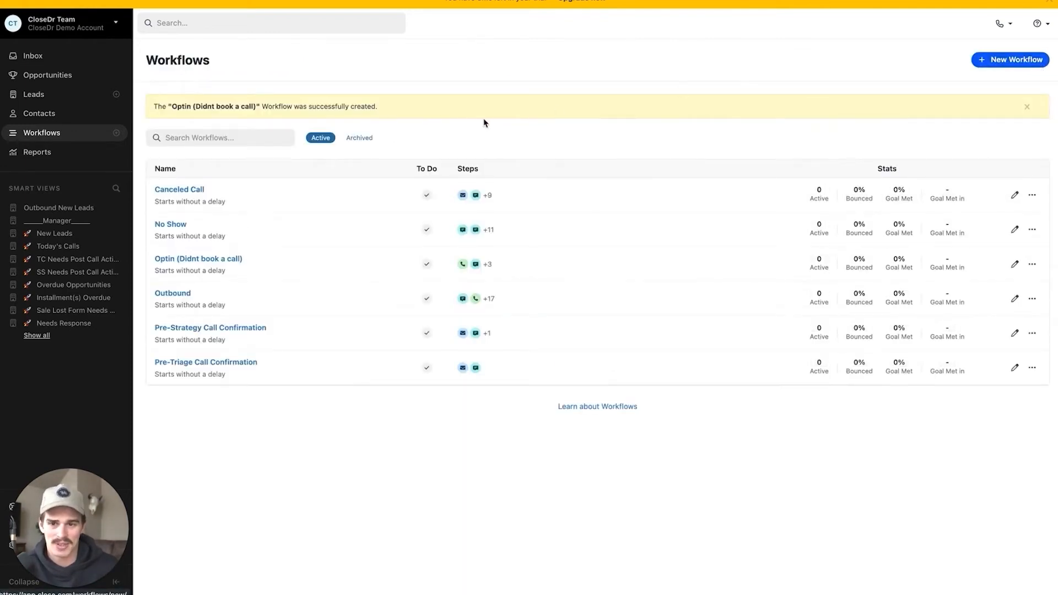
{"action": "mouse_move", "coordinate": [196, 236]}
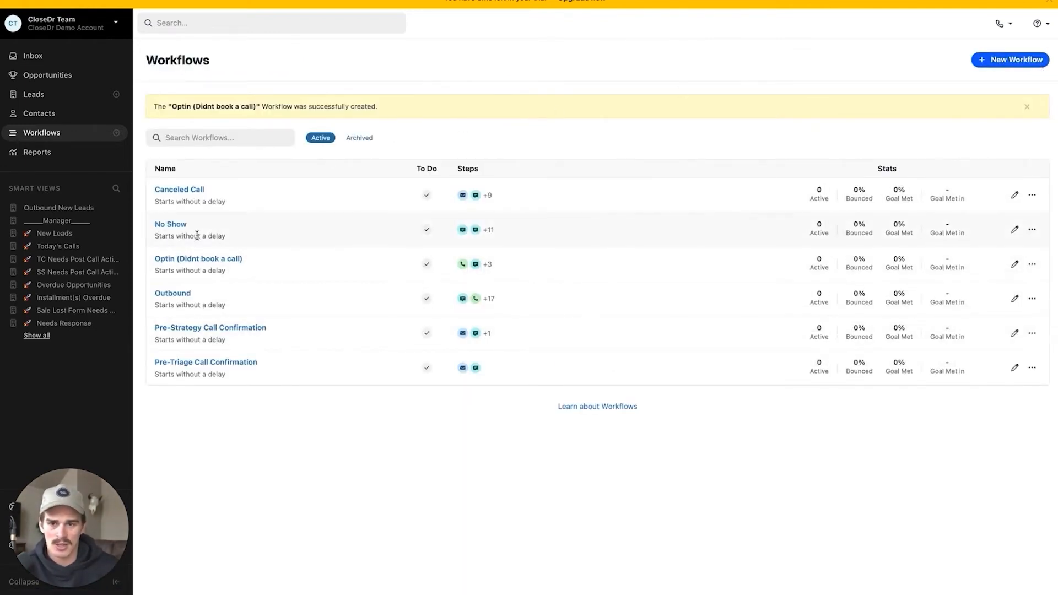
{"action": "mouse_move", "coordinate": [198, 258]}
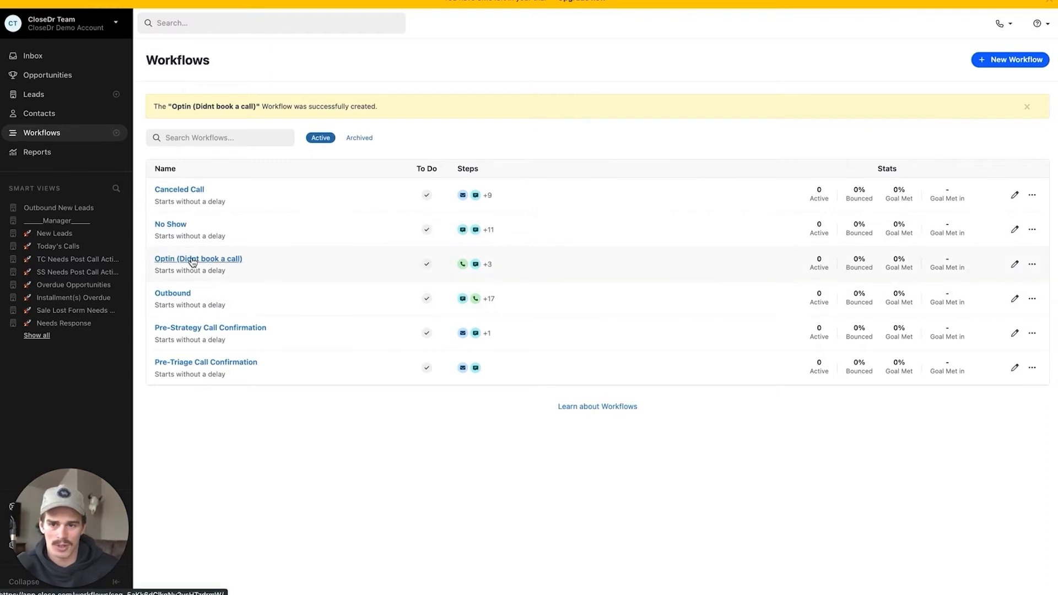
{"action": "left_click", "coordinate": [198, 258]}
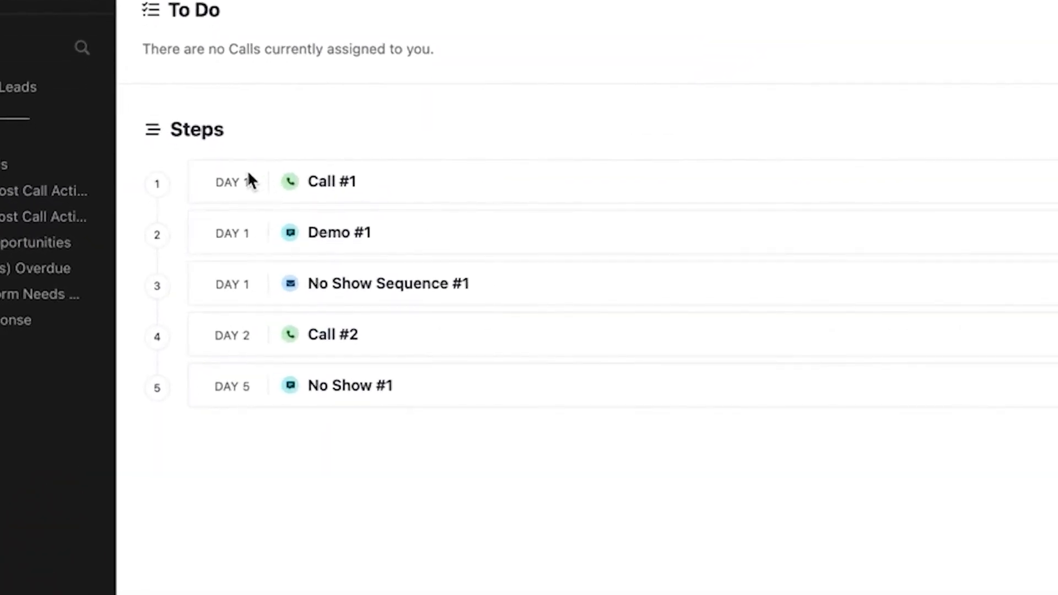
{"action": "double_click", "coordinate": [232, 233]}
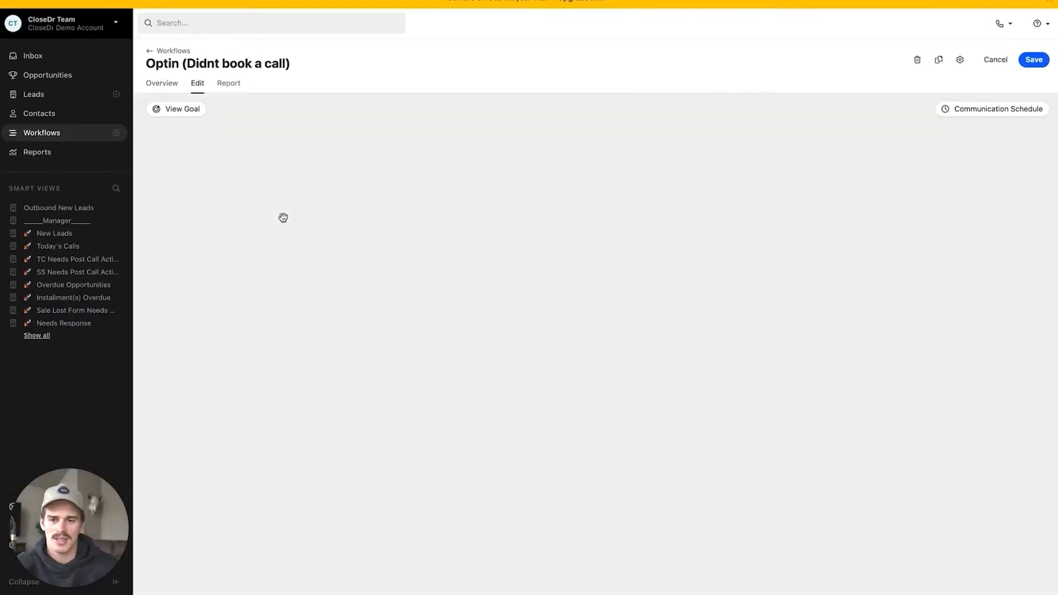
{"action": "mouse_move", "coordinate": [414, 216]}
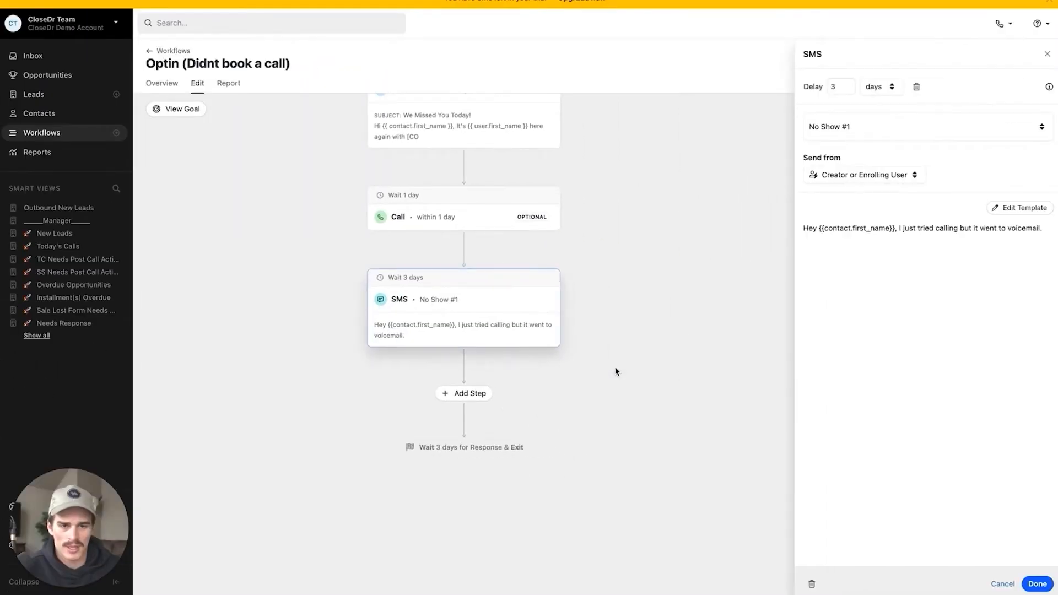
Show the step types that can be added after the final No Show #1 SMS
{"action": "left_click", "coordinate": [464, 393]}
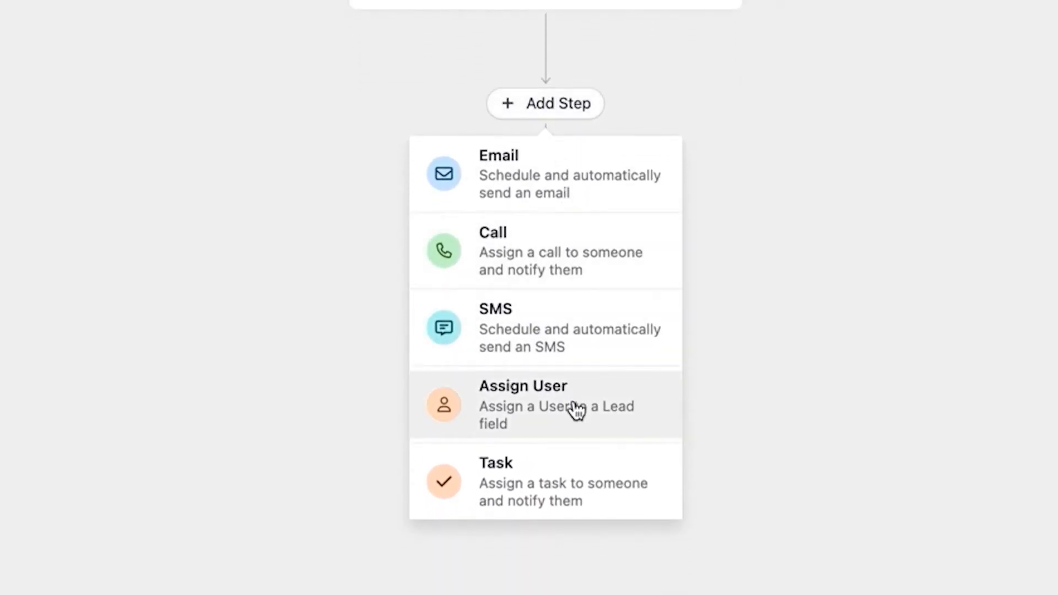
{"action": "mouse_move", "coordinate": [581, 489]}
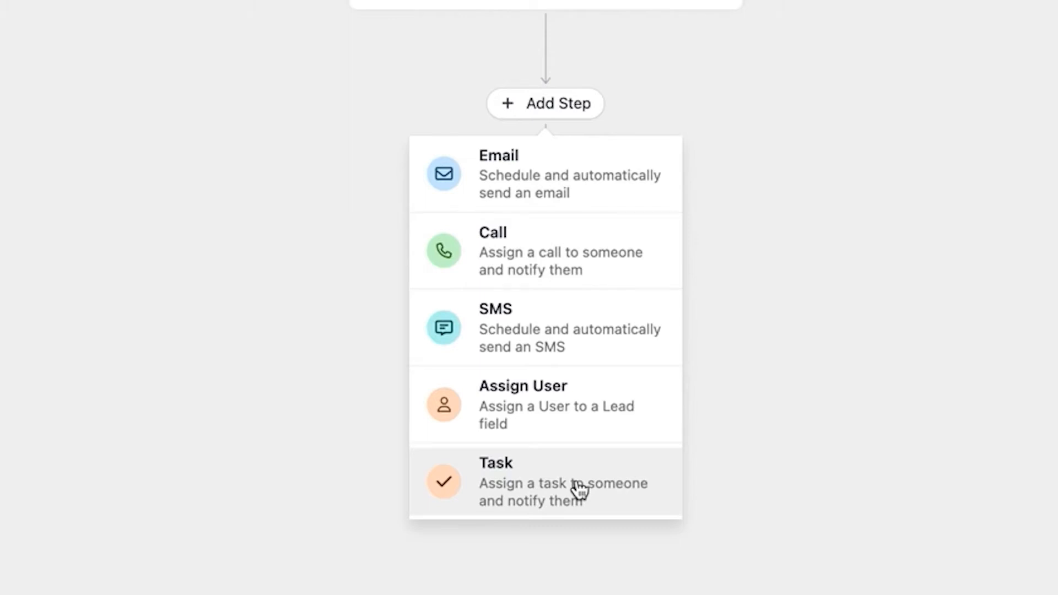
{"action": "mouse_move", "coordinate": [574, 429]}
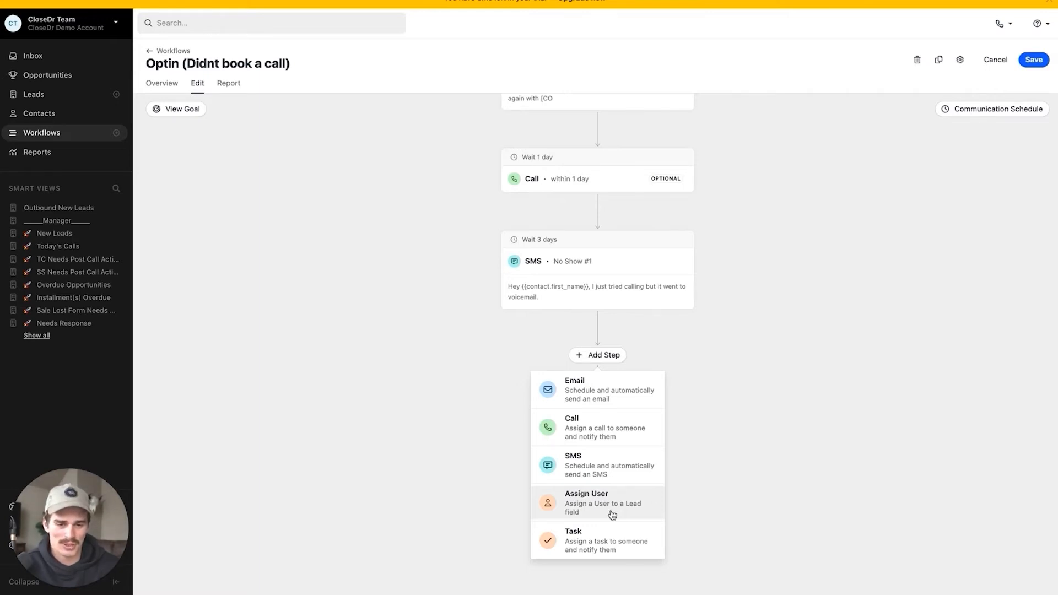
{"action": "mouse_move", "coordinate": [651, 495]}
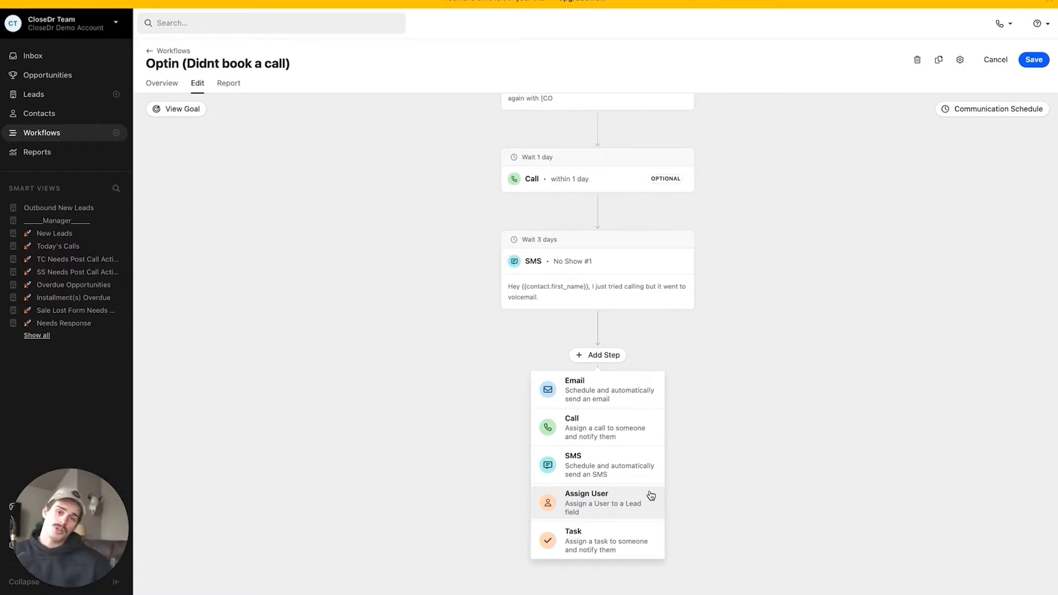
{"action": "mouse_move", "coordinate": [609, 521]}
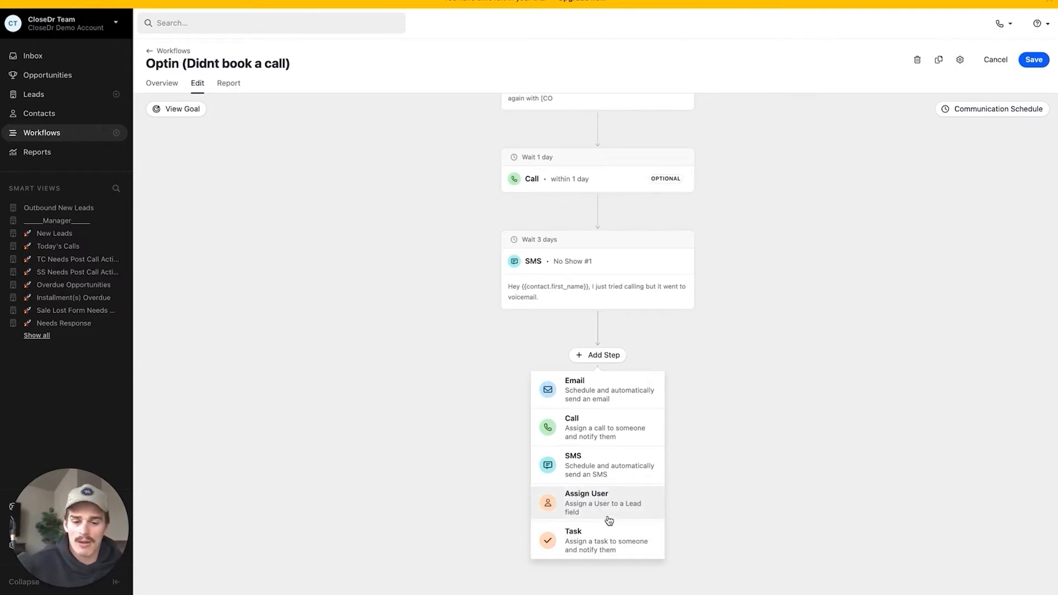
Add a lead assignment setting Setter Lead Owner to a random user with overwrite, toggling the Closers group
{"action": "left_click", "coordinate": [586, 503]}
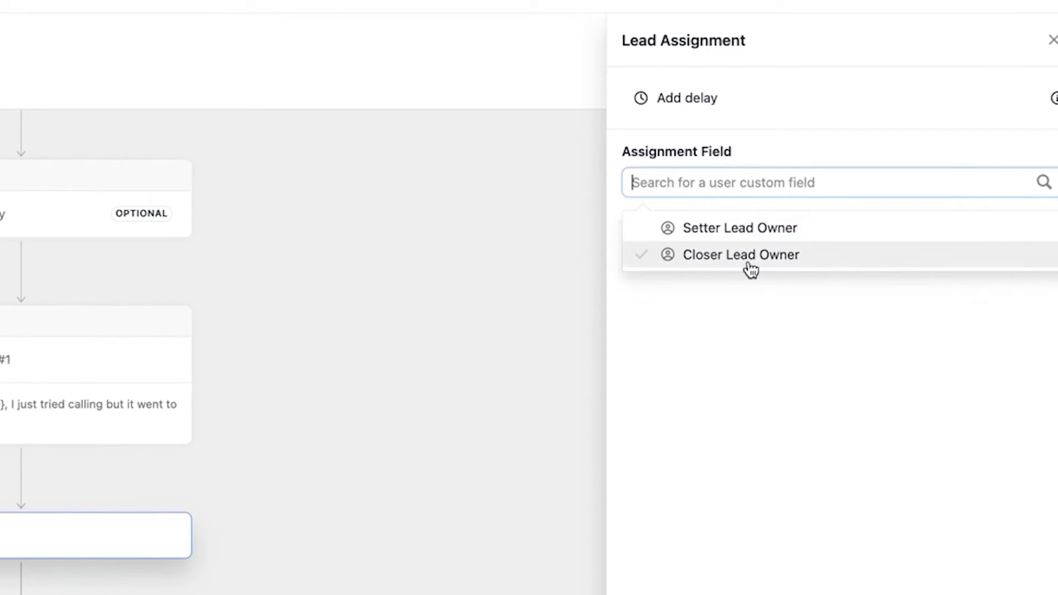
{"action": "left_click", "coordinate": [738, 227]}
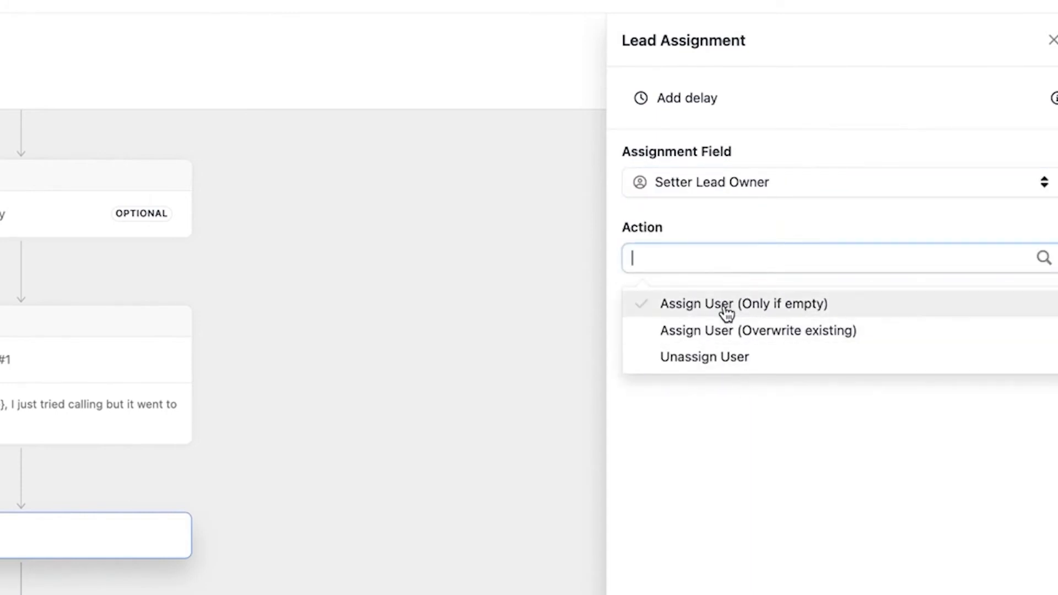
{"action": "left_click", "coordinate": [758, 330]}
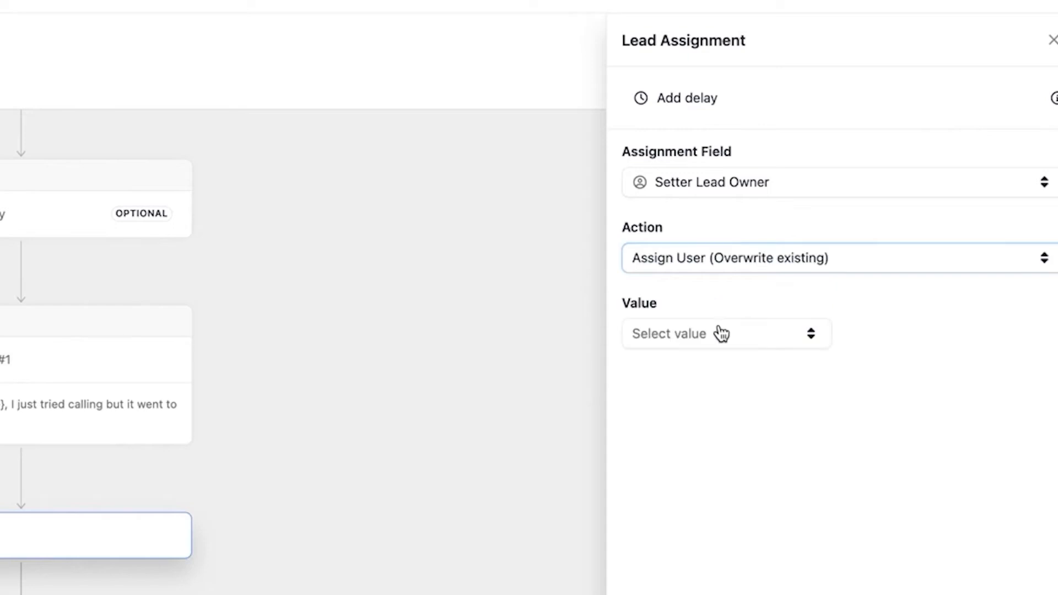
{"action": "left_click", "coordinate": [726, 333]}
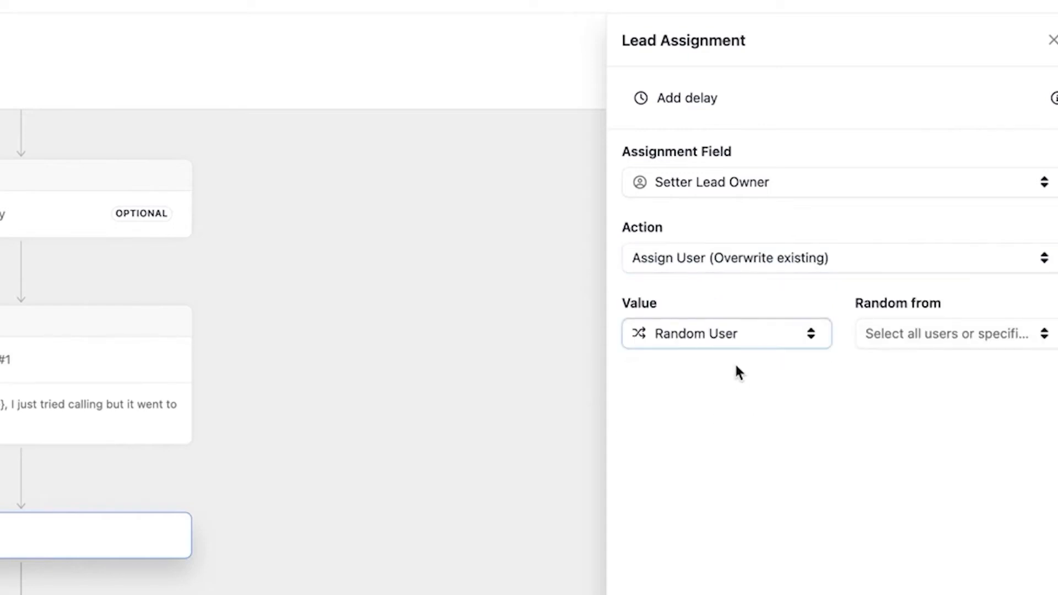
{"action": "left_click", "coordinate": [952, 332]}
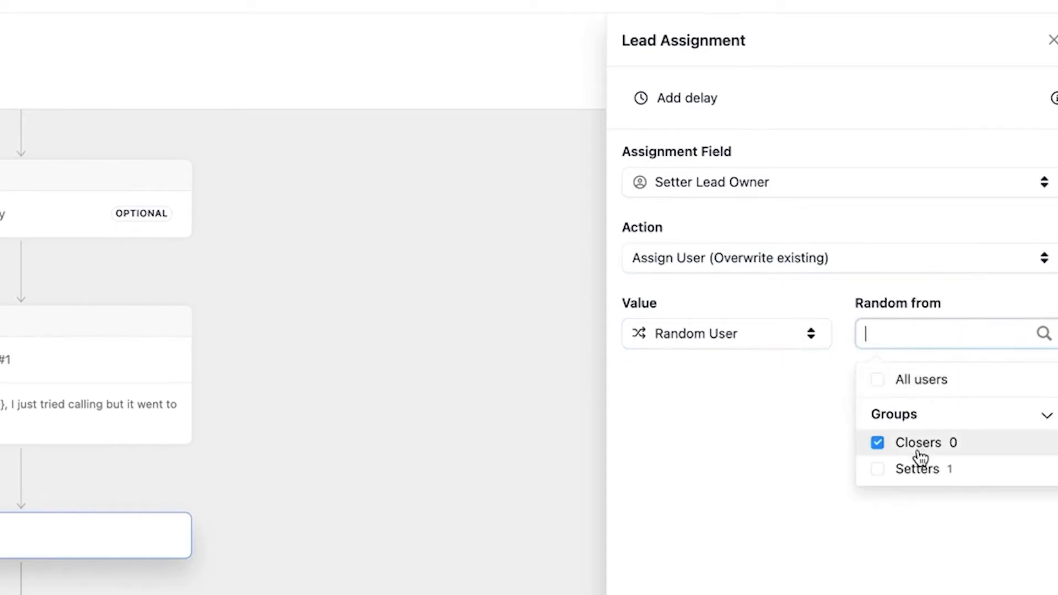
{"action": "left_click", "coordinate": [894, 414]}
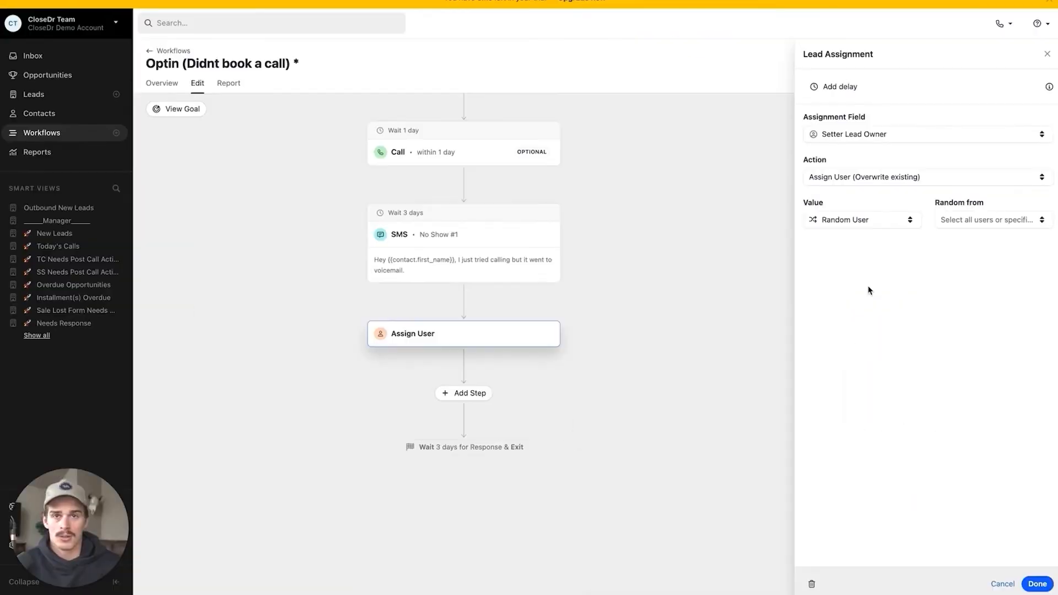
{"action": "left_click", "coordinate": [1036, 584]}
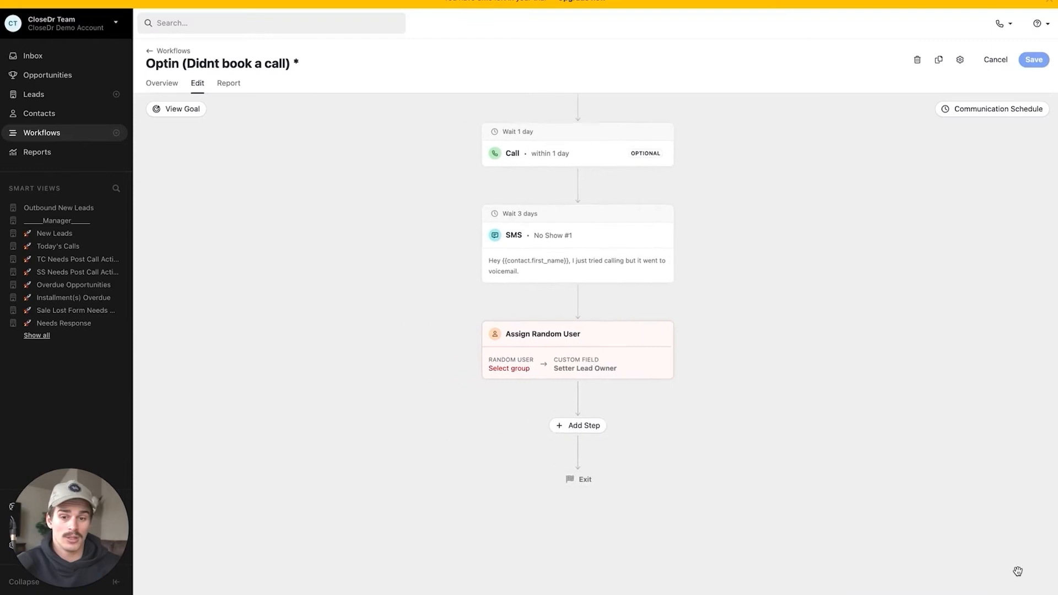
Add an SMS step using the No Show #1.1 template after the assignment
{"action": "left_click", "coordinate": [578, 425]}
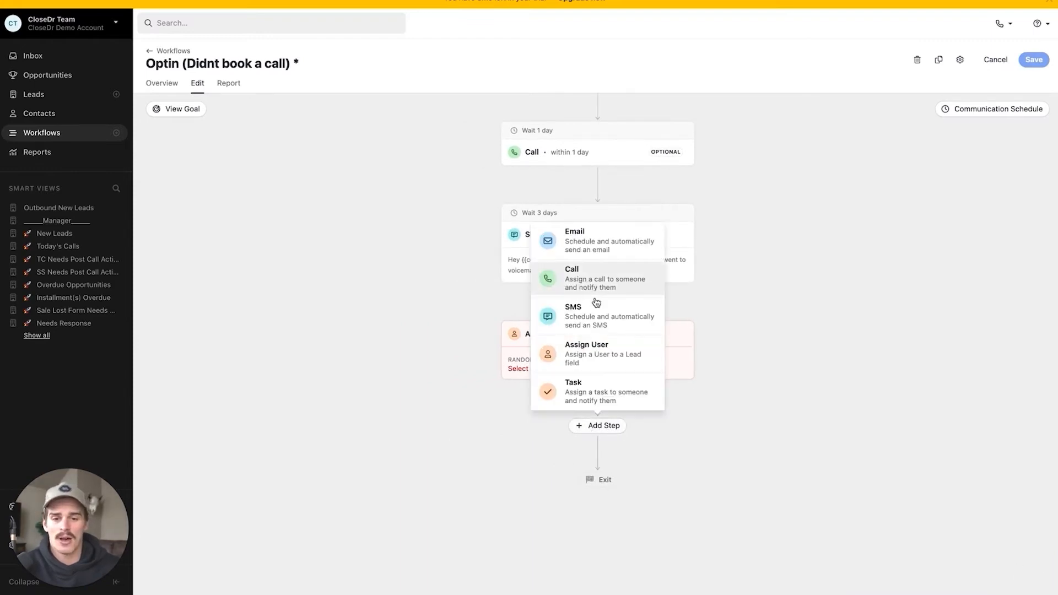
{"action": "left_click", "coordinate": [573, 308]}
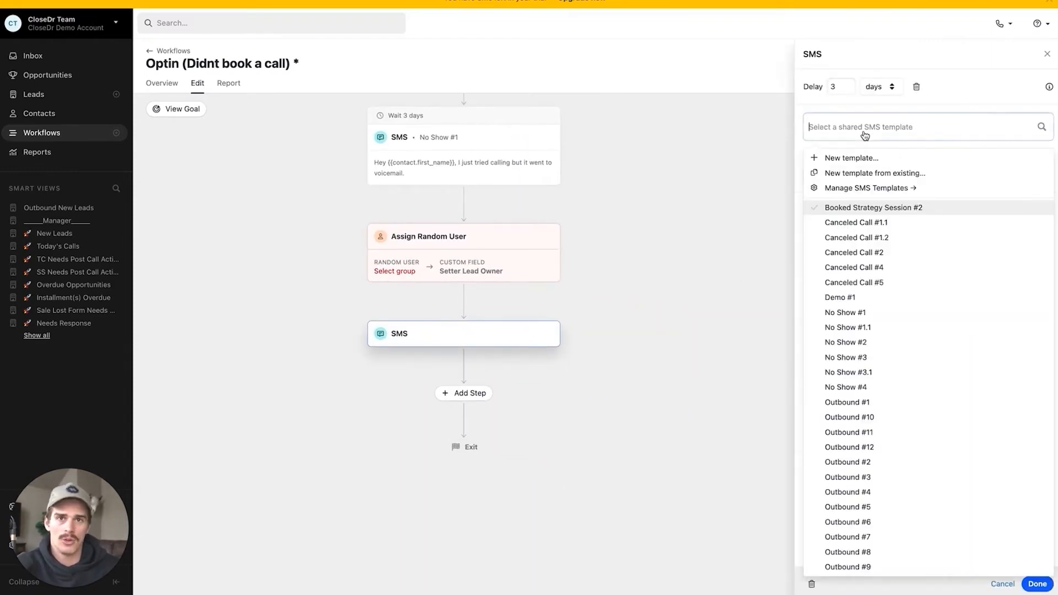
{"action": "left_click", "coordinate": [847, 327]}
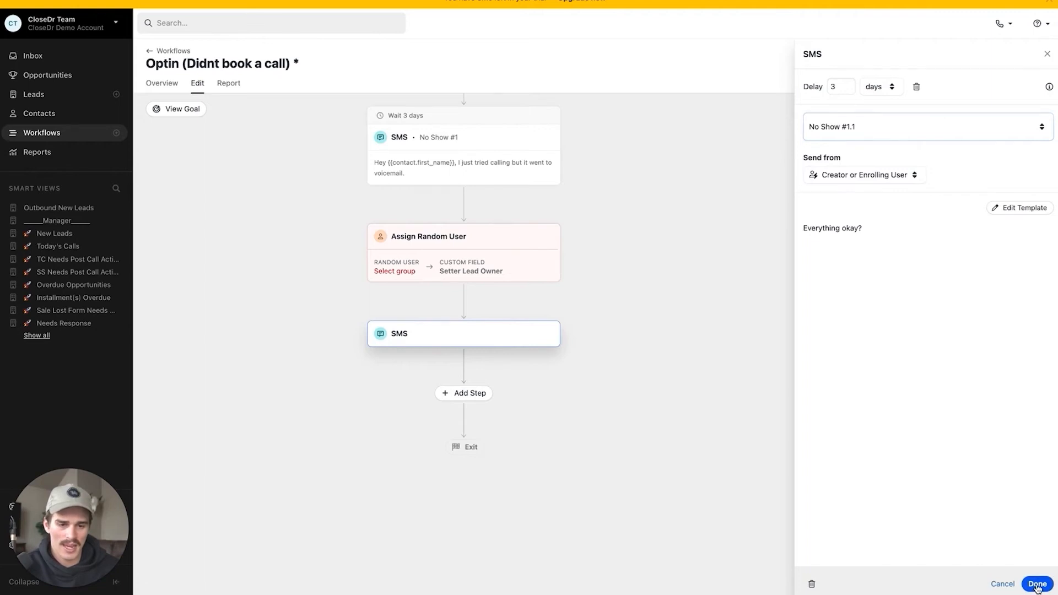
{"action": "left_click", "coordinate": [1036, 584]}
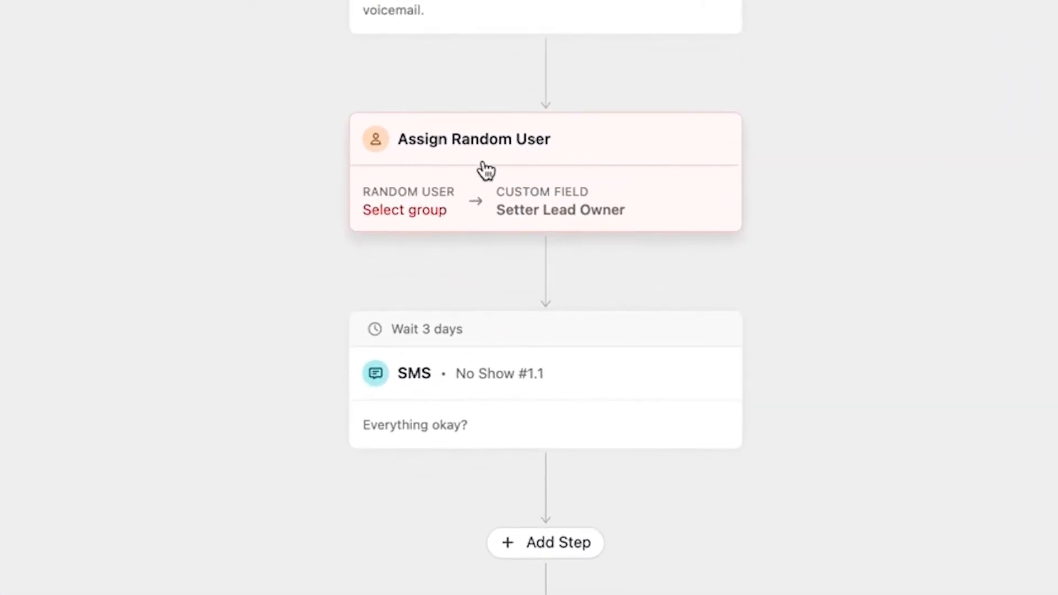
{"action": "mouse_move", "coordinate": [552, 179]}
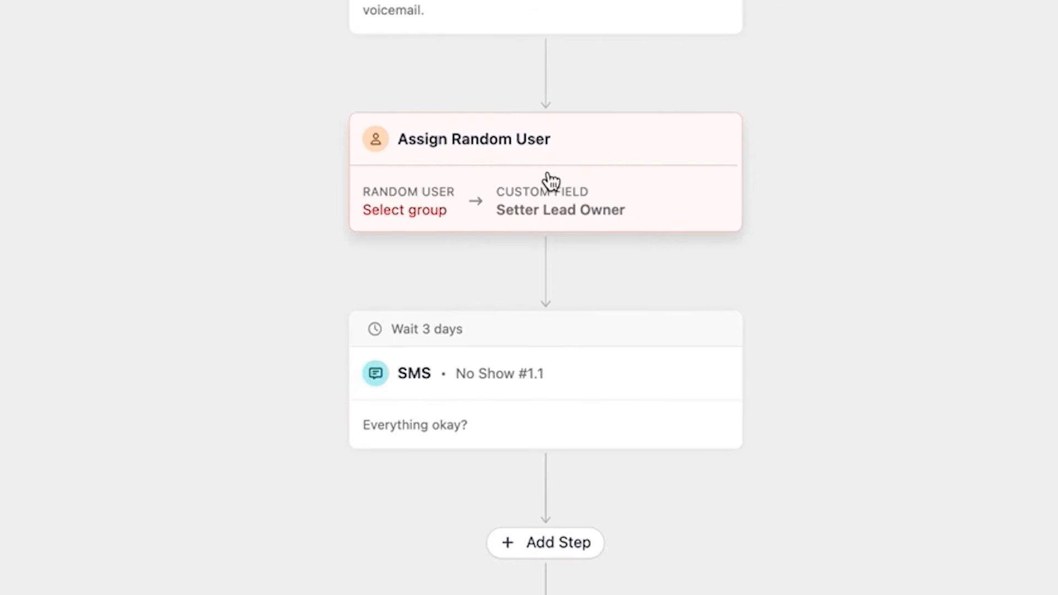
{"action": "mouse_move", "coordinate": [544, 557]}
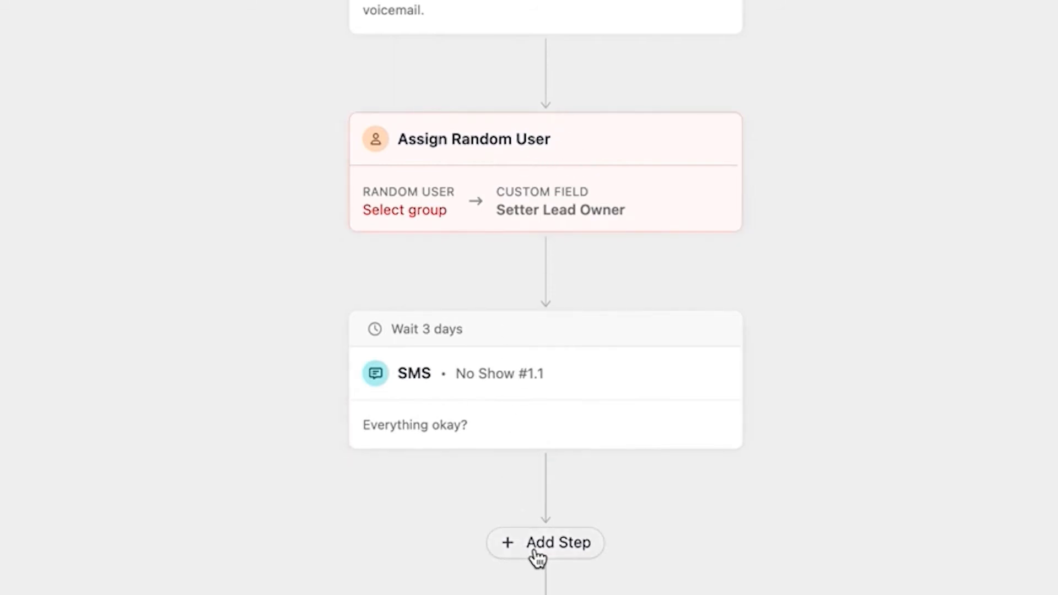
Add a required task described 'Optin Workflow ended - next steps?' after the SMS
{"action": "left_click", "coordinate": [546, 543]}
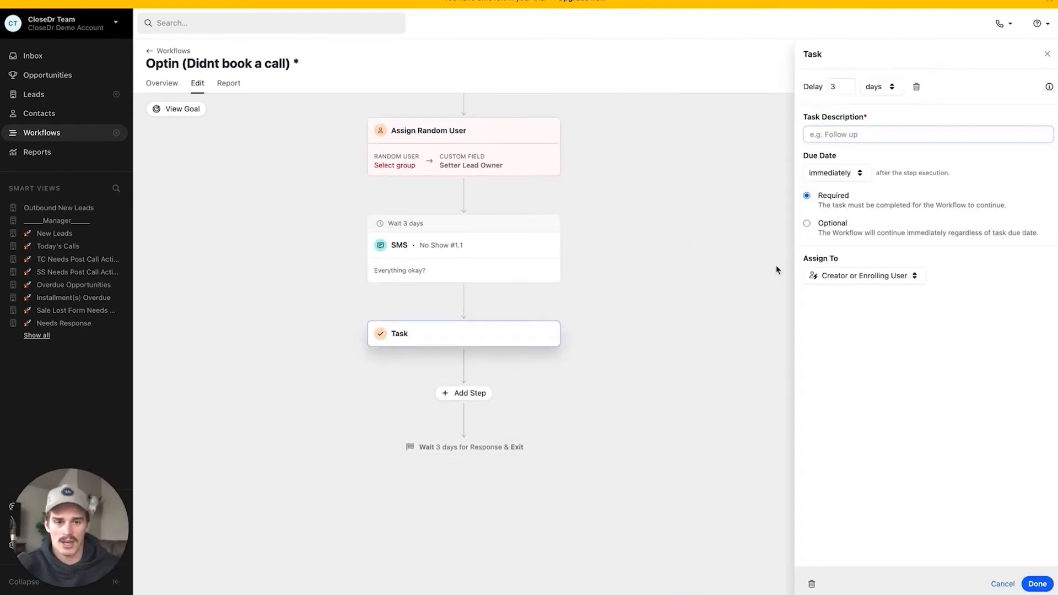
{"action": "type", "text": "Optin Wor"}
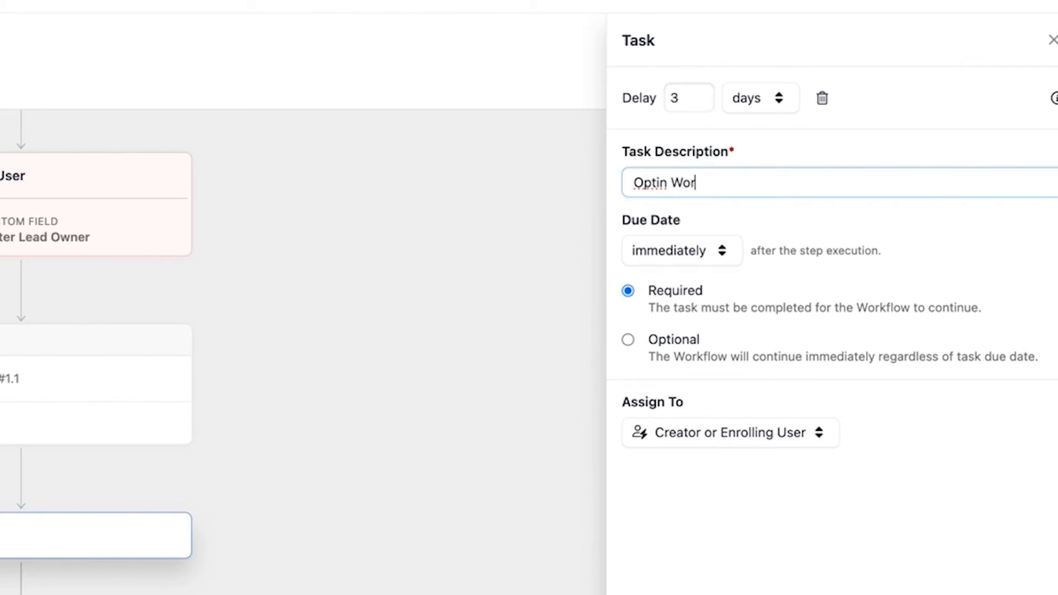
{"action": "type", "text": "kflow ended - next st"}
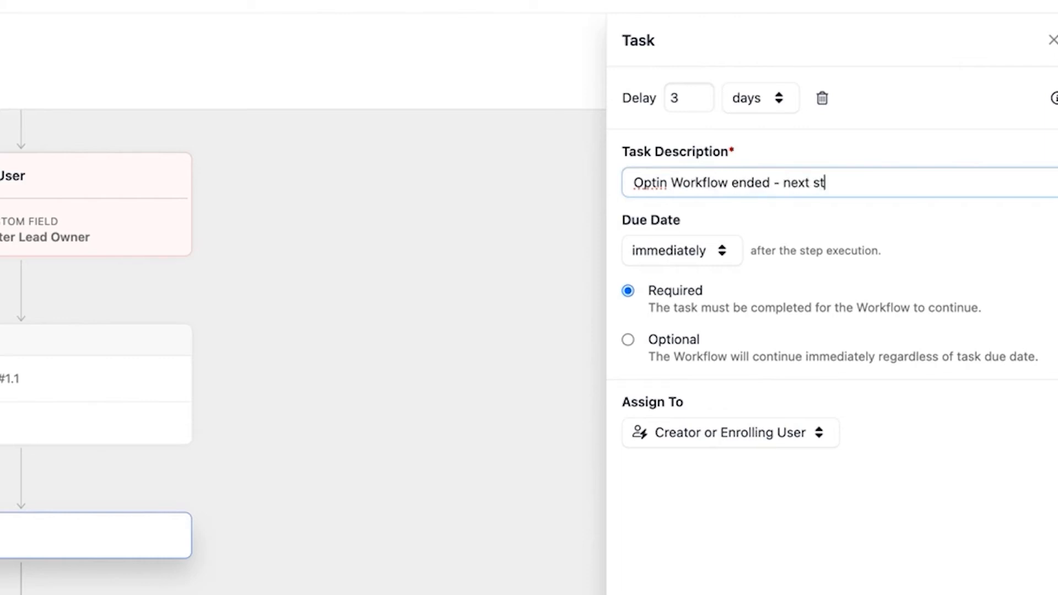
{"action": "type", "text": "eps?"}
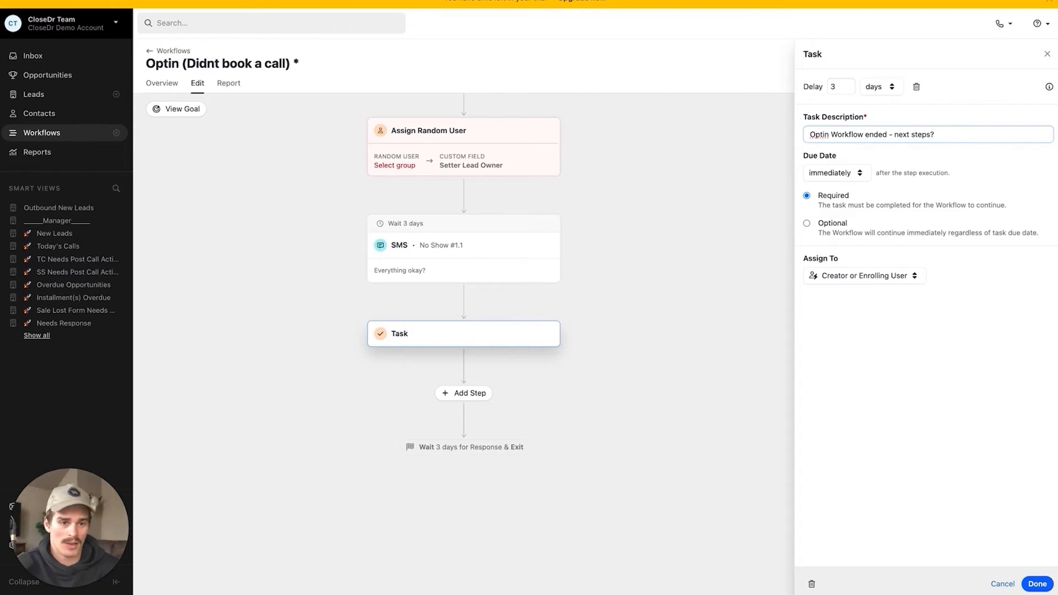
{"action": "left_click", "coordinate": [1037, 584]}
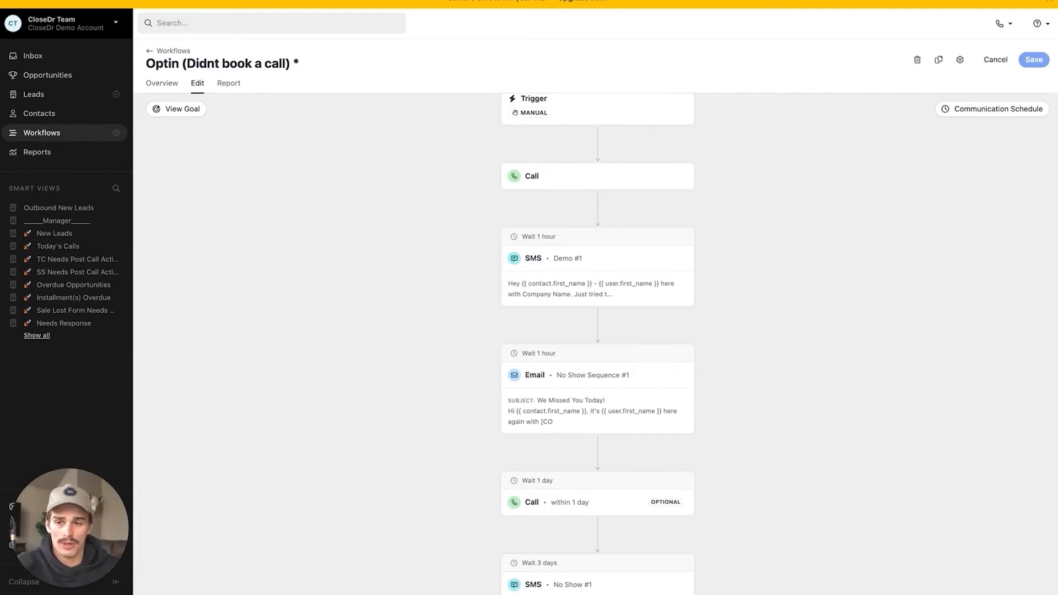
{"action": "mouse_move", "coordinate": [514, 47]}
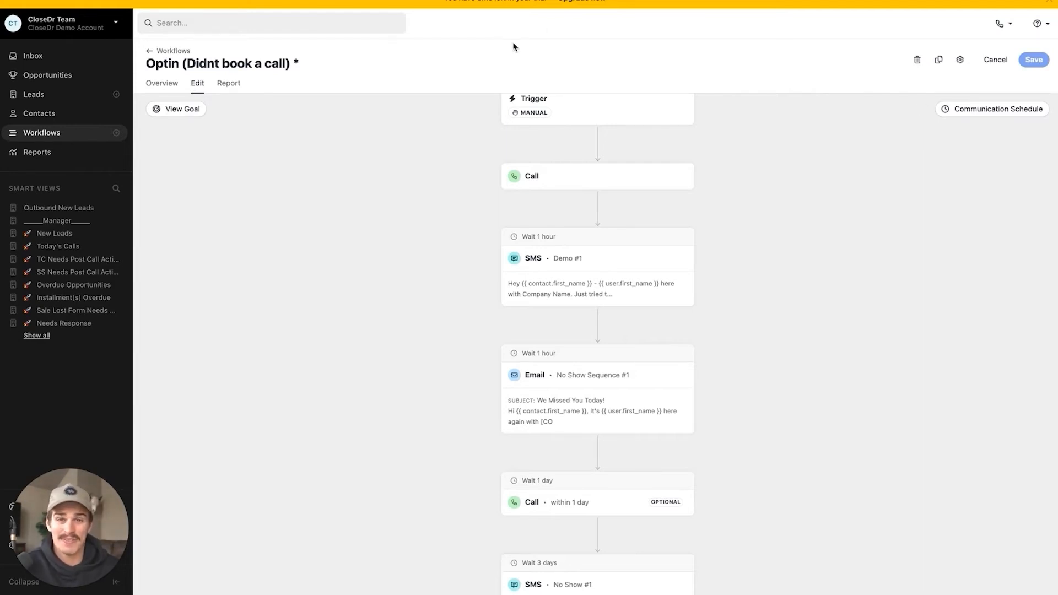
{"action": "mouse_move", "coordinate": [88, 13]}
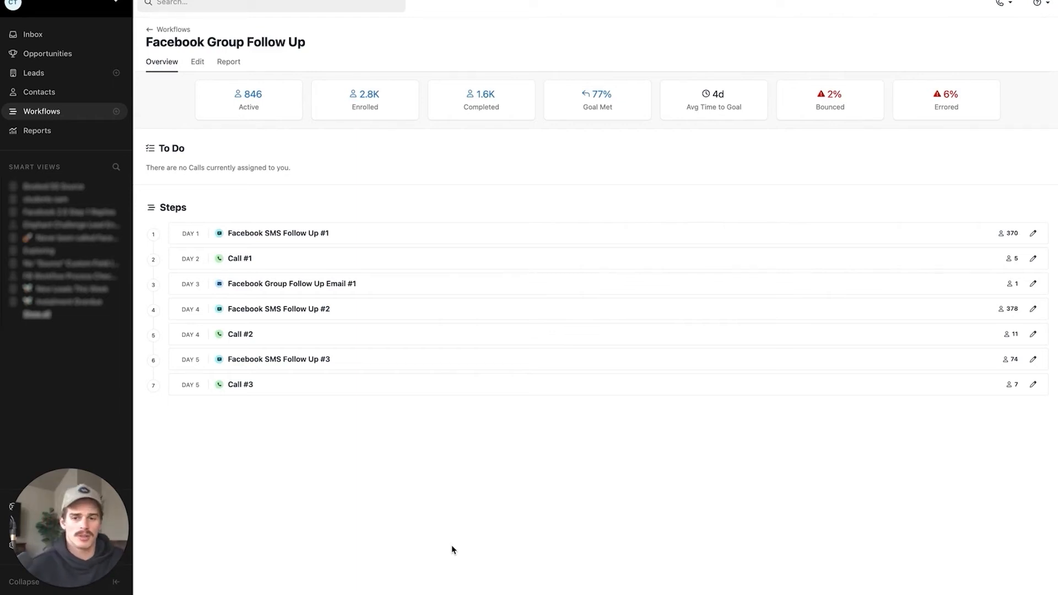
{"action": "mouse_move", "coordinate": [264, 327]}
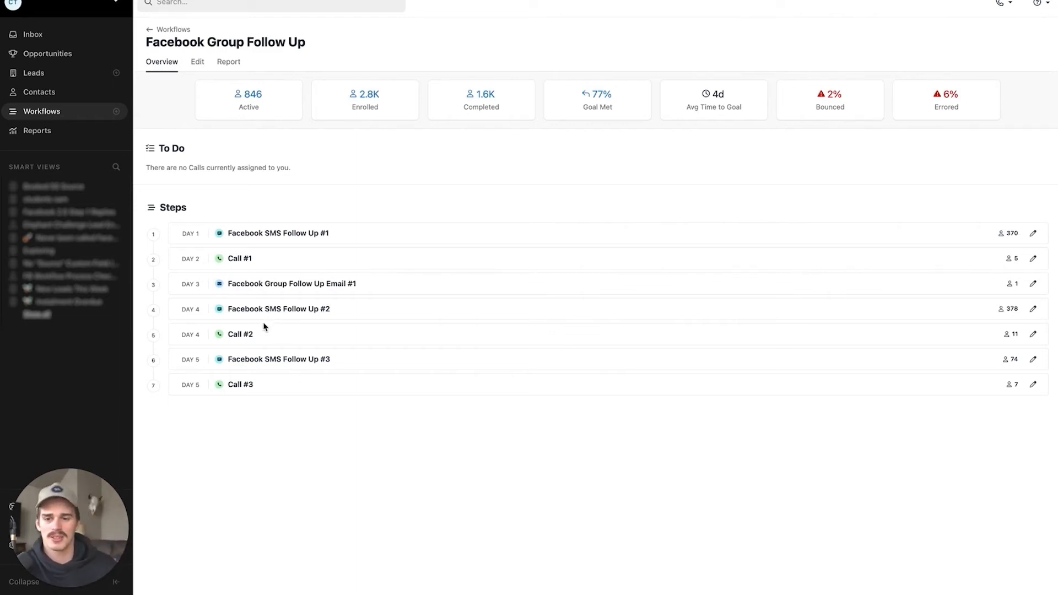
{"action": "mouse_move", "coordinate": [207, 300]}
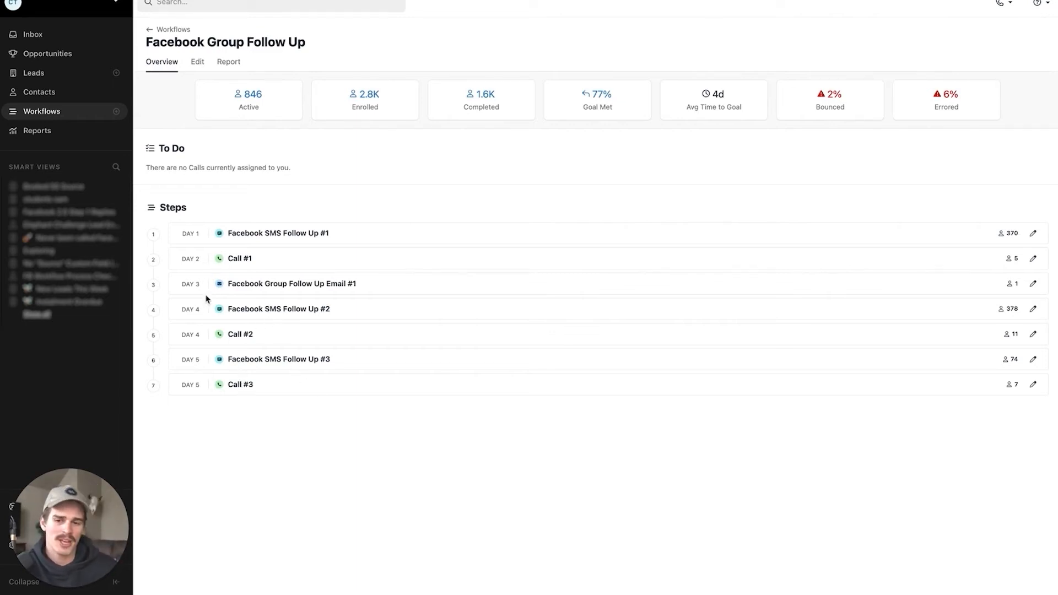
{"action": "mouse_move", "coordinate": [250, 439]}
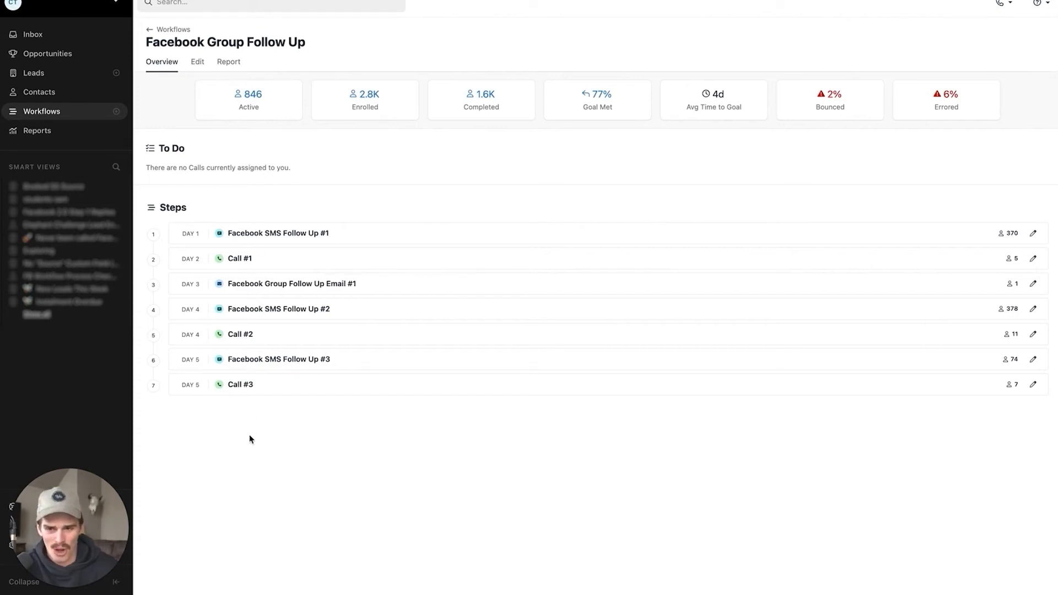
{"action": "mouse_move", "coordinate": [271, 342]}
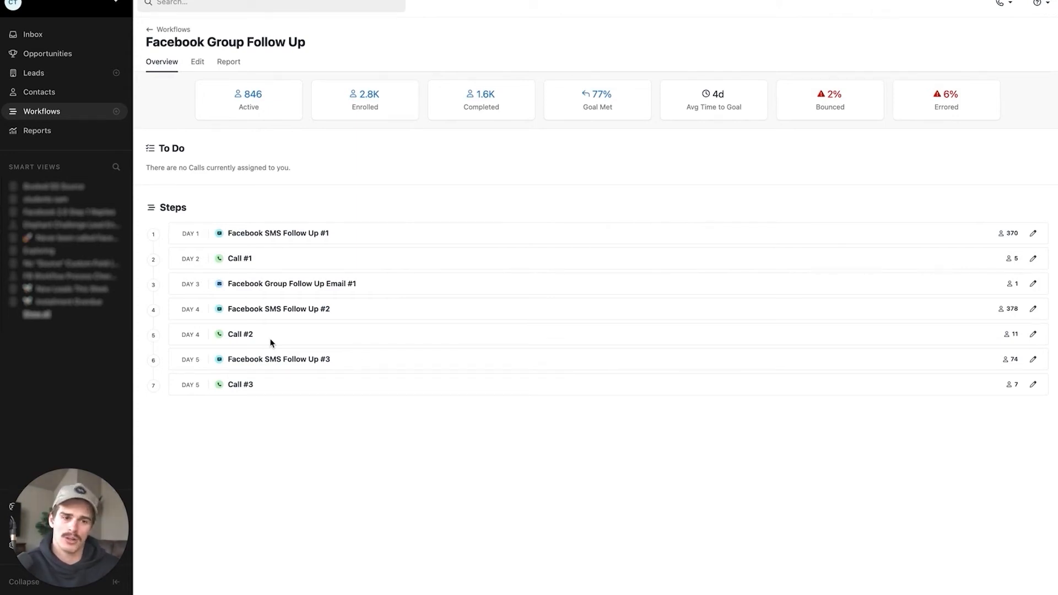
{"action": "mouse_move", "coordinate": [185, 277]}
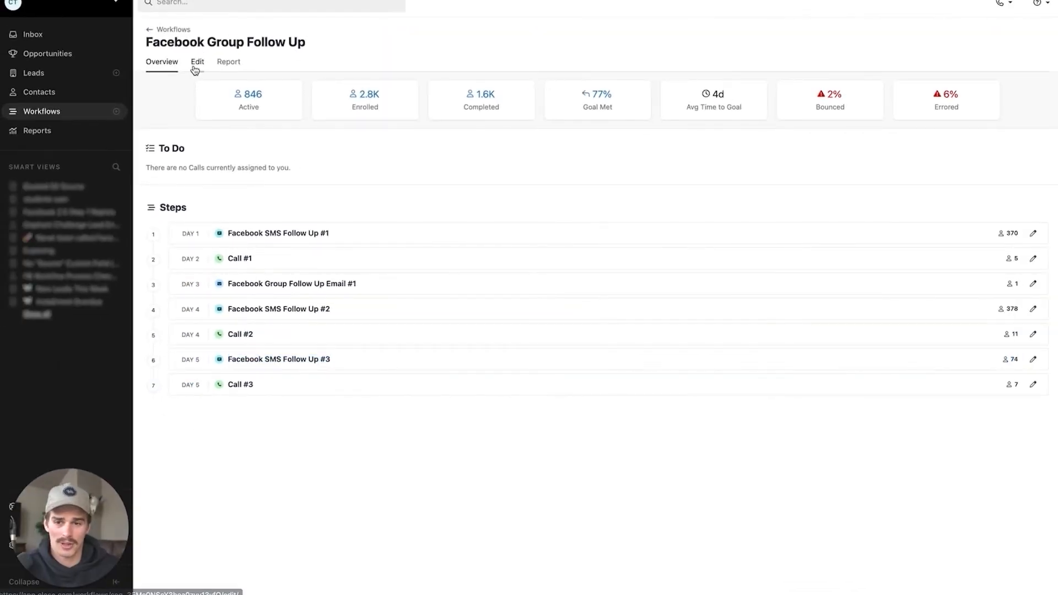
Review the first Facebook SMS Follow Up step's message in the editor and close it unchanged
{"action": "left_click", "coordinate": [197, 62]}
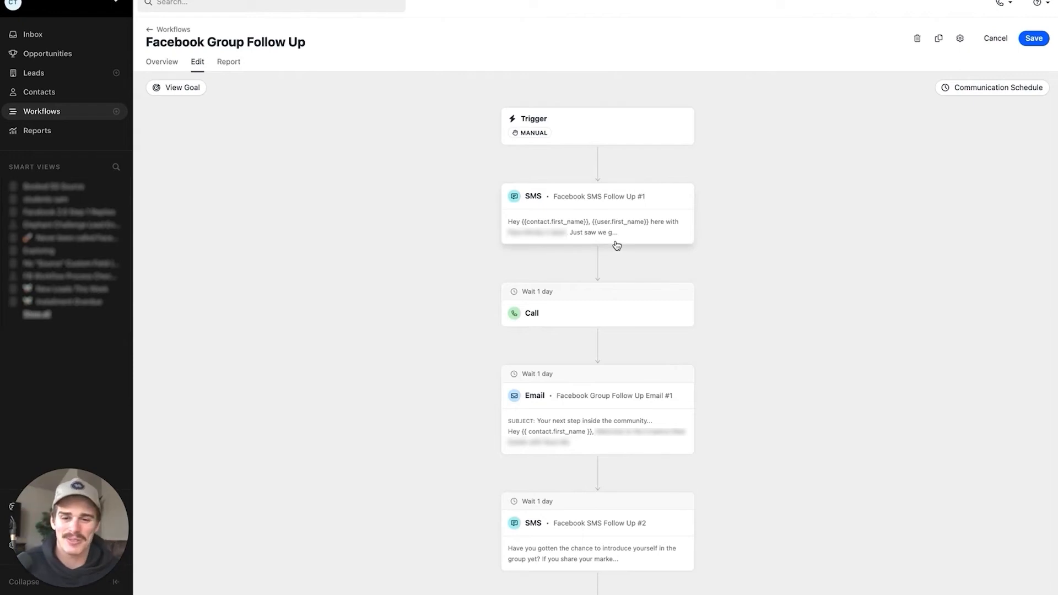
{"action": "left_click", "coordinate": [596, 213]}
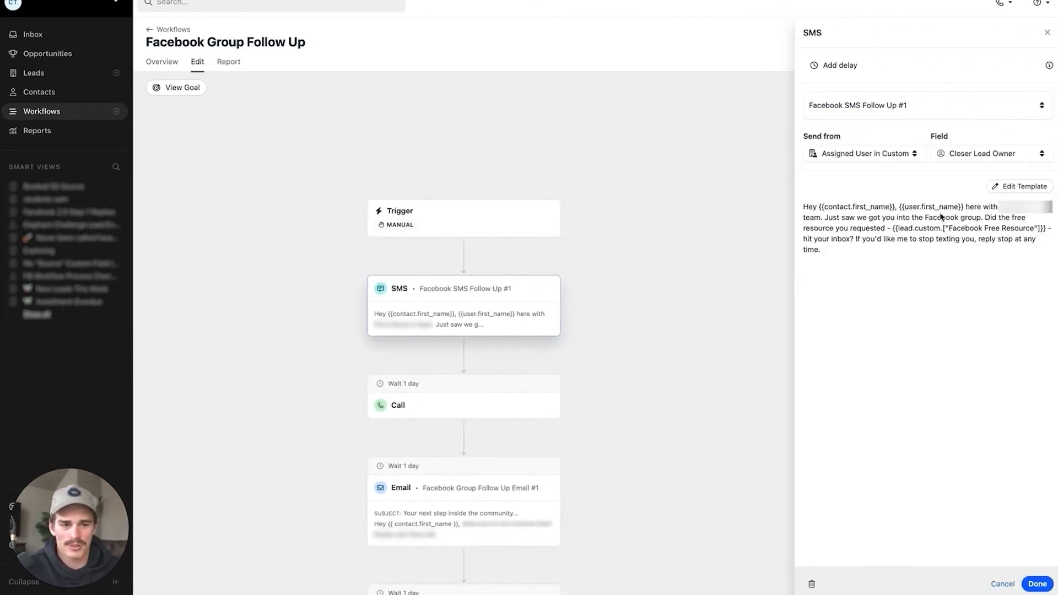
{"action": "double_click", "coordinate": [967, 228]}
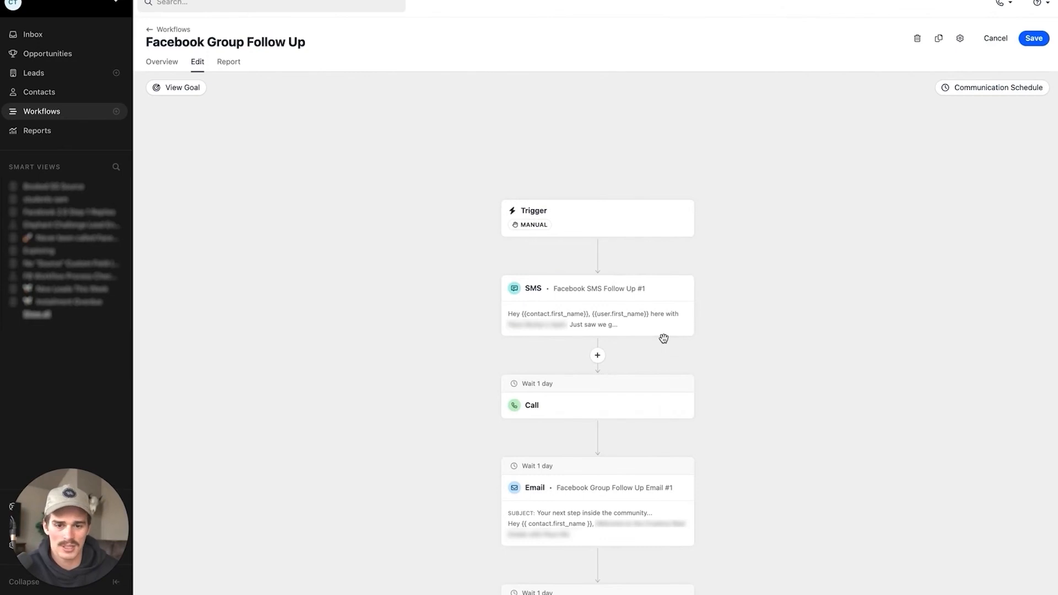
{"action": "scroll", "scroll_direction": "down", "scroll_amount": 3}
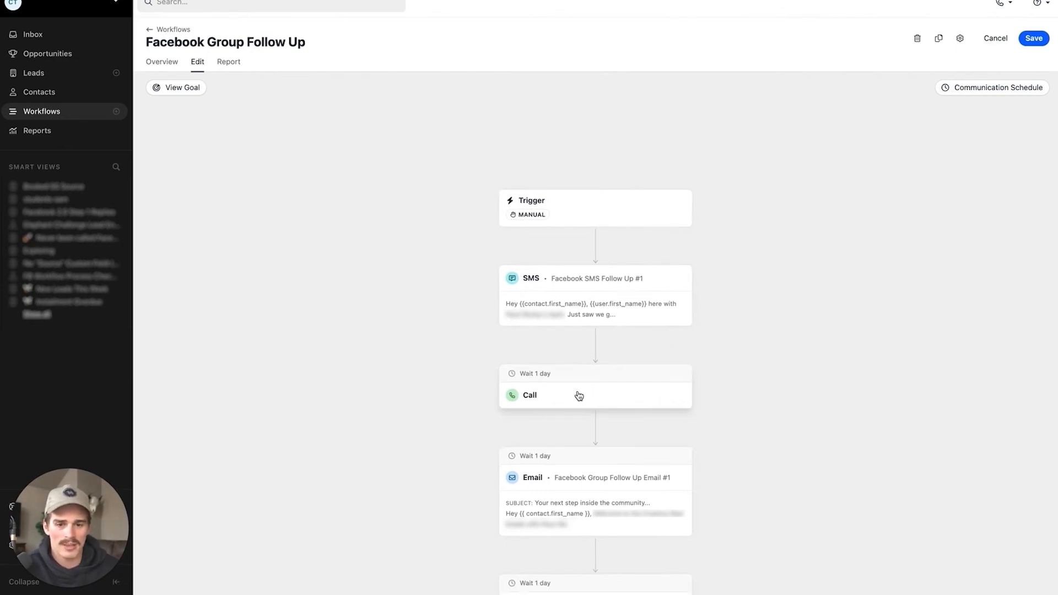
{"action": "left_click", "coordinate": [531, 394]}
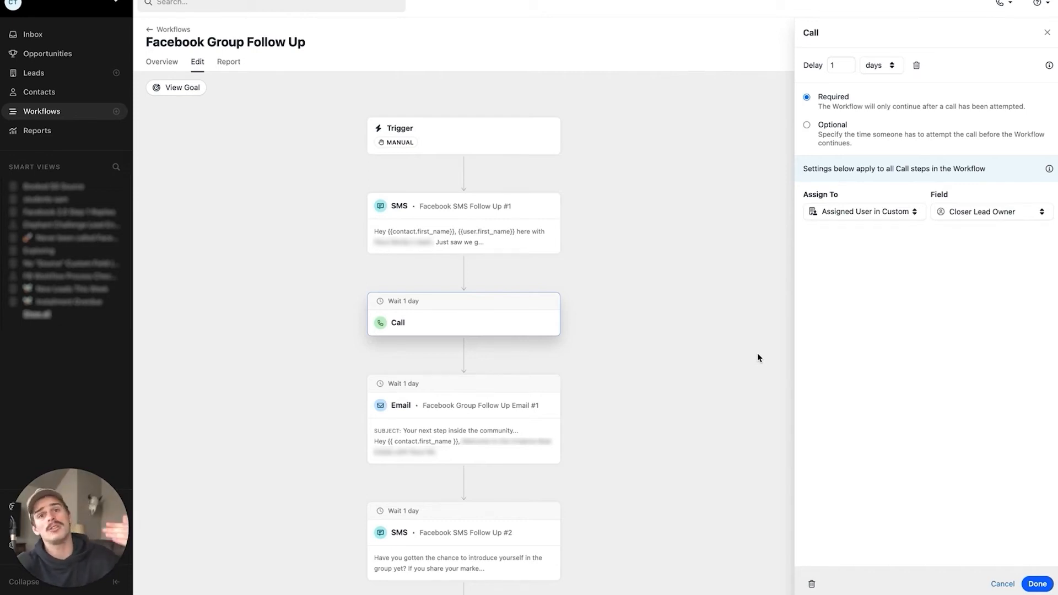
{"action": "mouse_move", "coordinate": [844, 234]}
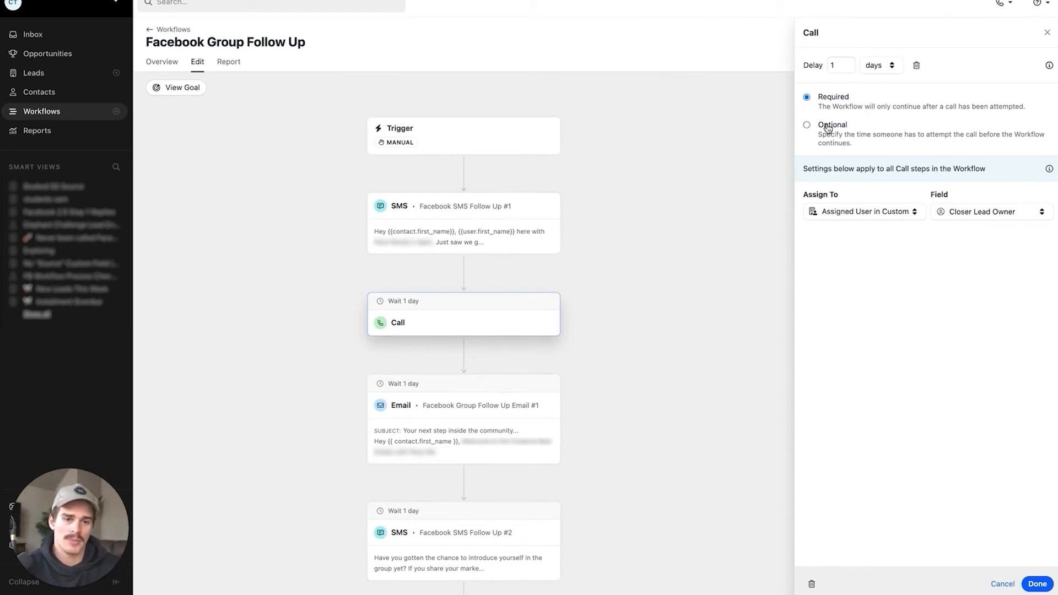
{"action": "mouse_move", "coordinate": [646, 270]}
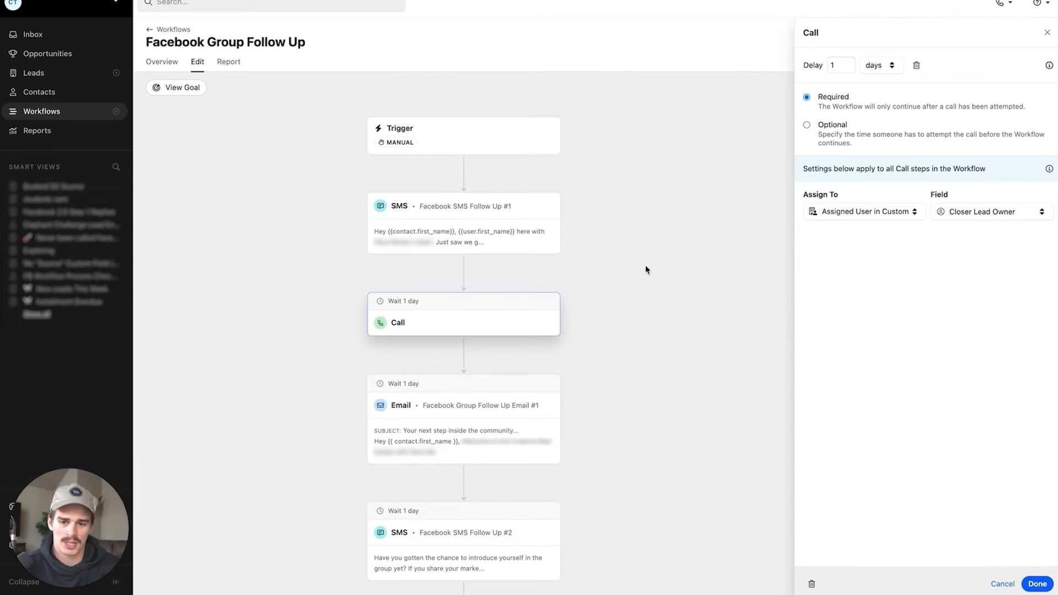
{"action": "left_click", "coordinate": [1037, 584]}
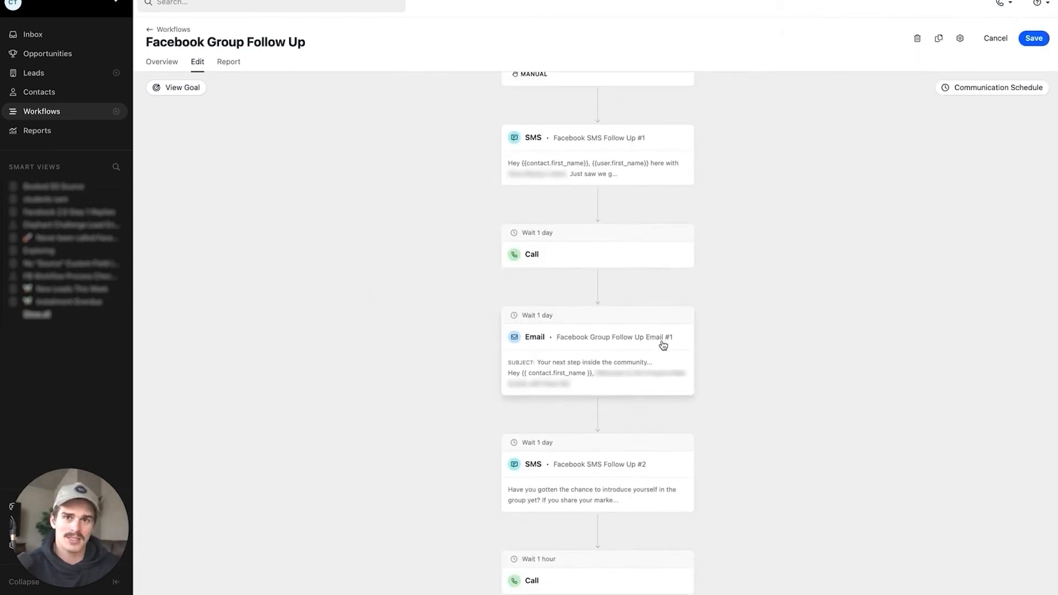
{"action": "scroll", "scroll_direction": "down", "scroll_amount": 3}
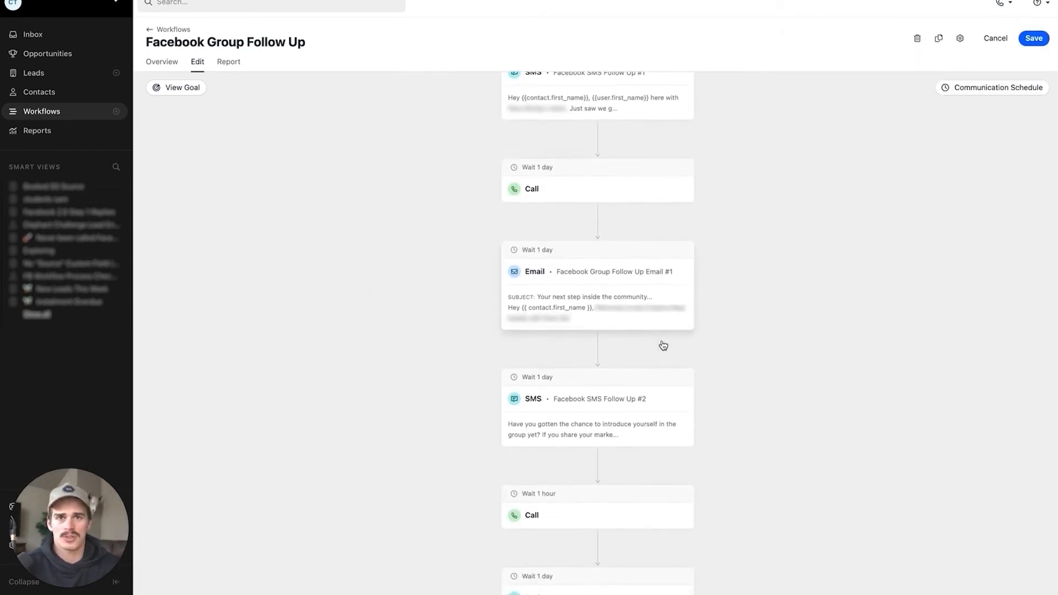
{"action": "scroll", "scroll_direction": "down", "scroll_amount": 3}
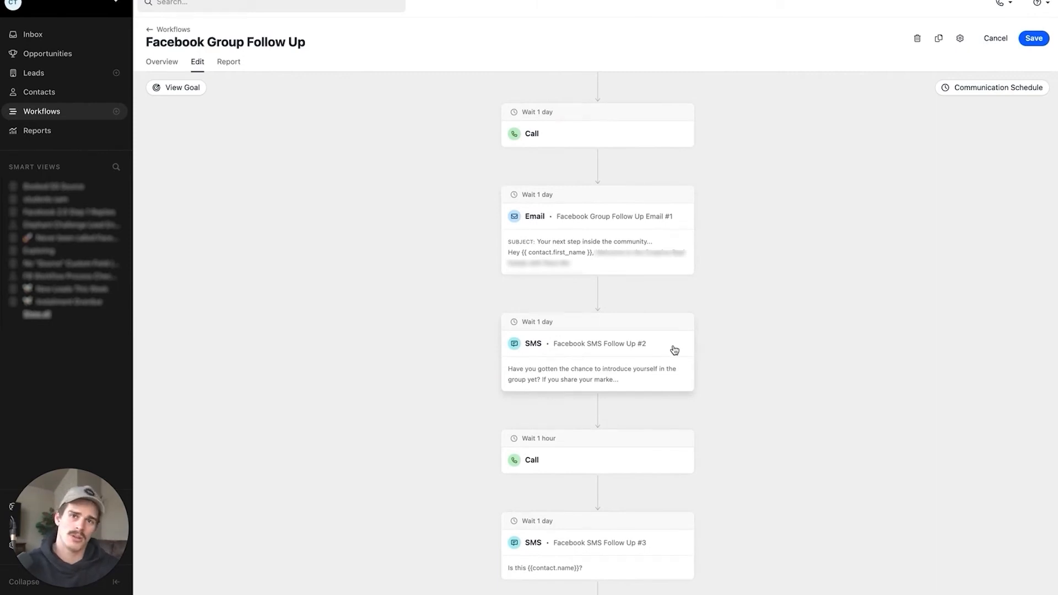
{"action": "scroll", "scroll_direction": "down", "scroll_amount": 3}
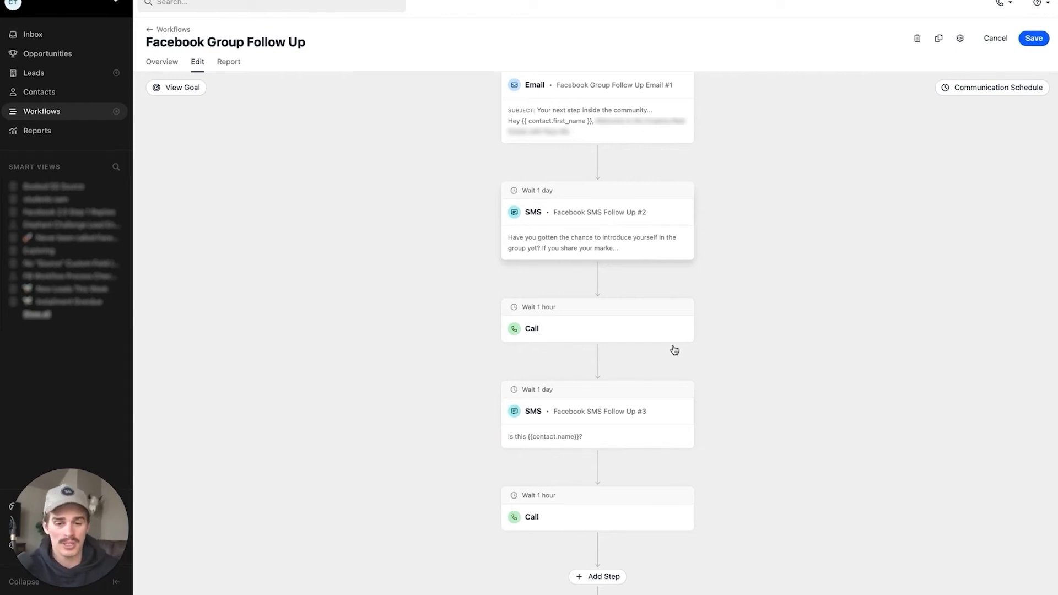
{"action": "scroll", "scroll_direction": "down", "scroll_amount": 3}
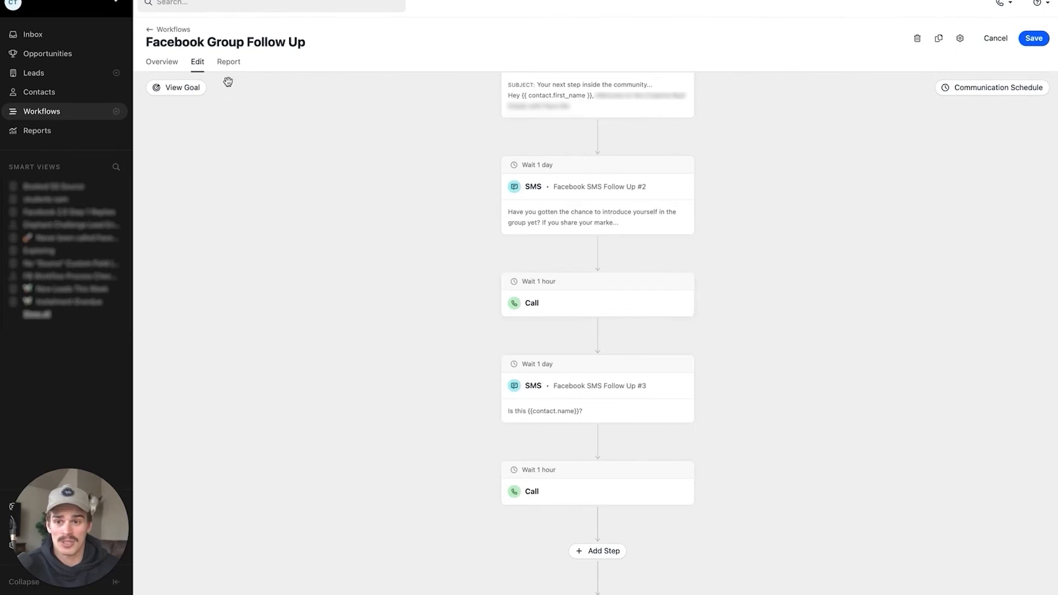
View the follow-up workflow's report: 1.6K completed, 77% goal met, 4-day average
{"action": "left_click", "coordinate": [228, 61]}
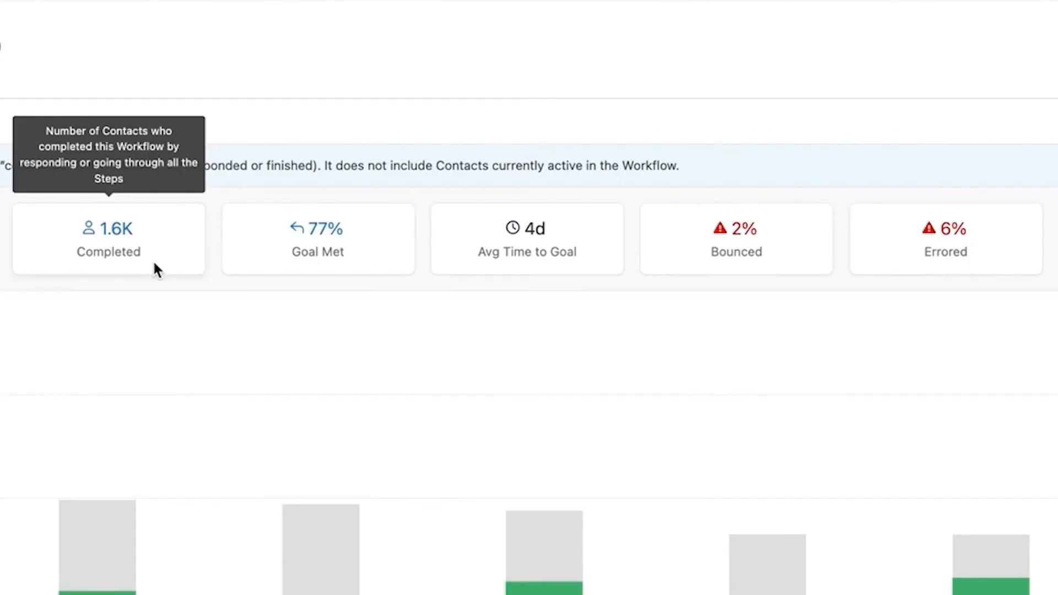
{"action": "mouse_move", "coordinate": [317, 254]}
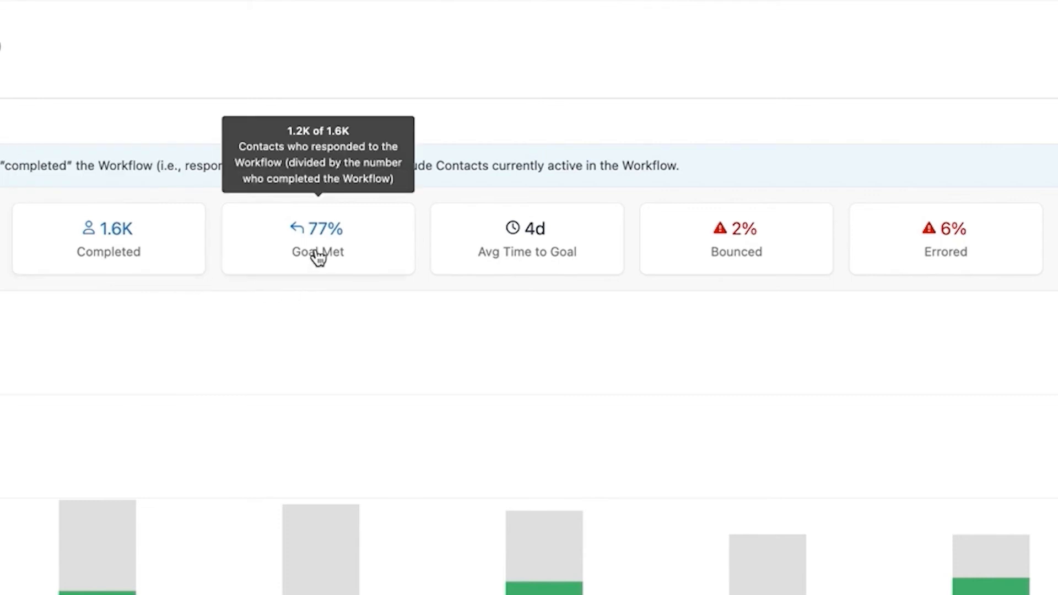
{"action": "mouse_move", "coordinate": [573, 238]}
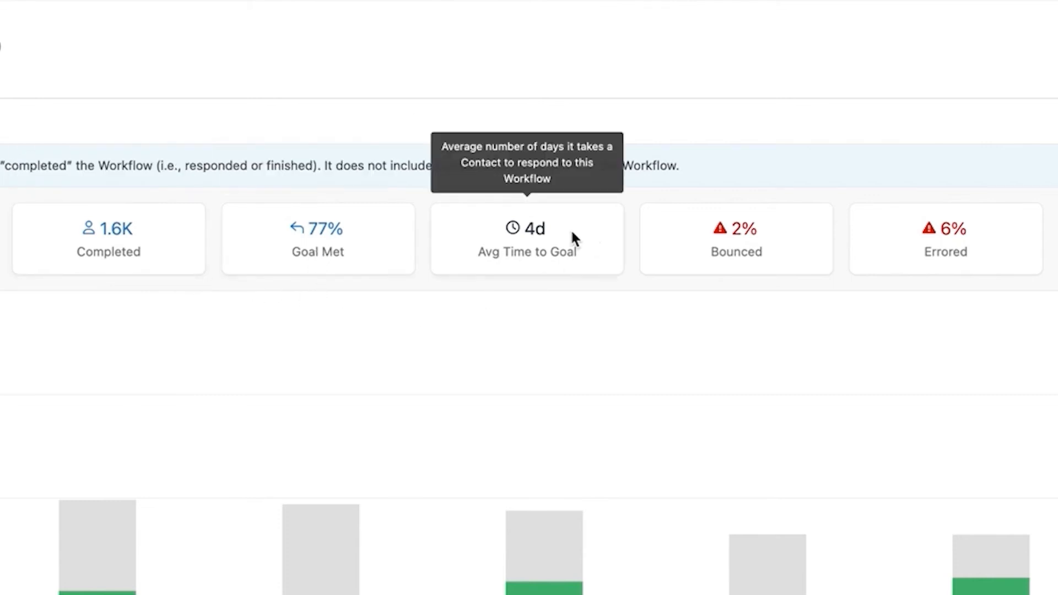
{"action": "mouse_move", "coordinate": [542, 302]}
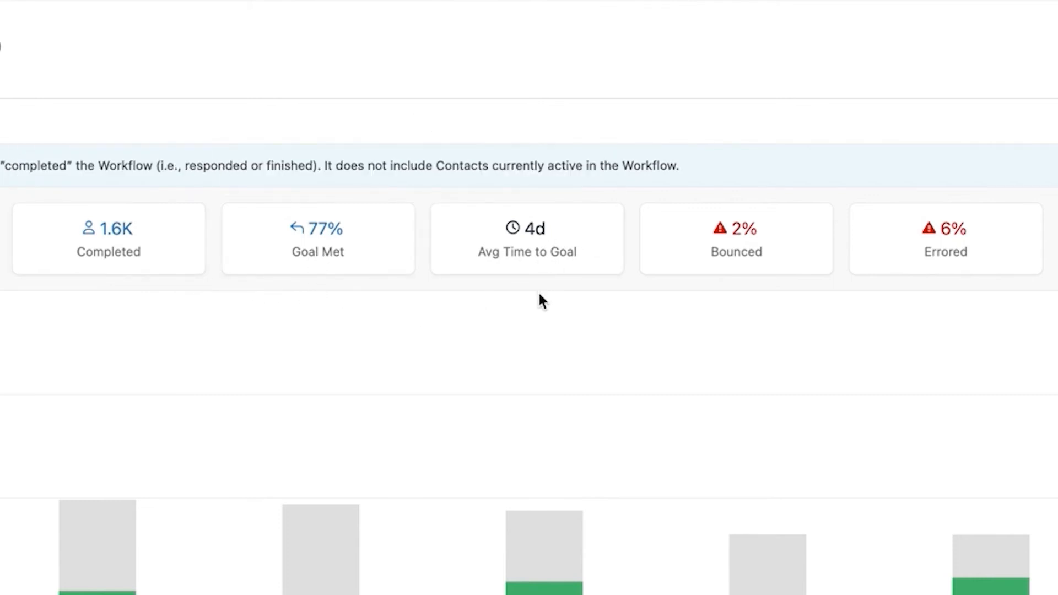
{"action": "mouse_move", "coordinate": [527, 232]}
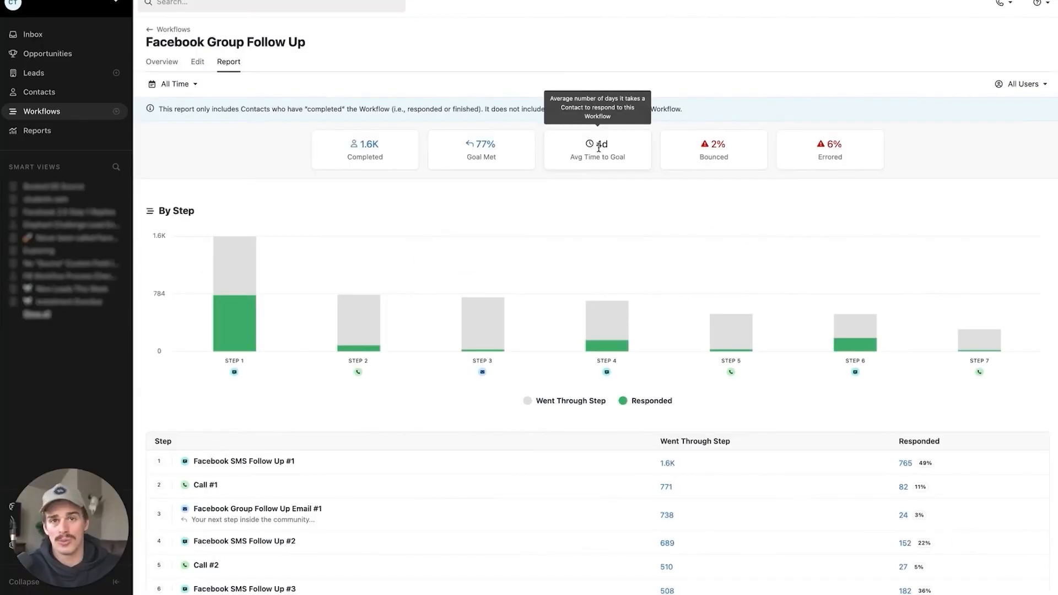
{"action": "mouse_move", "coordinate": [466, 120]}
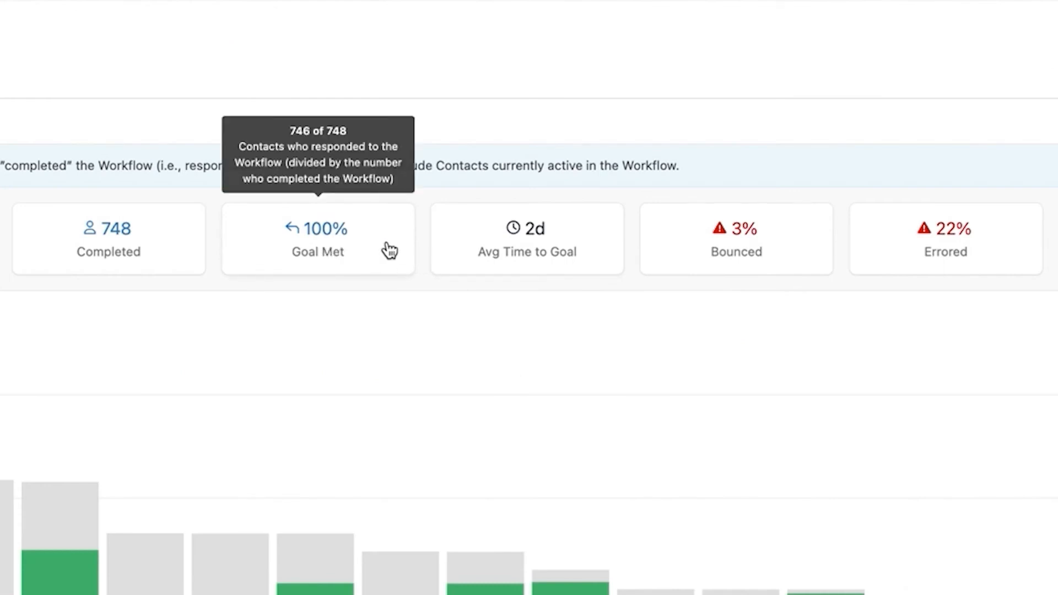
{"action": "mouse_move", "coordinate": [527, 236]}
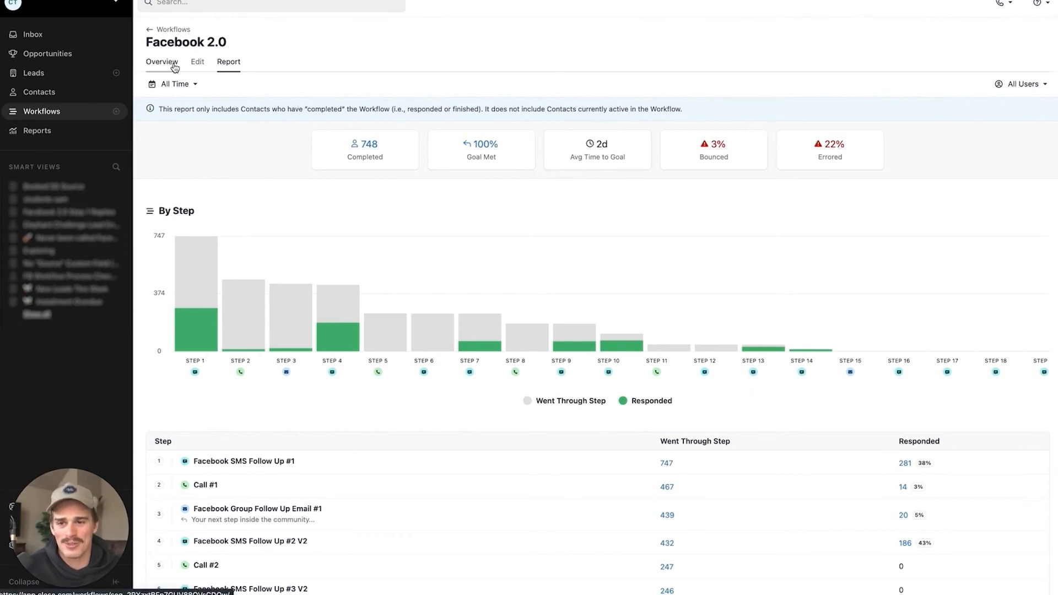
Scroll through the Facebook 2.0 overview's list of twenty day-by-day steps
{"action": "left_click", "coordinate": [161, 62]}
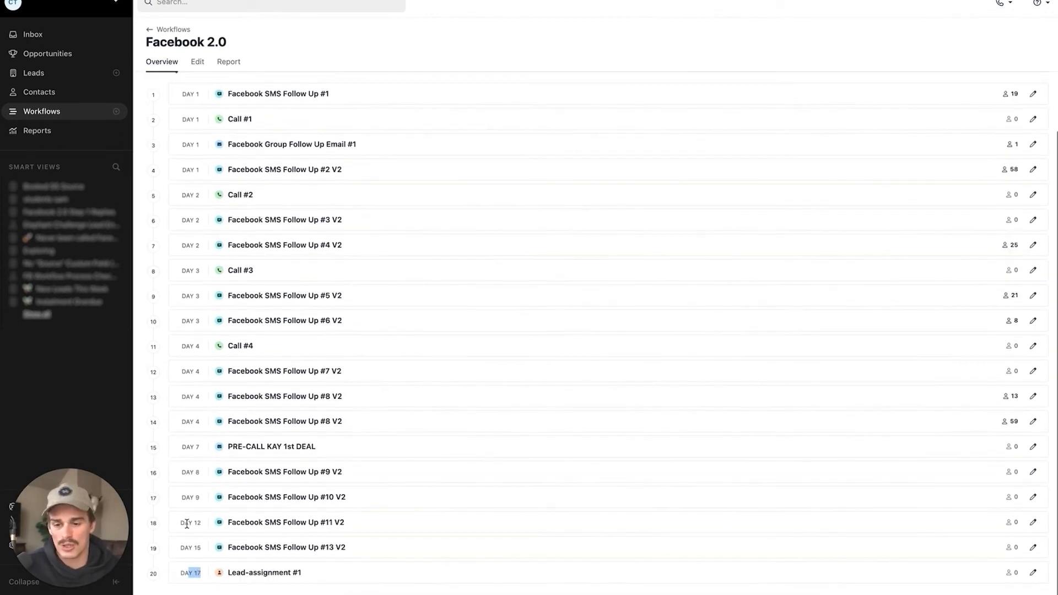
{"action": "scroll", "scroll_direction": "up", "scroll_amount": 3}
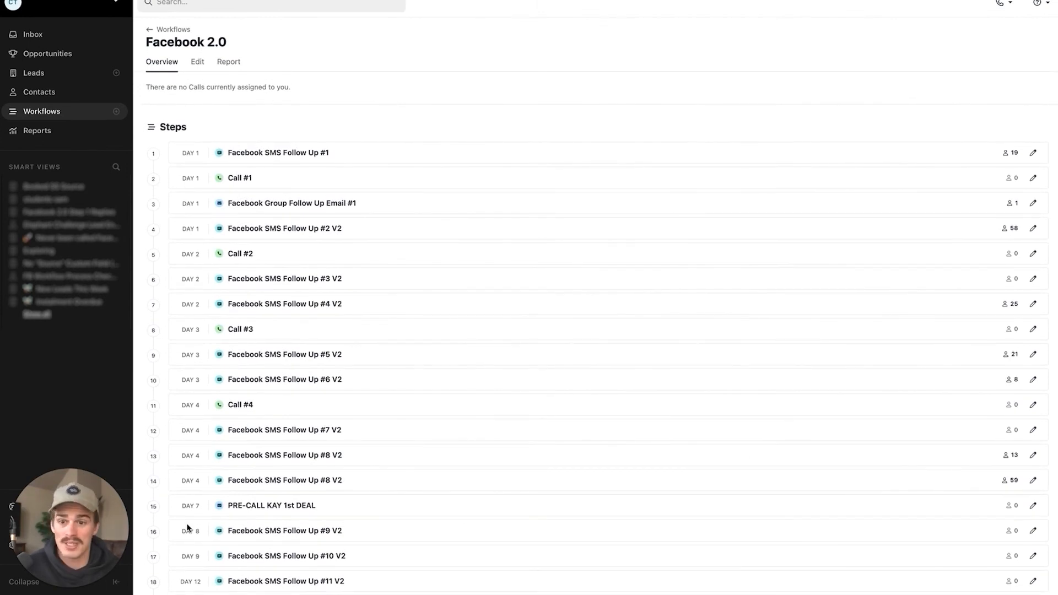
{"action": "scroll", "scroll_direction": "up", "scroll_amount": 3}
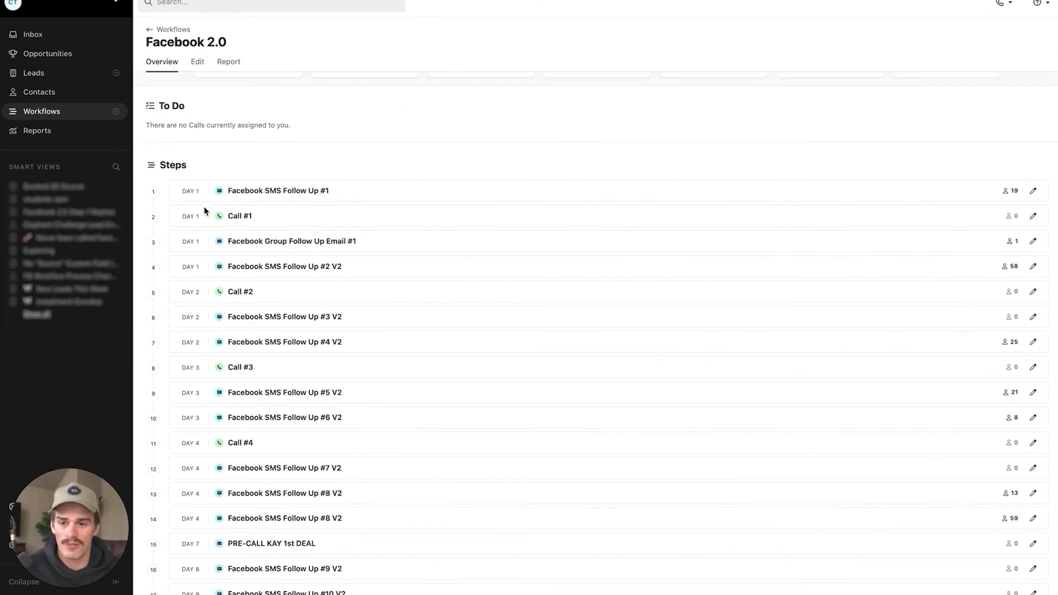
{"action": "mouse_move", "coordinate": [236, 210]}
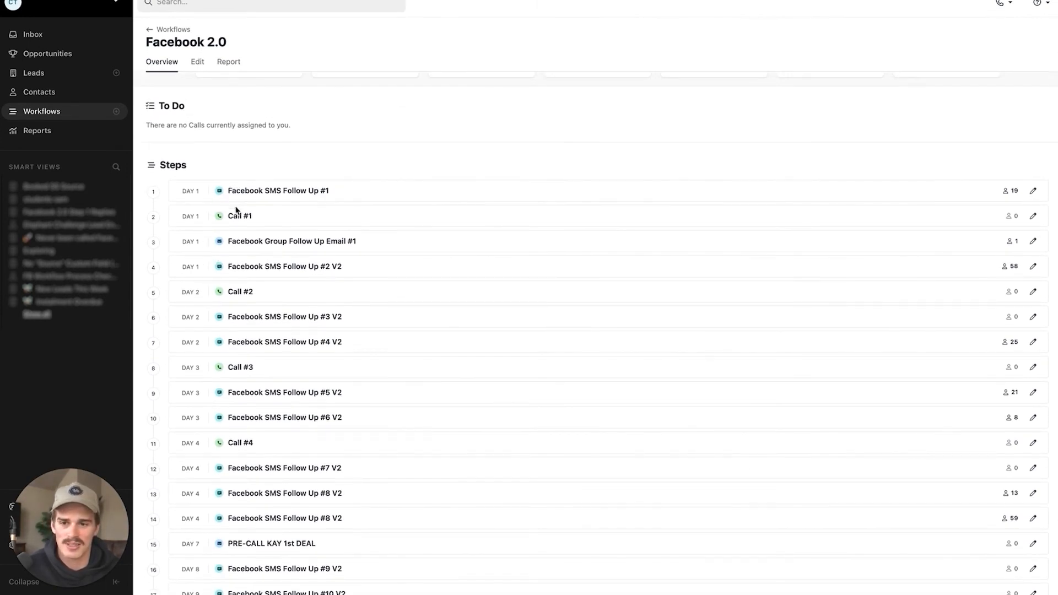
{"action": "mouse_move", "coordinate": [252, 265]}
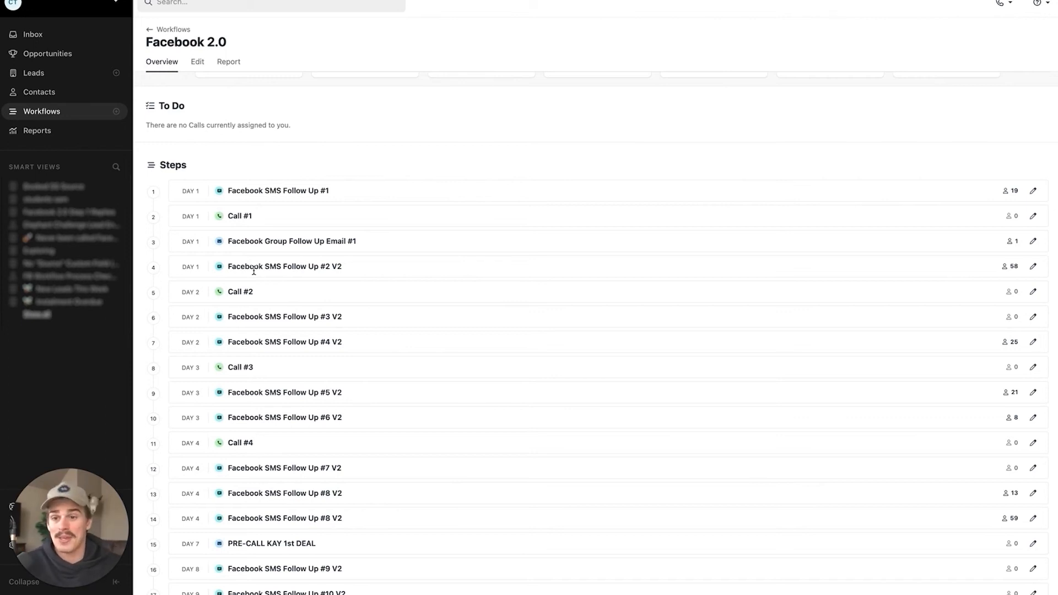
{"action": "mouse_move", "coordinate": [229, 99]}
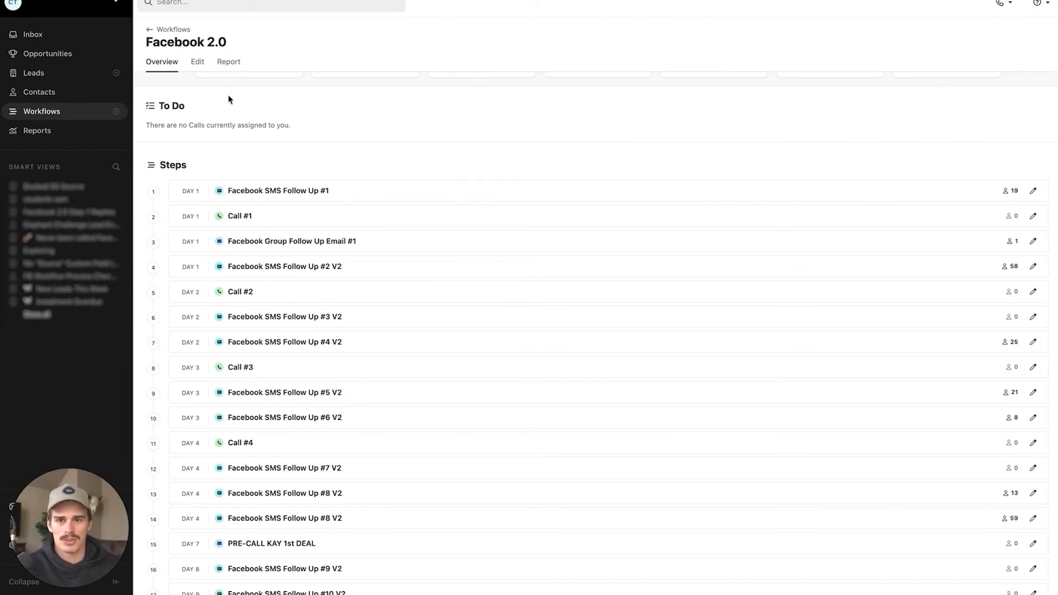
Inspect the Facebook 2.0 first SMS step and optional Call step settings, closing each unchanged
{"action": "left_click", "coordinate": [197, 61]}
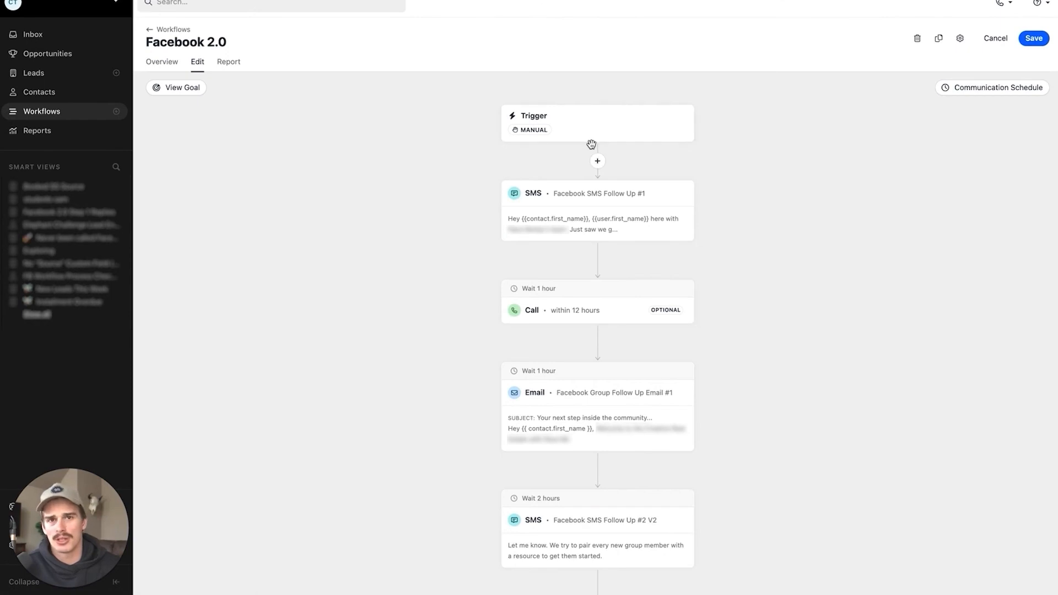
{"action": "mouse_move", "coordinate": [639, 167]}
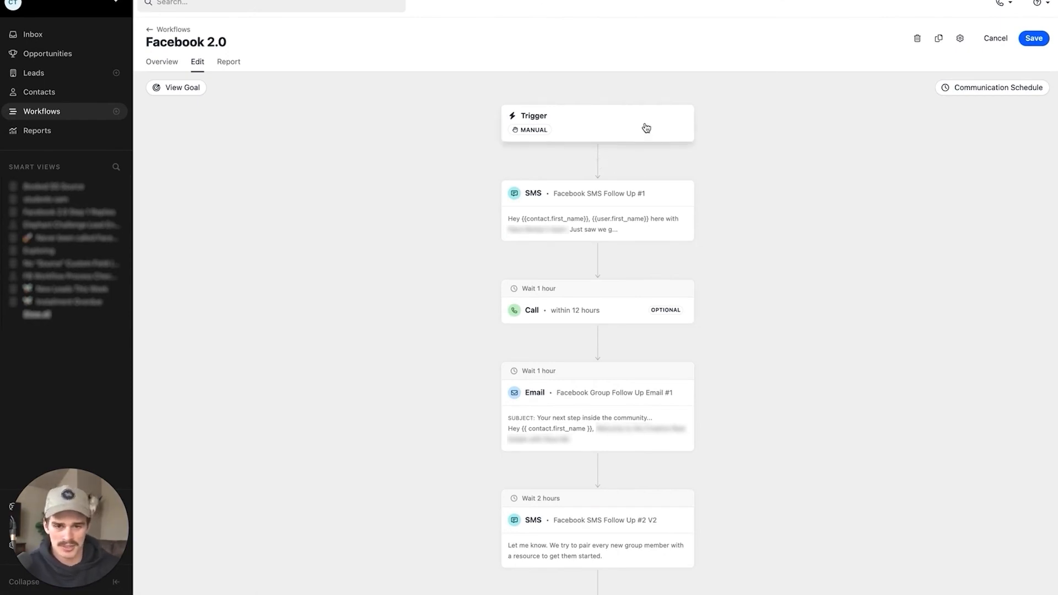
{"action": "left_click", "coordinate": [596, 209]}
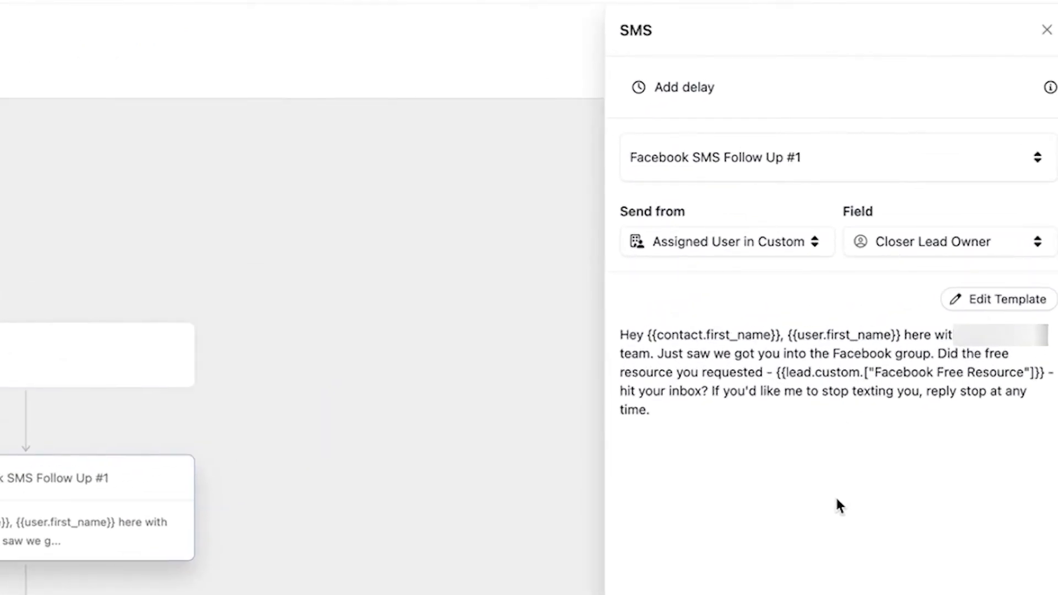
{"action": "mouse_move", "coordinate": [818, 384]}
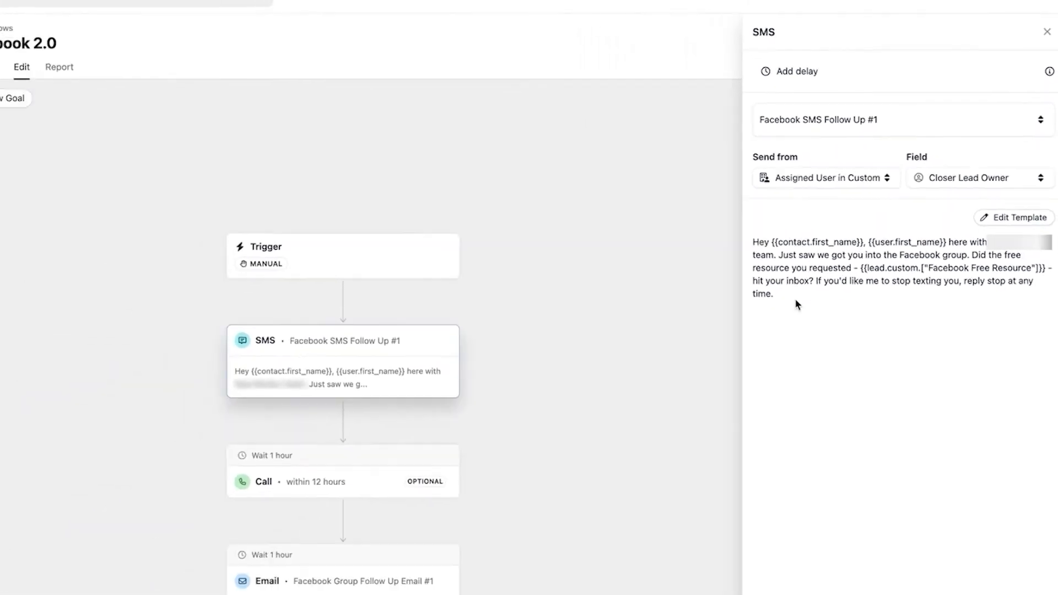
{"action": "left_click", "coordinate": [1047, 32]}
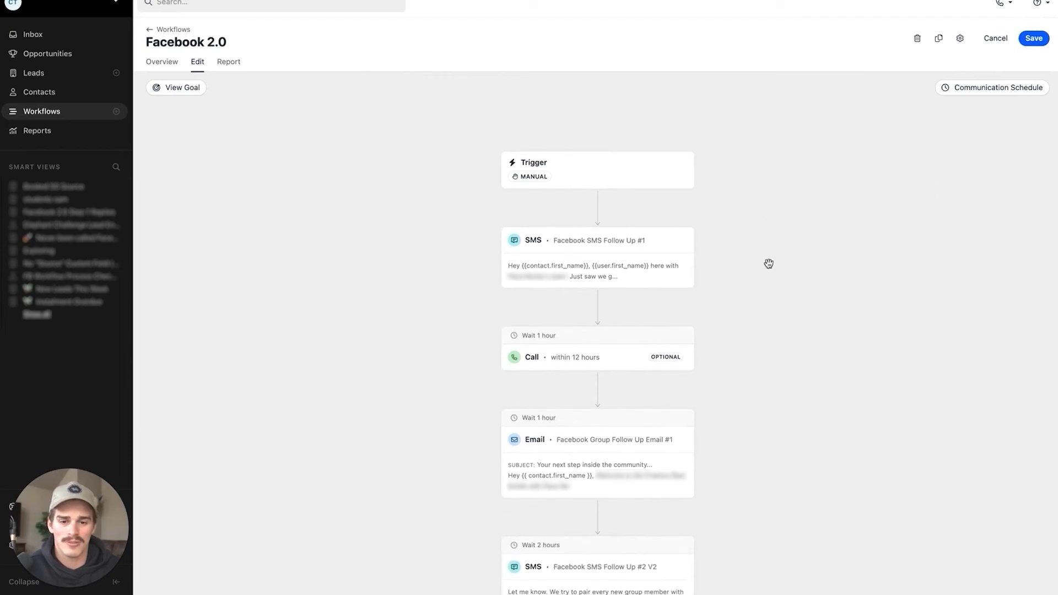
{"action": "left_click", "coordinate": [596, 357]}
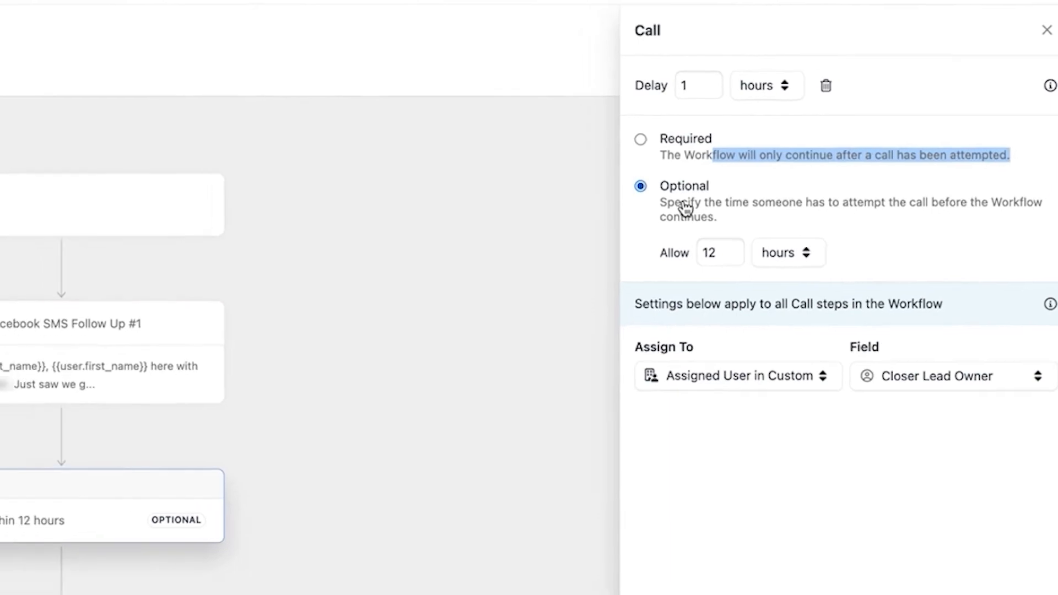
{"action": "left_click", "coordinate": [462, 278]}
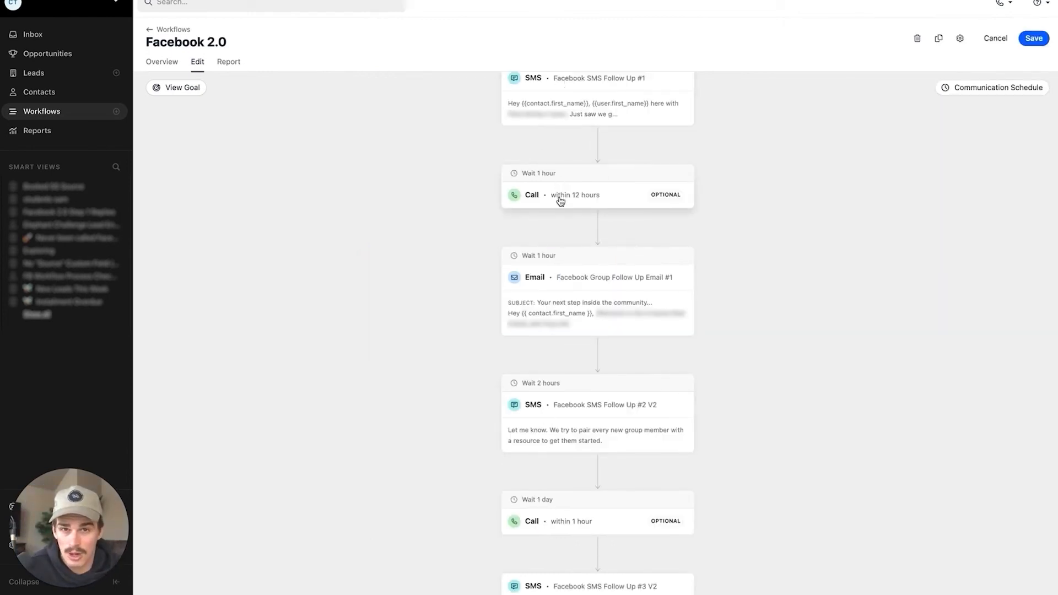
{"action": "mouse_move", "coordinate": [567, 389]}
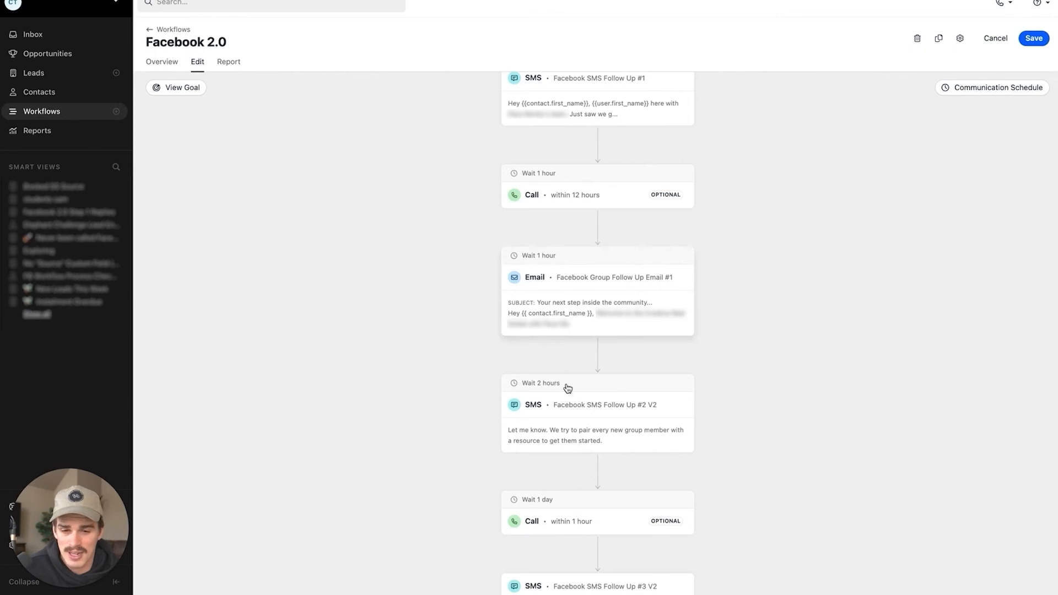
{"action": "mouse_move", "coordinate": [516, 162]}
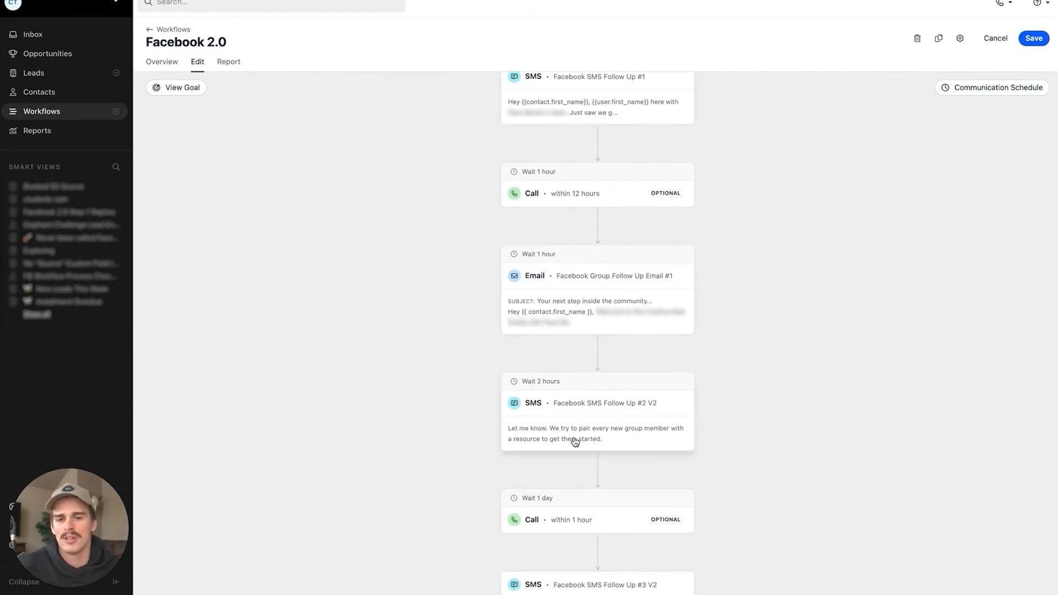
{"action": "left_click", "coordinate": [596, 419]}
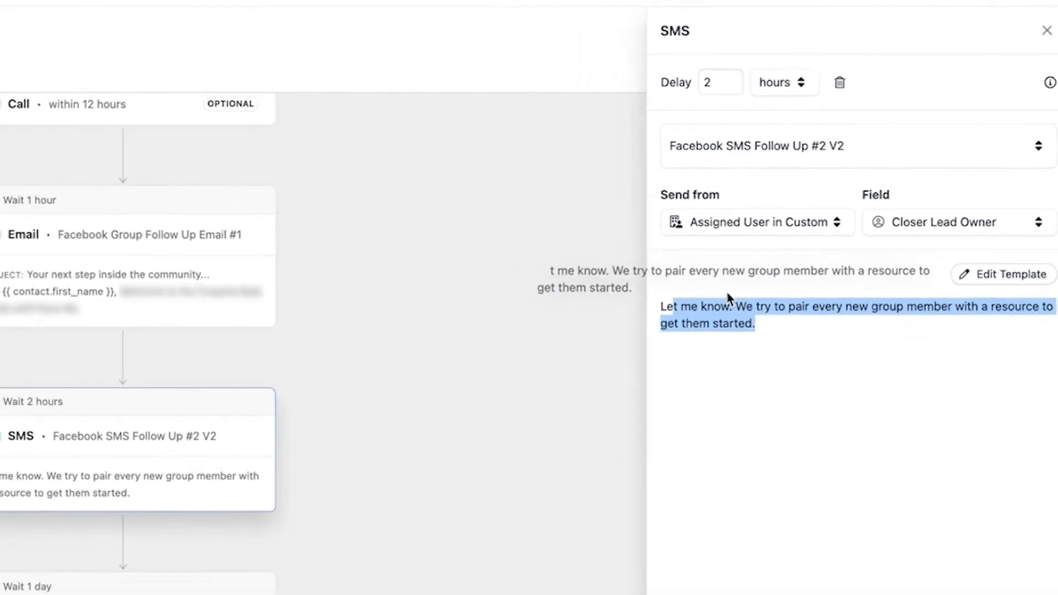
{"action": "left_click", "coordinate": [1047, 31]}
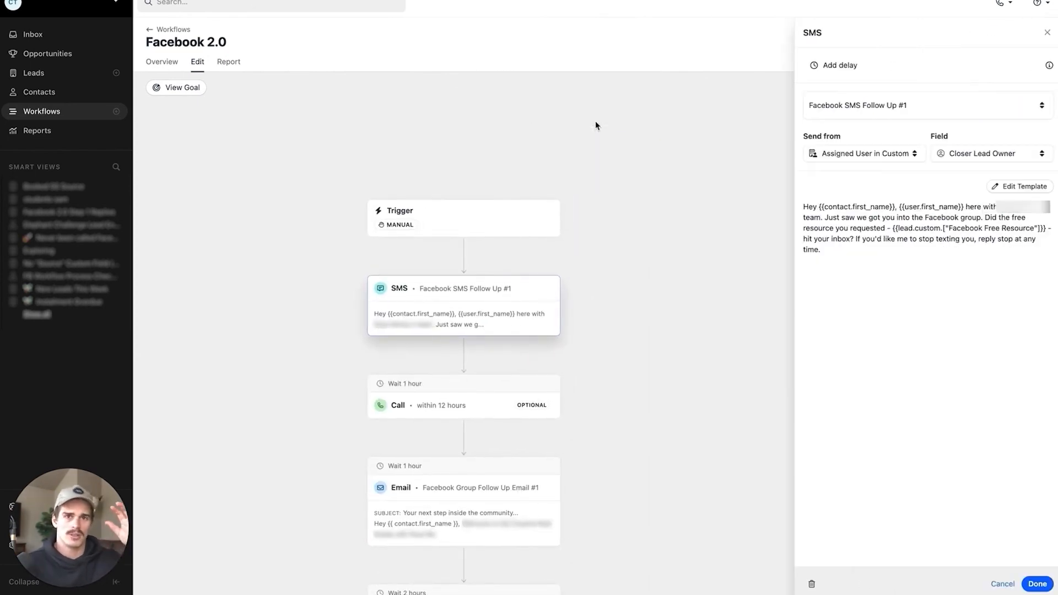
{"action": "mouse_move", "coordinate": [589, 139]}
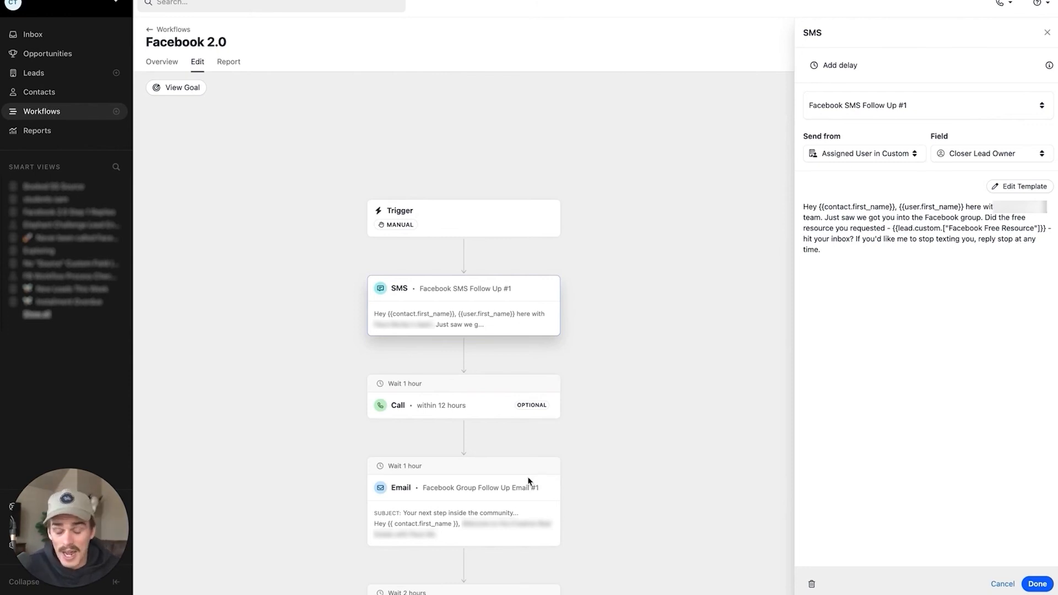
{"action": "left_click", "coordinate": [1037, 584]}
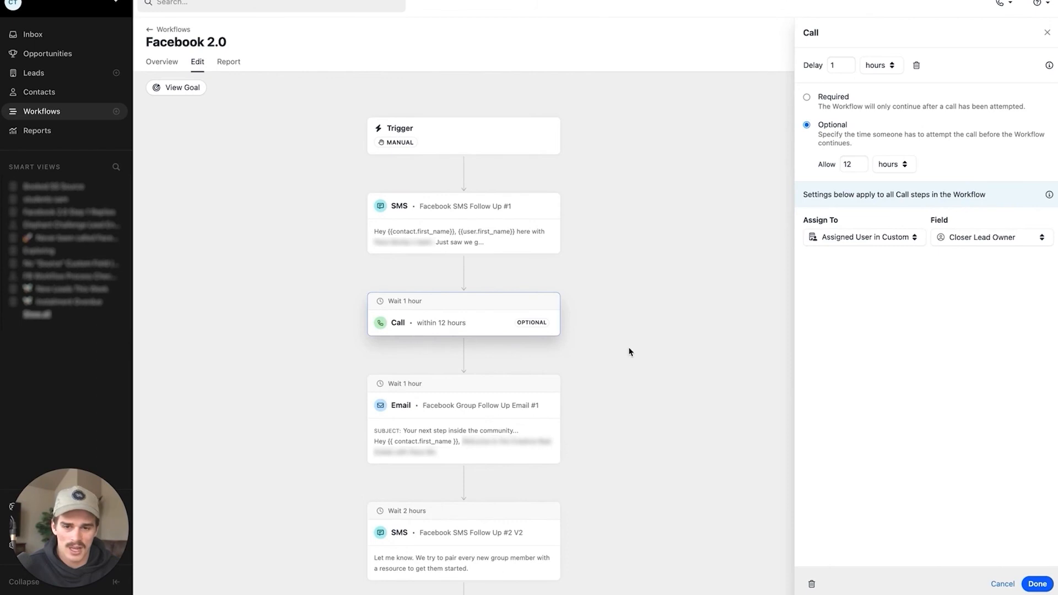
{"action": "left_click", "coordinate": [1035, 584]}
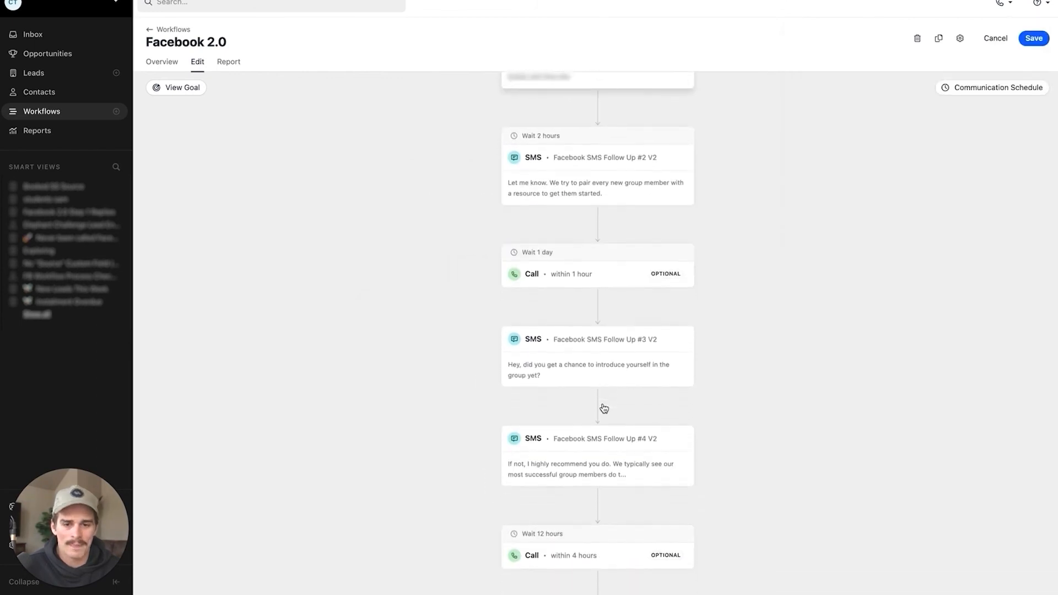
{"action": "left_click", "coordinate": [596, 356]}
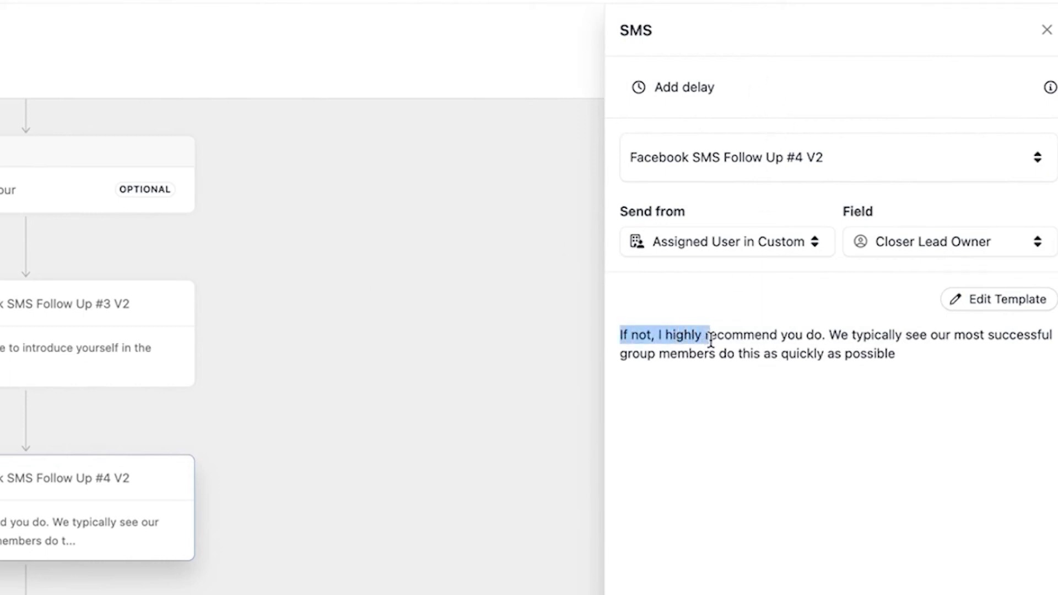
{"action": "left_click", "coordinate": [1047, 30]}
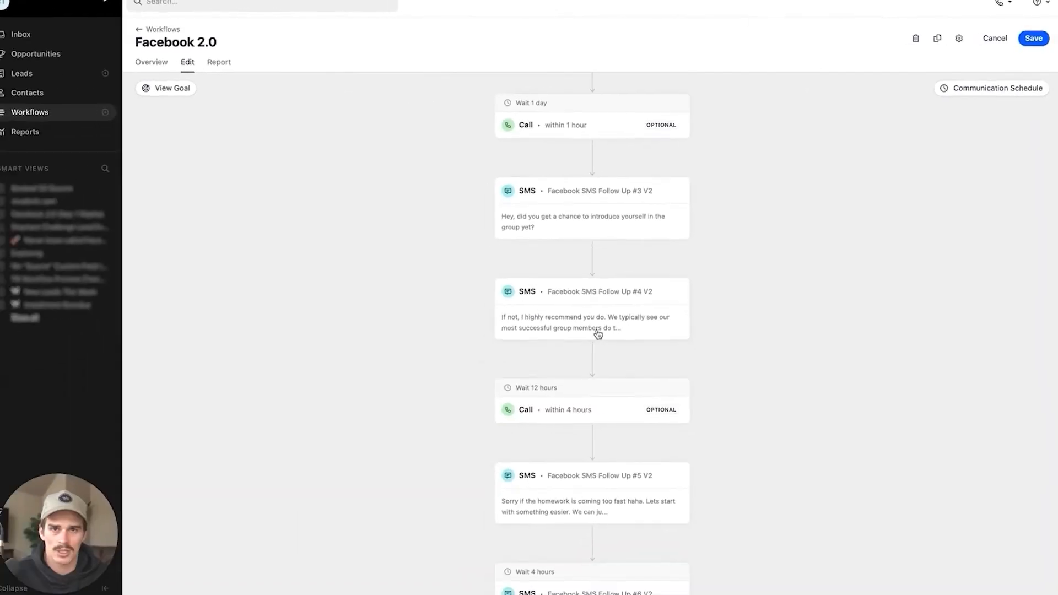
{"action": "mouse_move", "coordinate": [602, 326]}
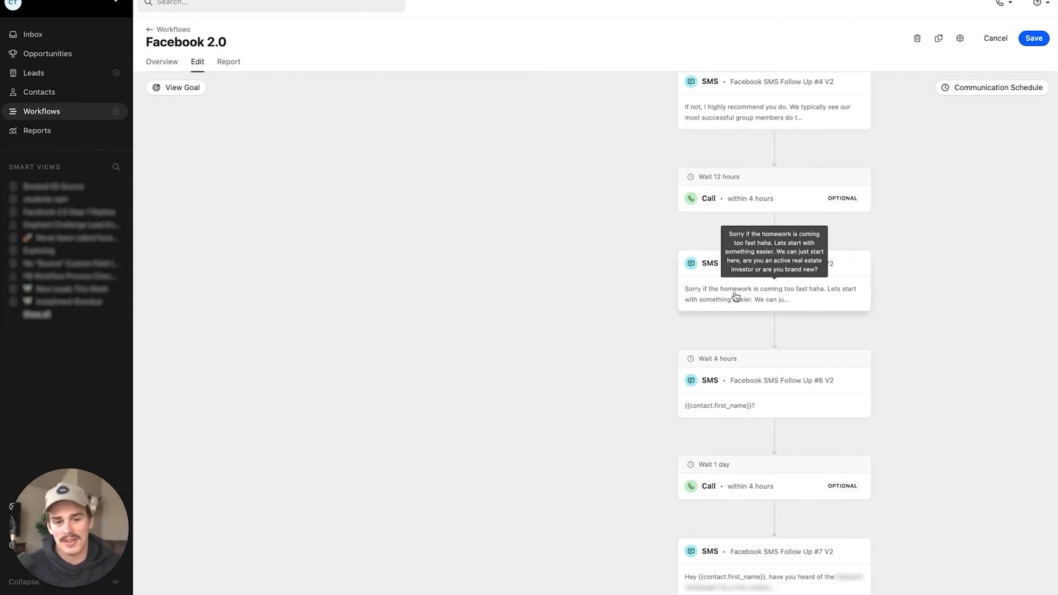
{"action": "mouse_move", "coordinate": [652, 279]}
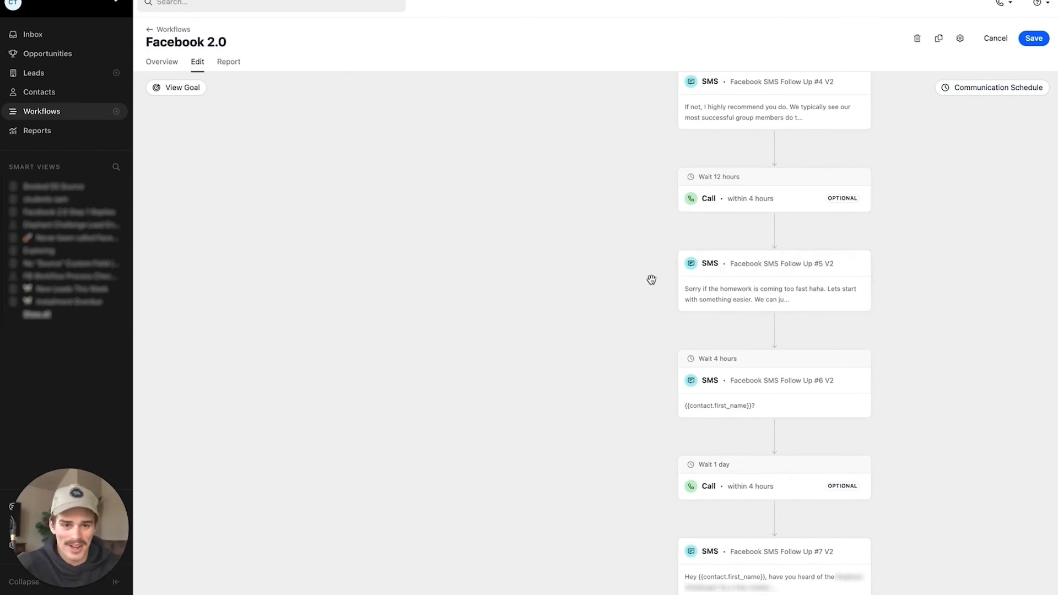
Switch to the workflow Overview statistics, then back to the Edit step diagram for SMS Follow Up #5 V2
{"action": "left_click", "coordinate": [160, 62]}
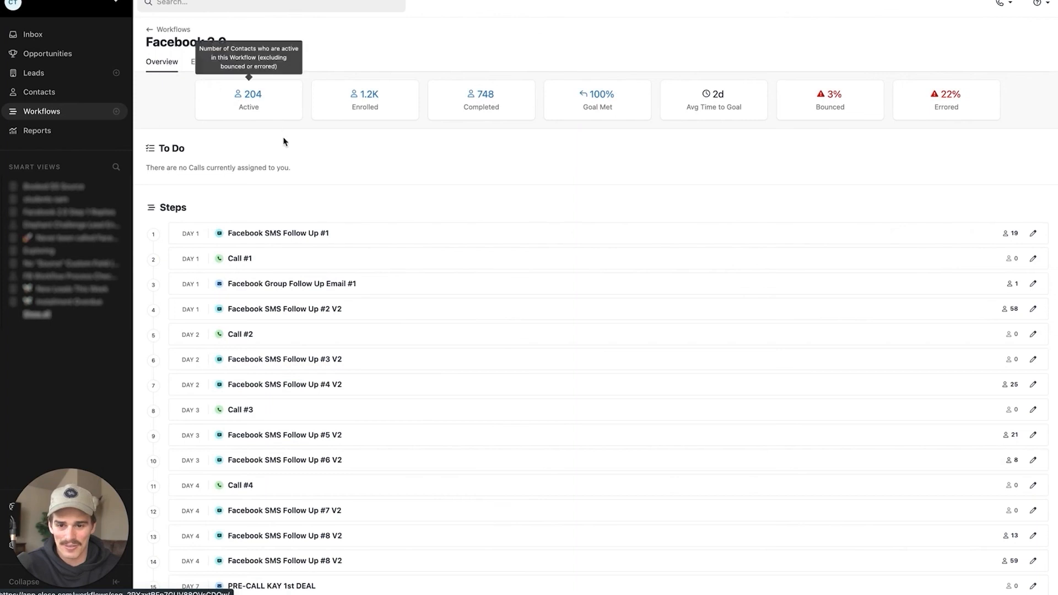
{"action": "mouse_move", "coordinate": [286, 426]}
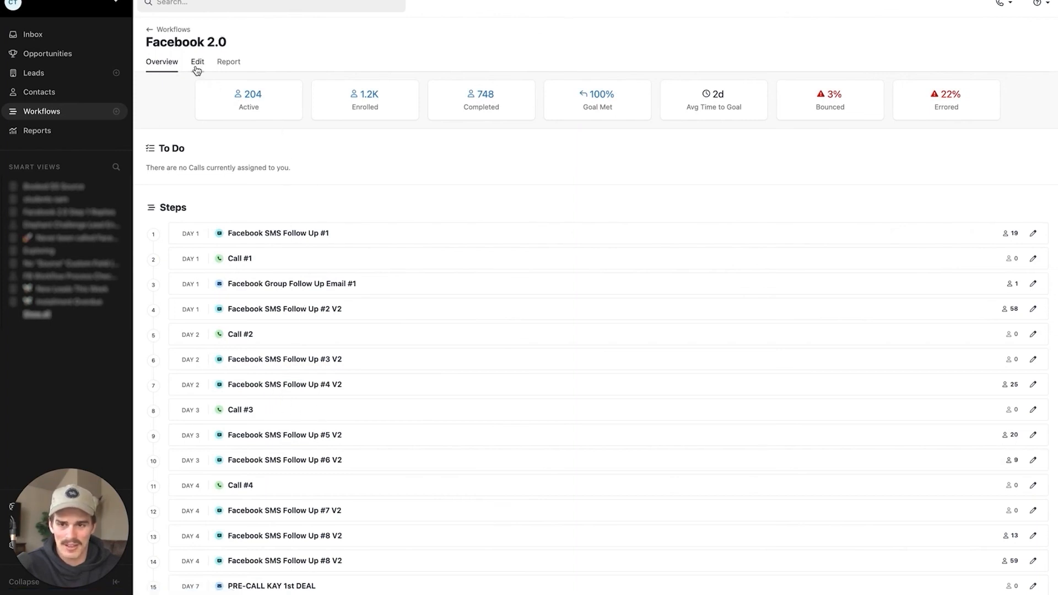
{"action": "left_click", "coordinate": [197, 62]}
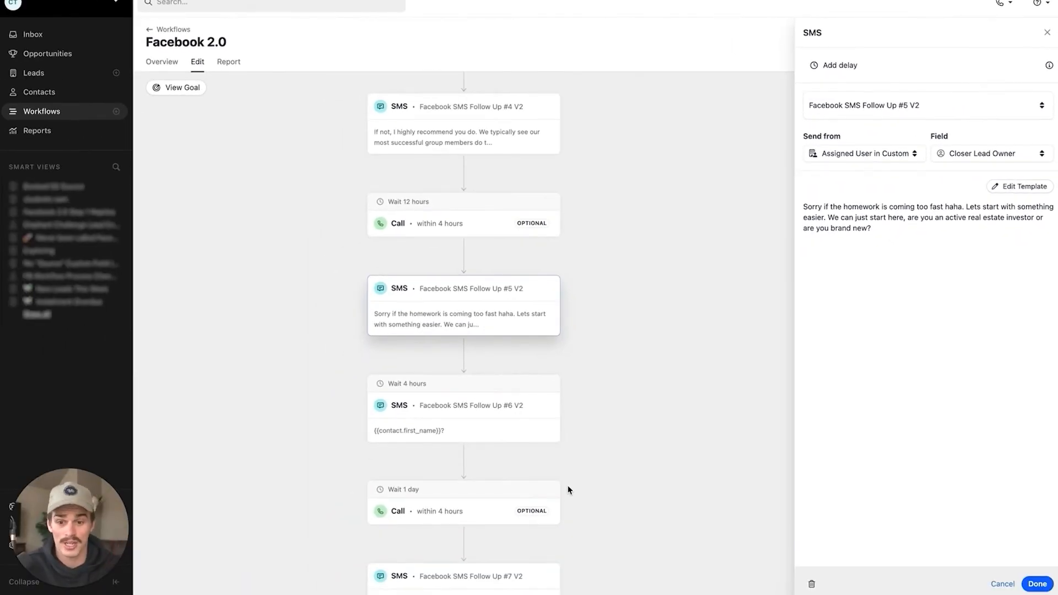
Review the SMS Follow Up #6 V2 step's side panel and move down to the later follow-ups
{"action": "left_click", "coordinate": [1036, 584]}
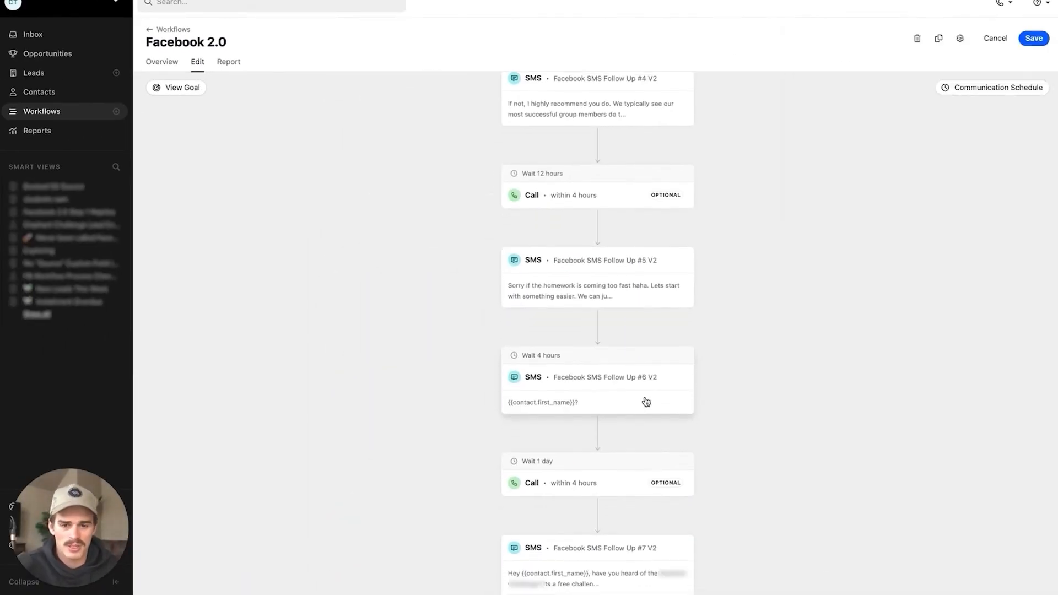
{"action": "left_click", "coordinate": [597, 377]}
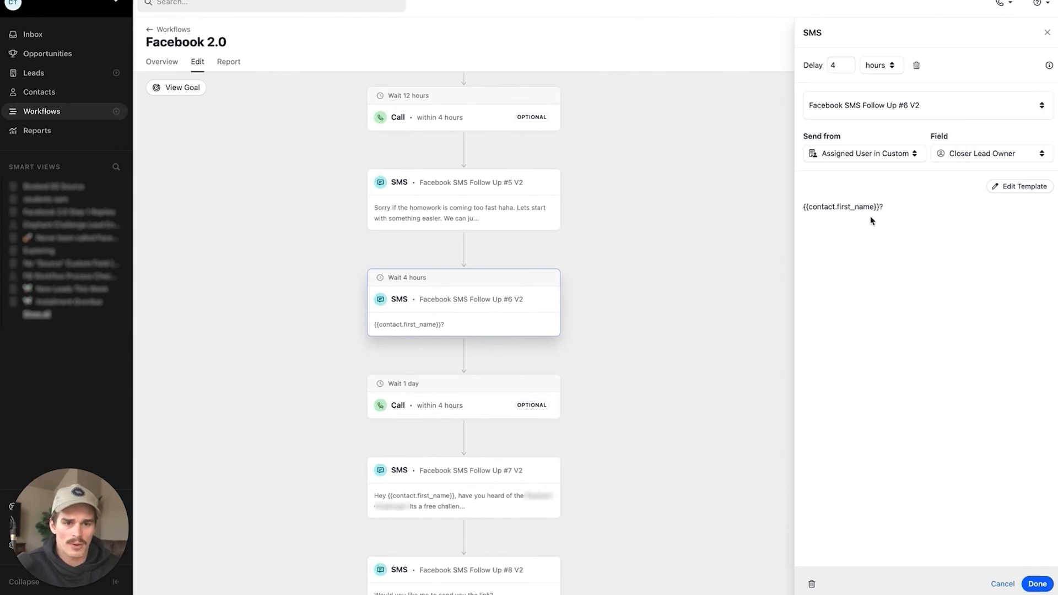
{"action": "left_click", "coordinate": [1037, 584]}
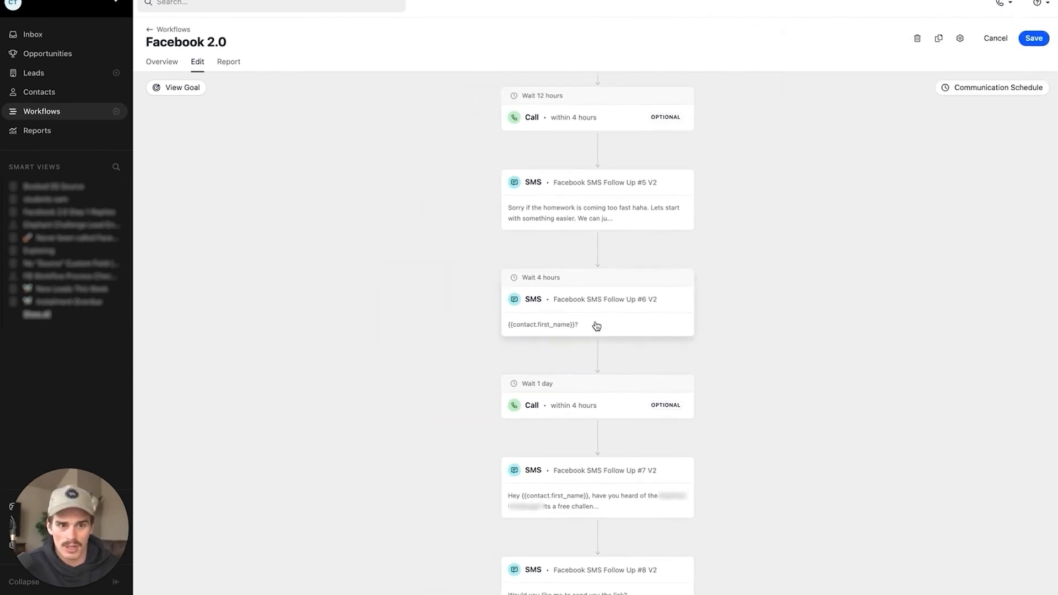
{"action": "mouse_move", "coordinate": [599, 408]}
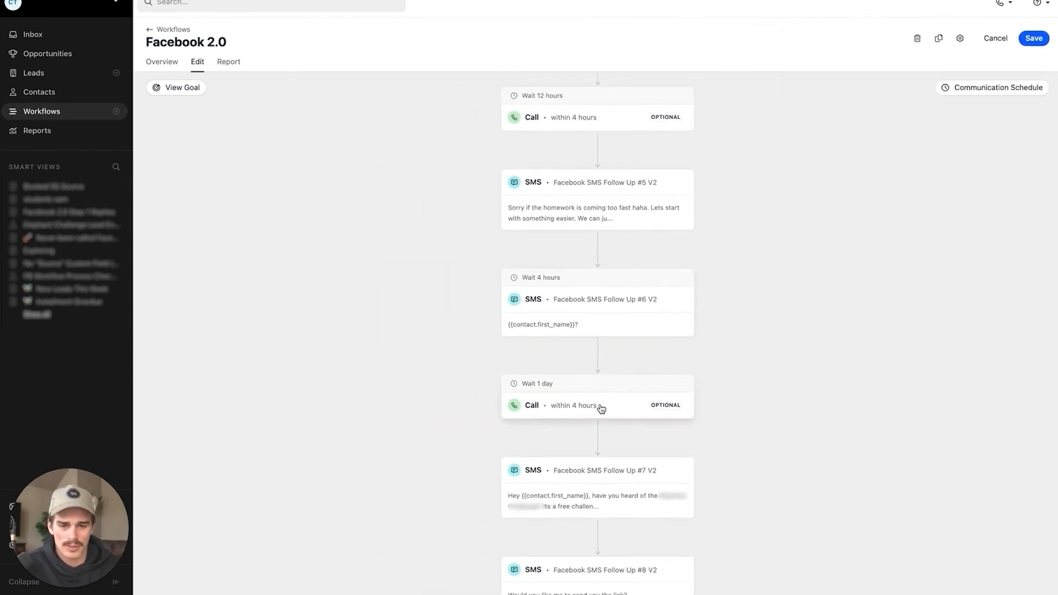
{"action": "left_click", "coordinate": [597, 486]}
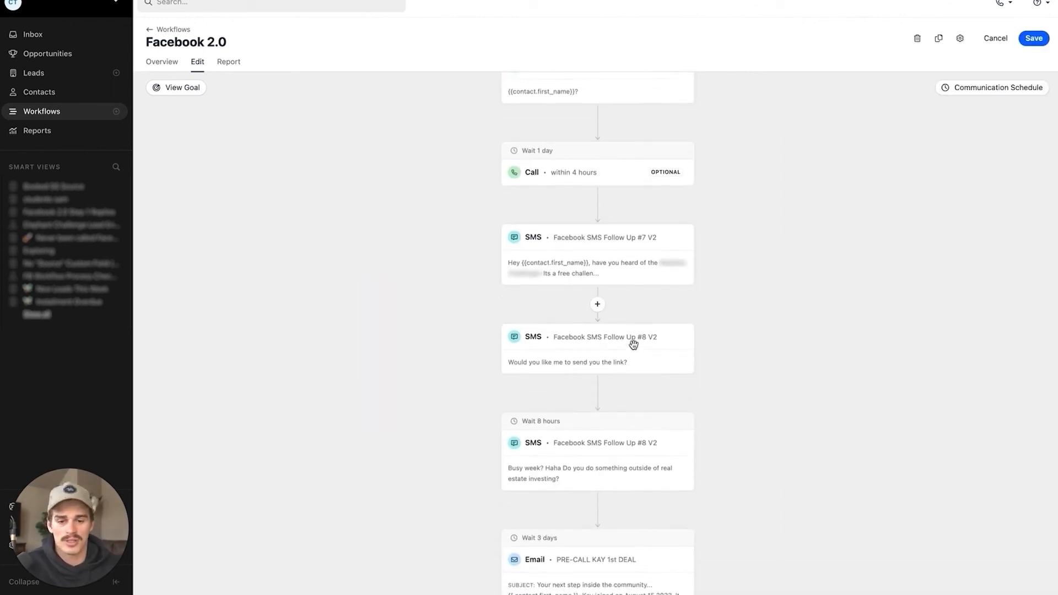
{"action": "scroll", "scroll_direction": "down", "scroll_amount": 3}
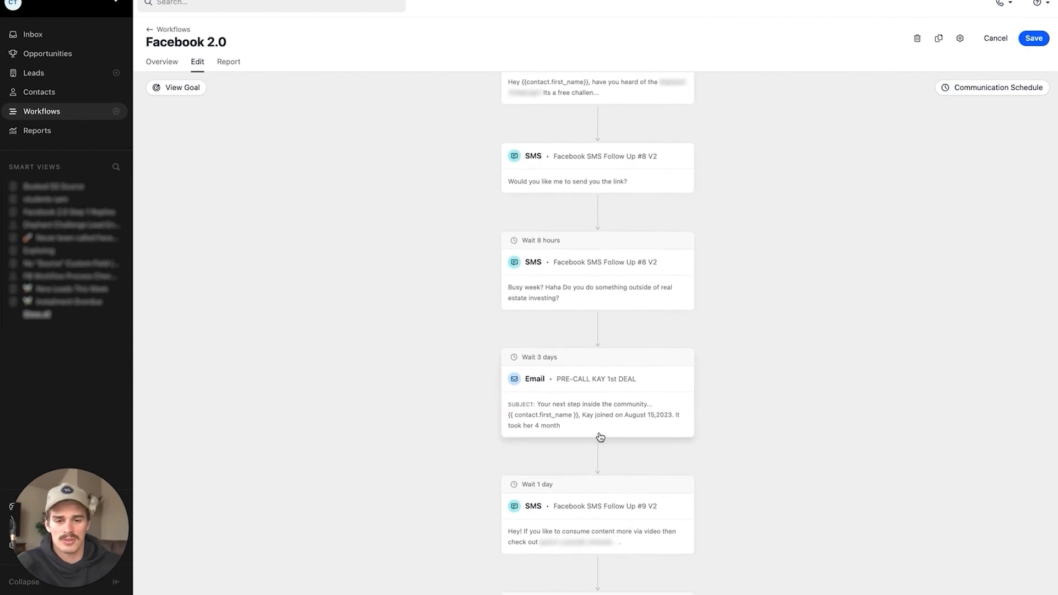
{"action": "scroll", "scroll_direction": "down", "scroll_amount": 3}
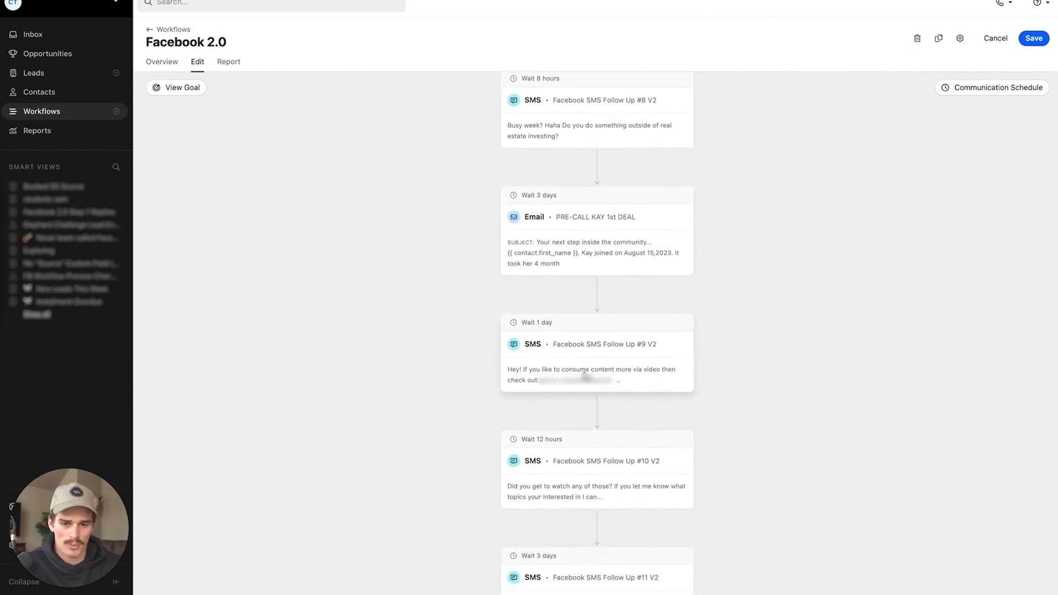
Review the SMS Follow Up #9 V2 and #13 V2 steps, then return to the top of the diagram
{"action": "left_click", "coordinate": [596, 344]}
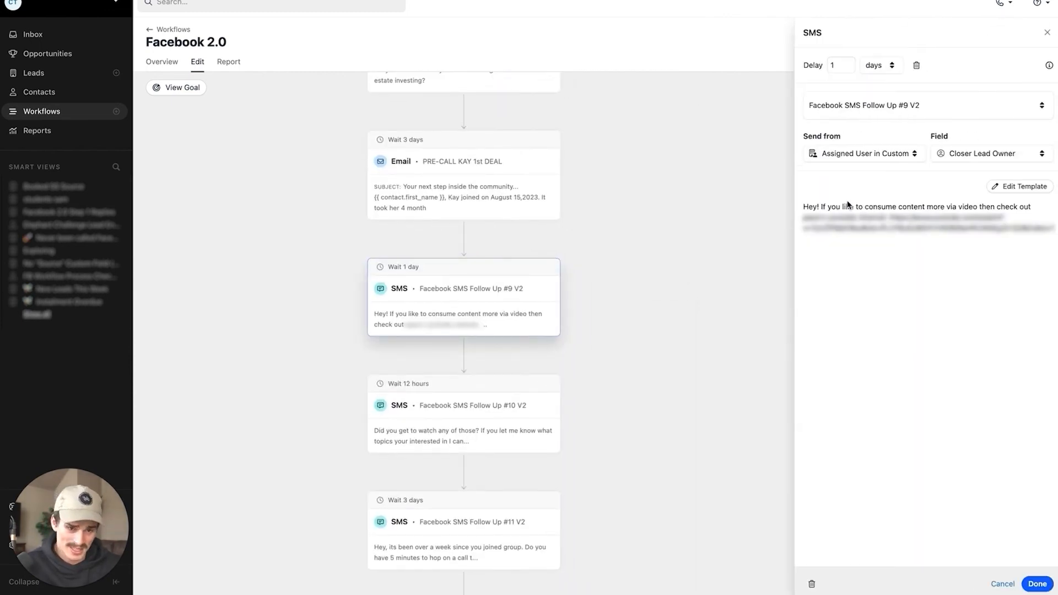
{"action": "mouse_move", "coordinate": [760, 282]}
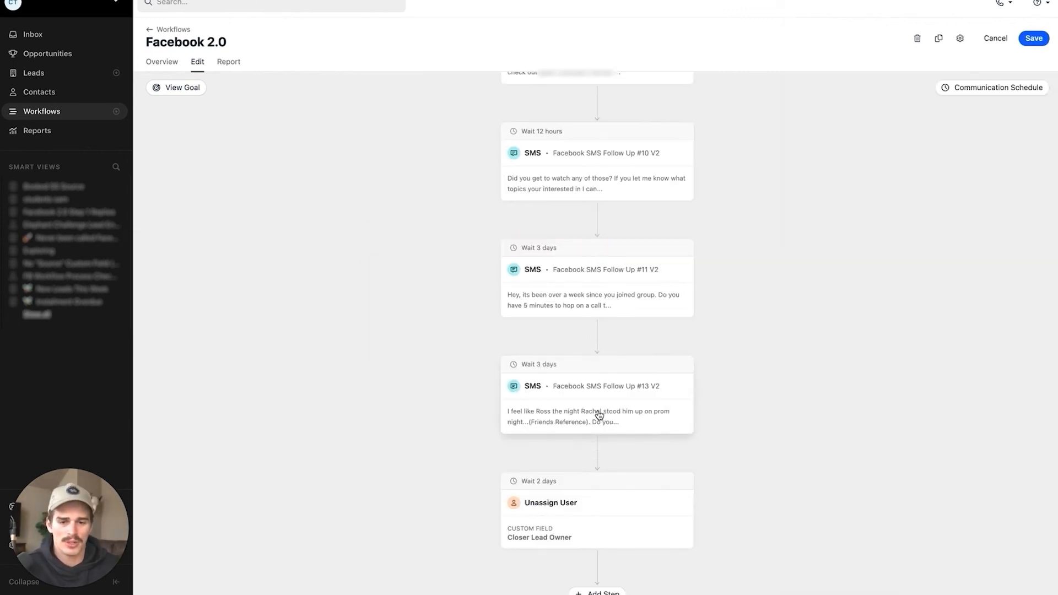
{"action": "left_click", "coordinate": [597, 395]}
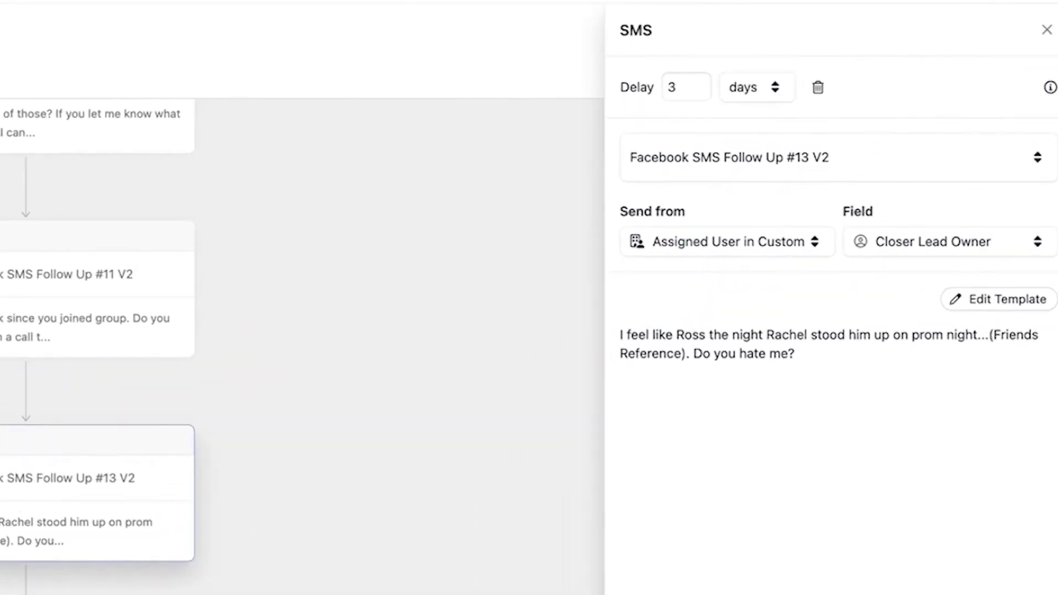
{"action": "left_click", "coordinate": [1048, 30]}
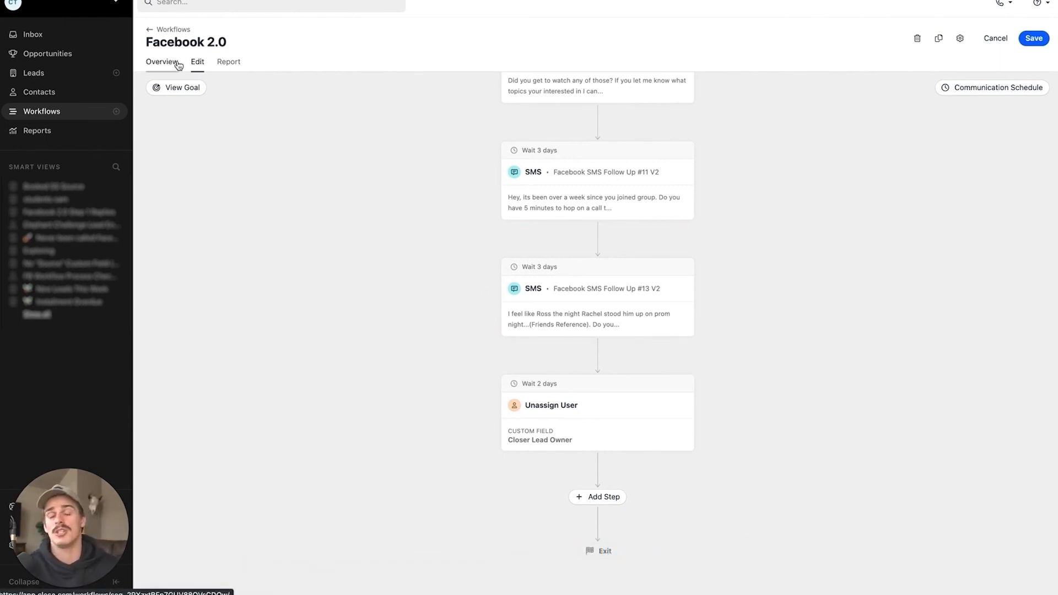
{"action": "scroll", "scroll_direction": "up", "scroll_amount": 3}
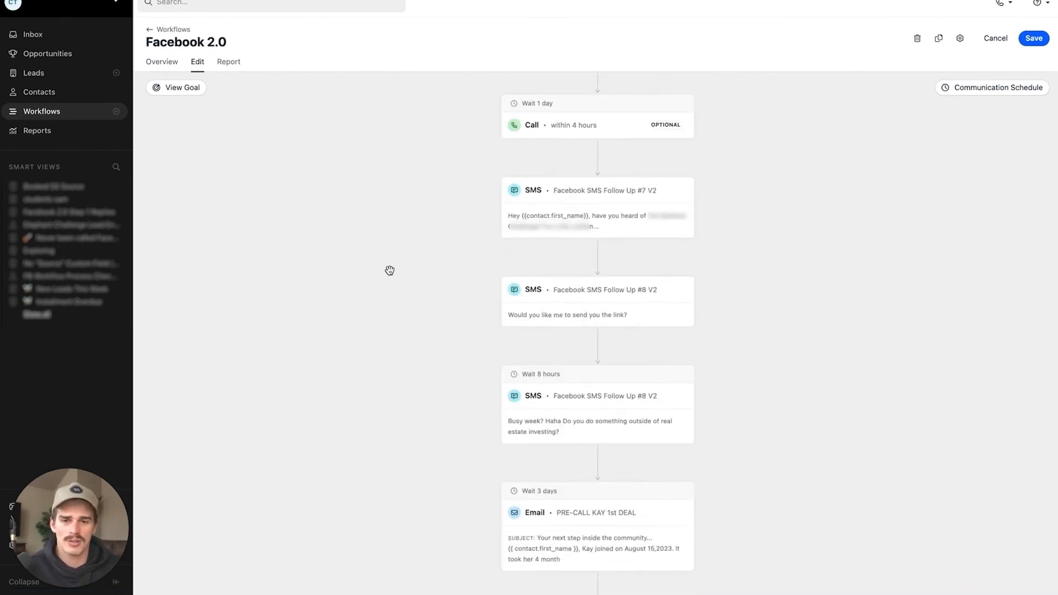
{"action": "scroll", "scroll_direction": "up", "scroll_amount": 3}
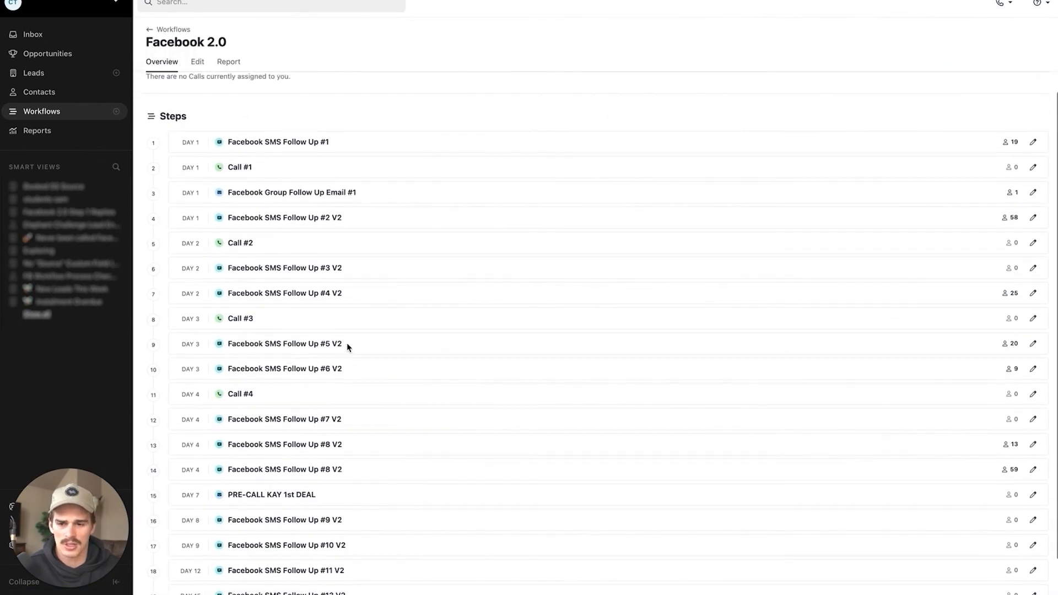
{"action": "mouse_move", "coordinate": [257, 185]}
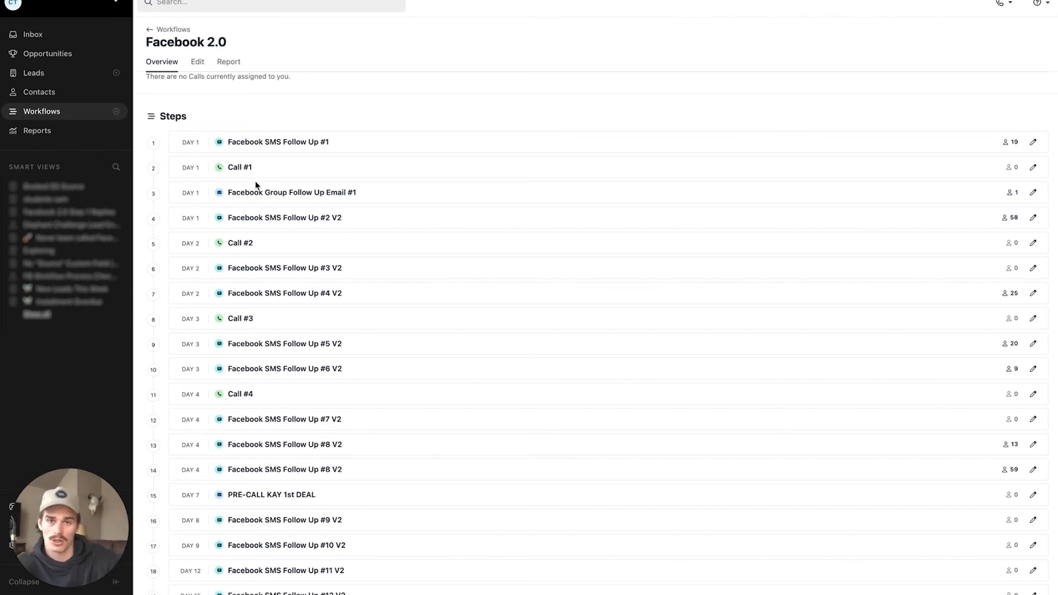
Scroll the Facebook 2.0 overview to show the Steps list through step 20
{"action": "scroll", "scroll_direction": "up", "scroll_amount": 3}
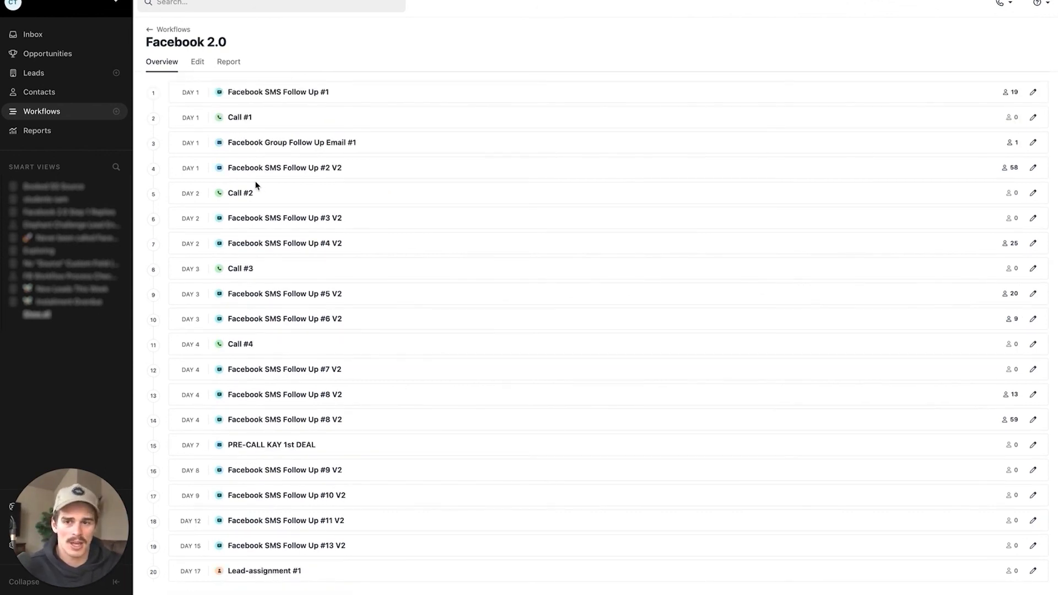
{"action": "mouse_move", "coordinate": [185, 309]}
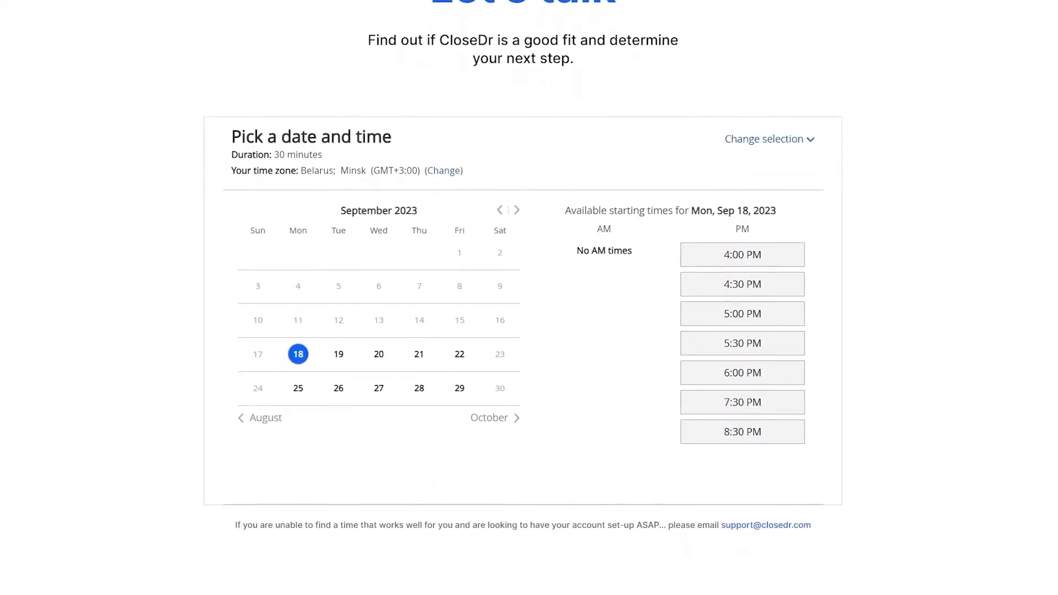
Scroll the CloseDr booking page past the September 2023 calendar to the You're In Good Hands section
{"action": "scroll", "scroll_direction": "down", "scroll_amount": 3}
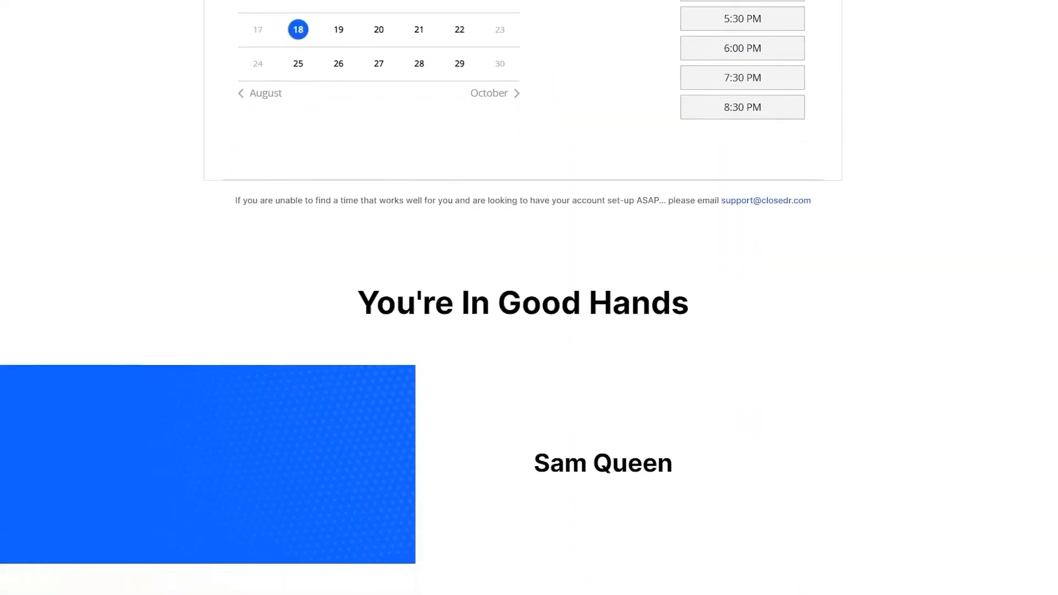
{"action": "scroll", "scroll_direction": "down", "scroll_amount": 3}
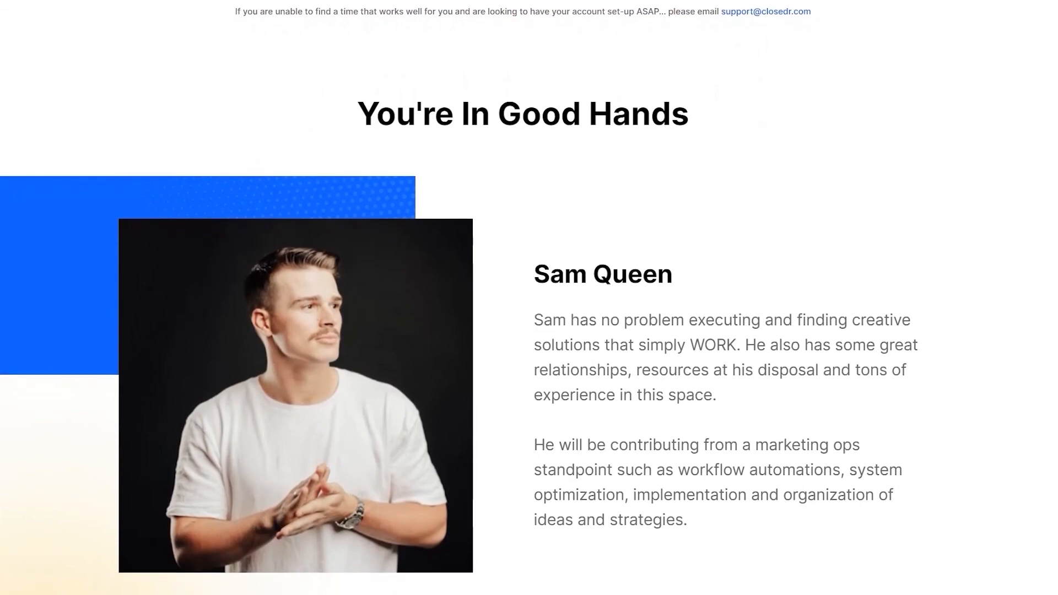